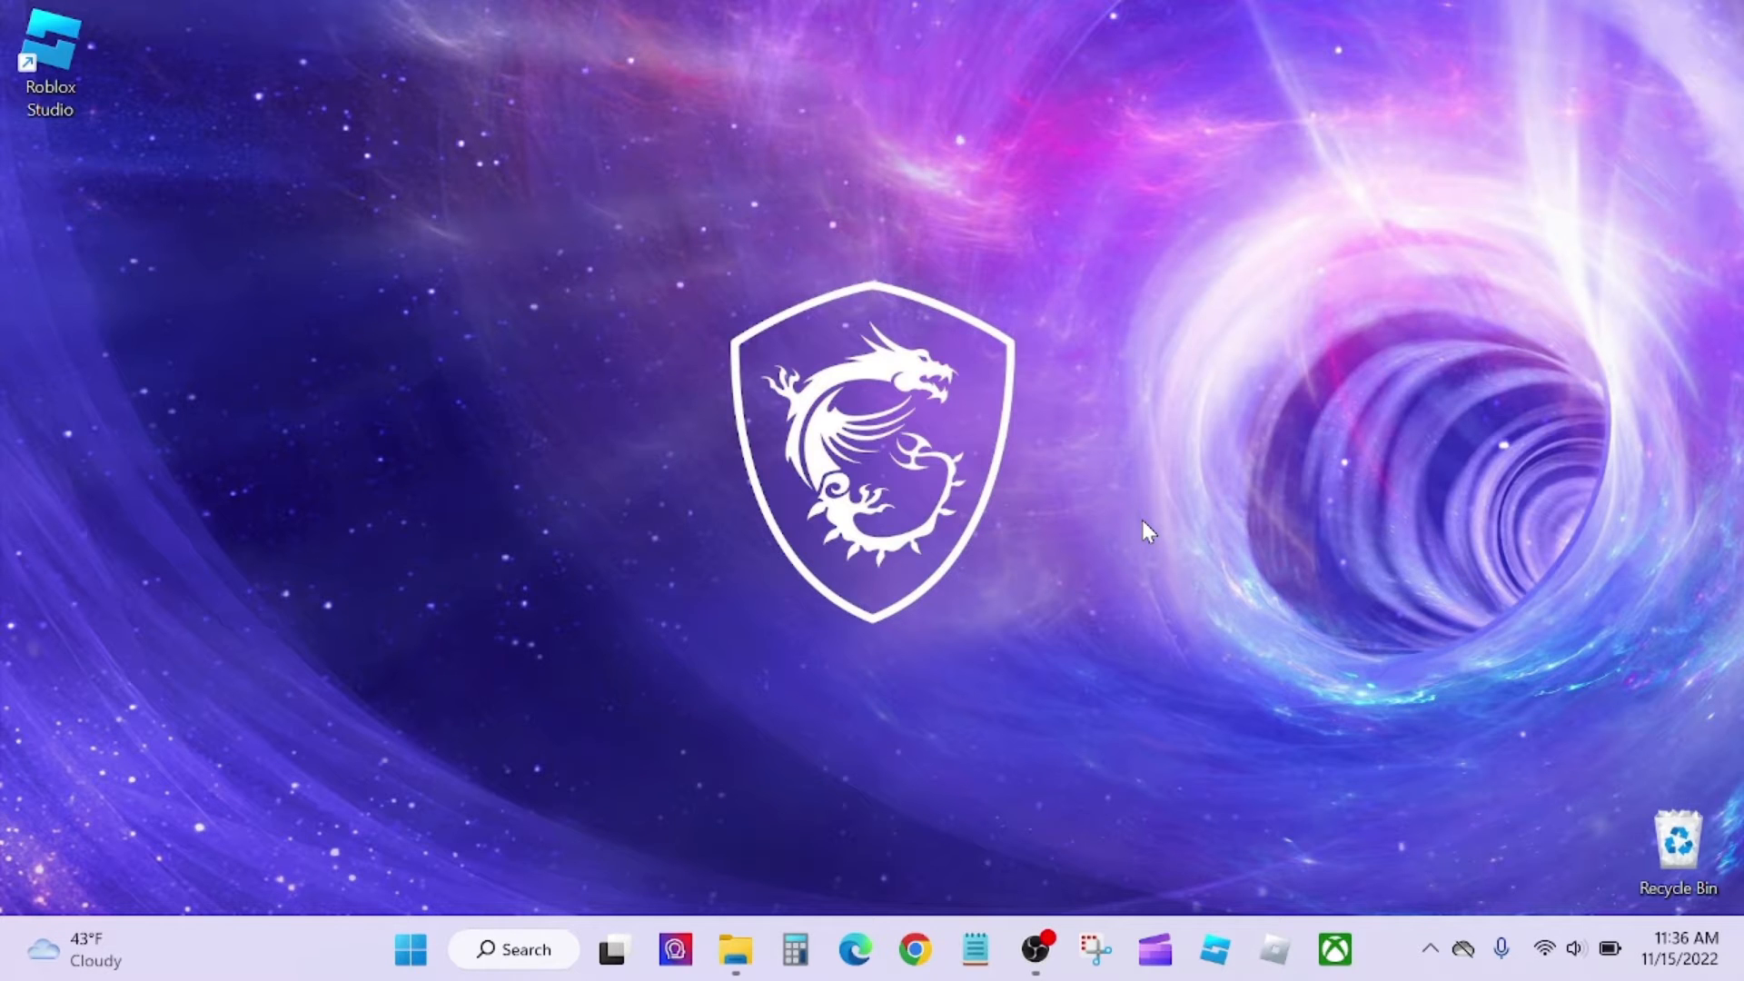
mouse_move(483, 345)
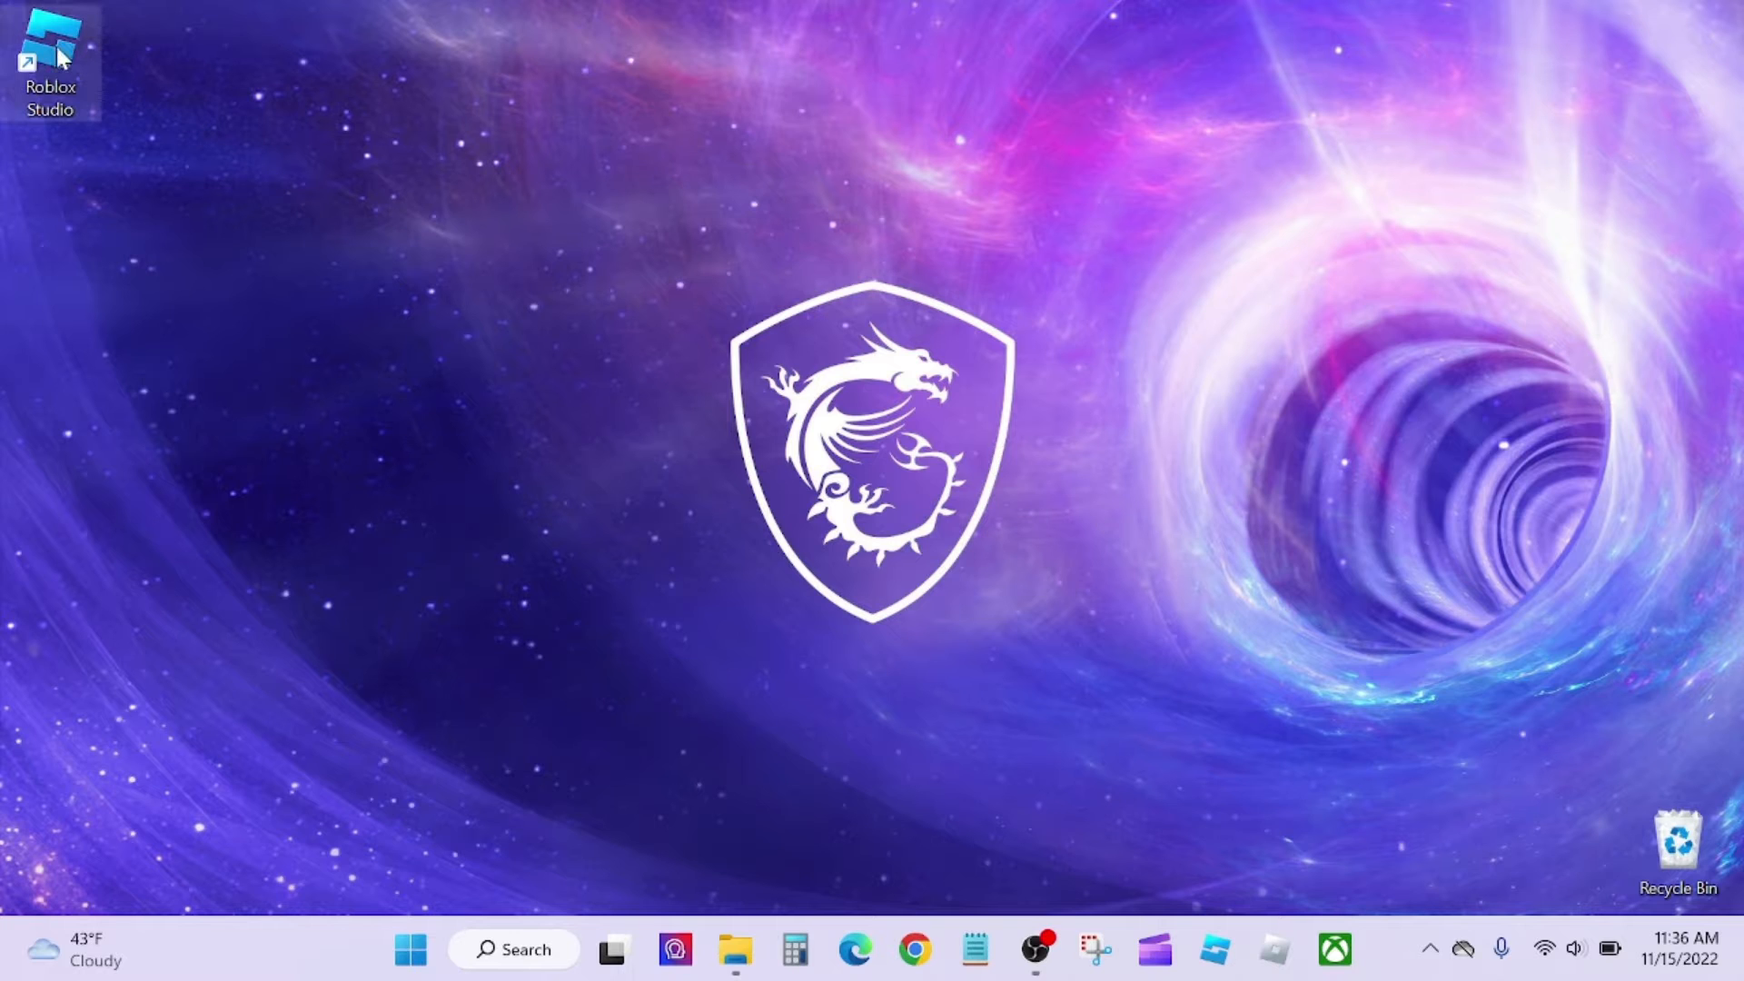
Launch Roblox Studio from the desktop shortcut
double_click(46, 40)
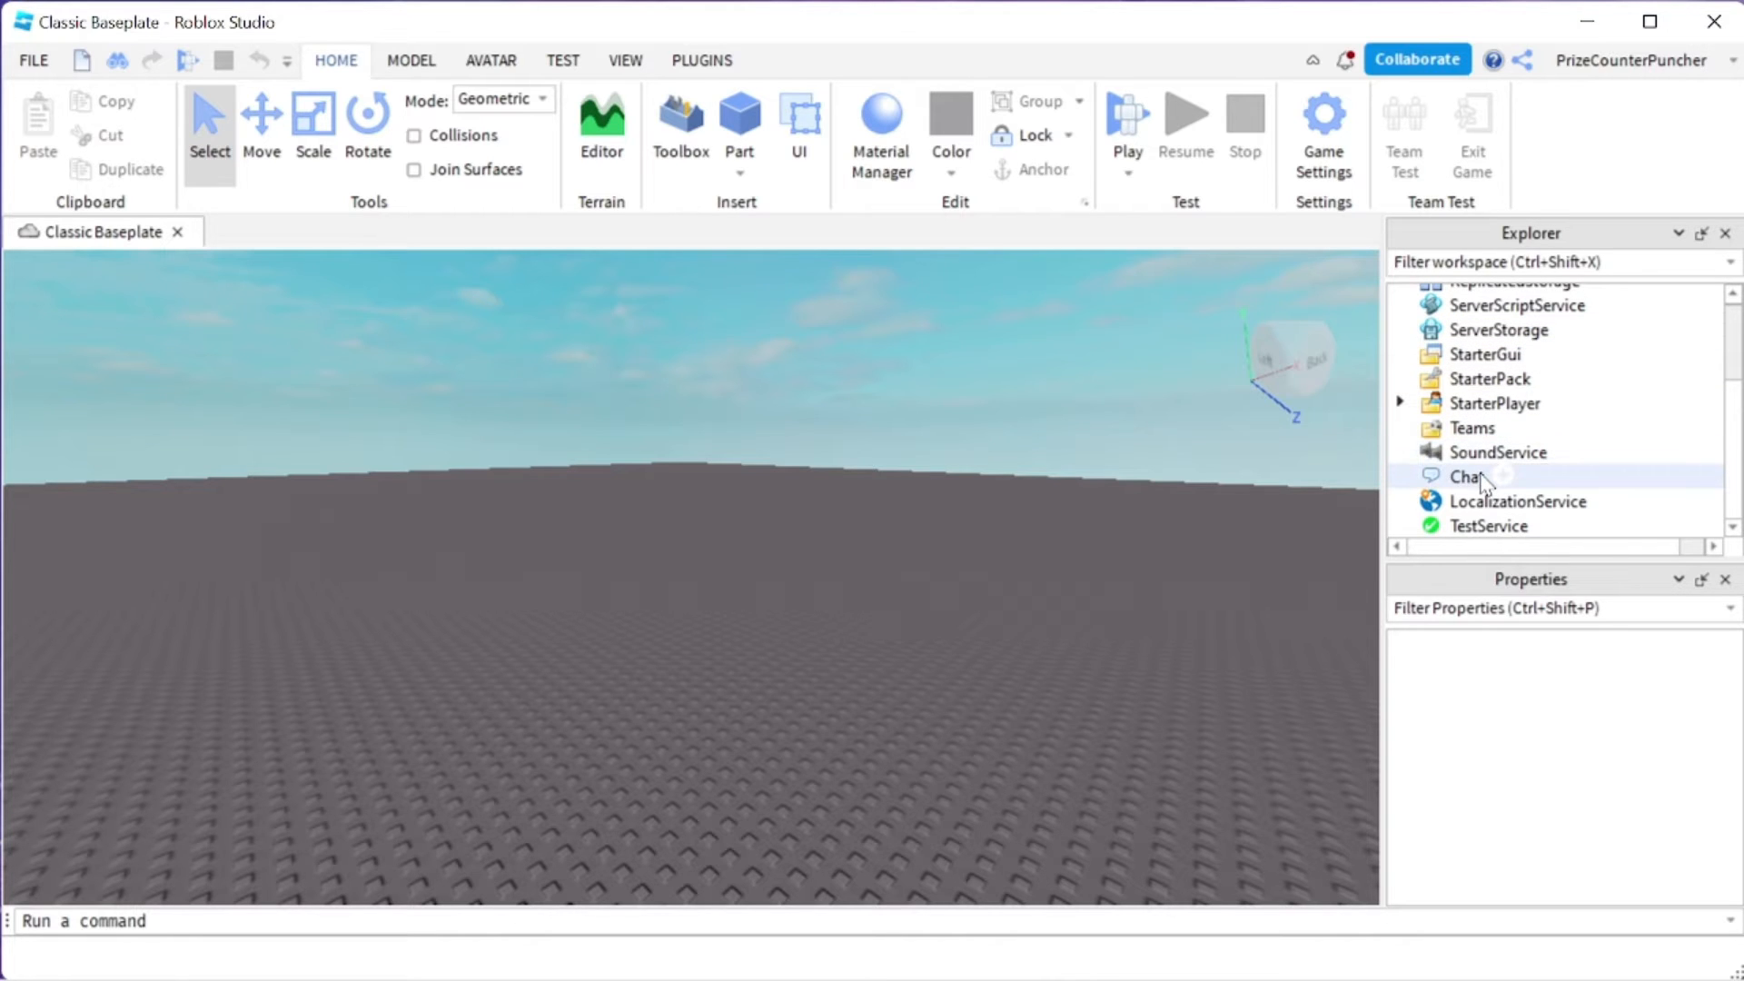
Select the Chat service in Explorer and switch the ribbon to the Model tools
click(1464, 476)
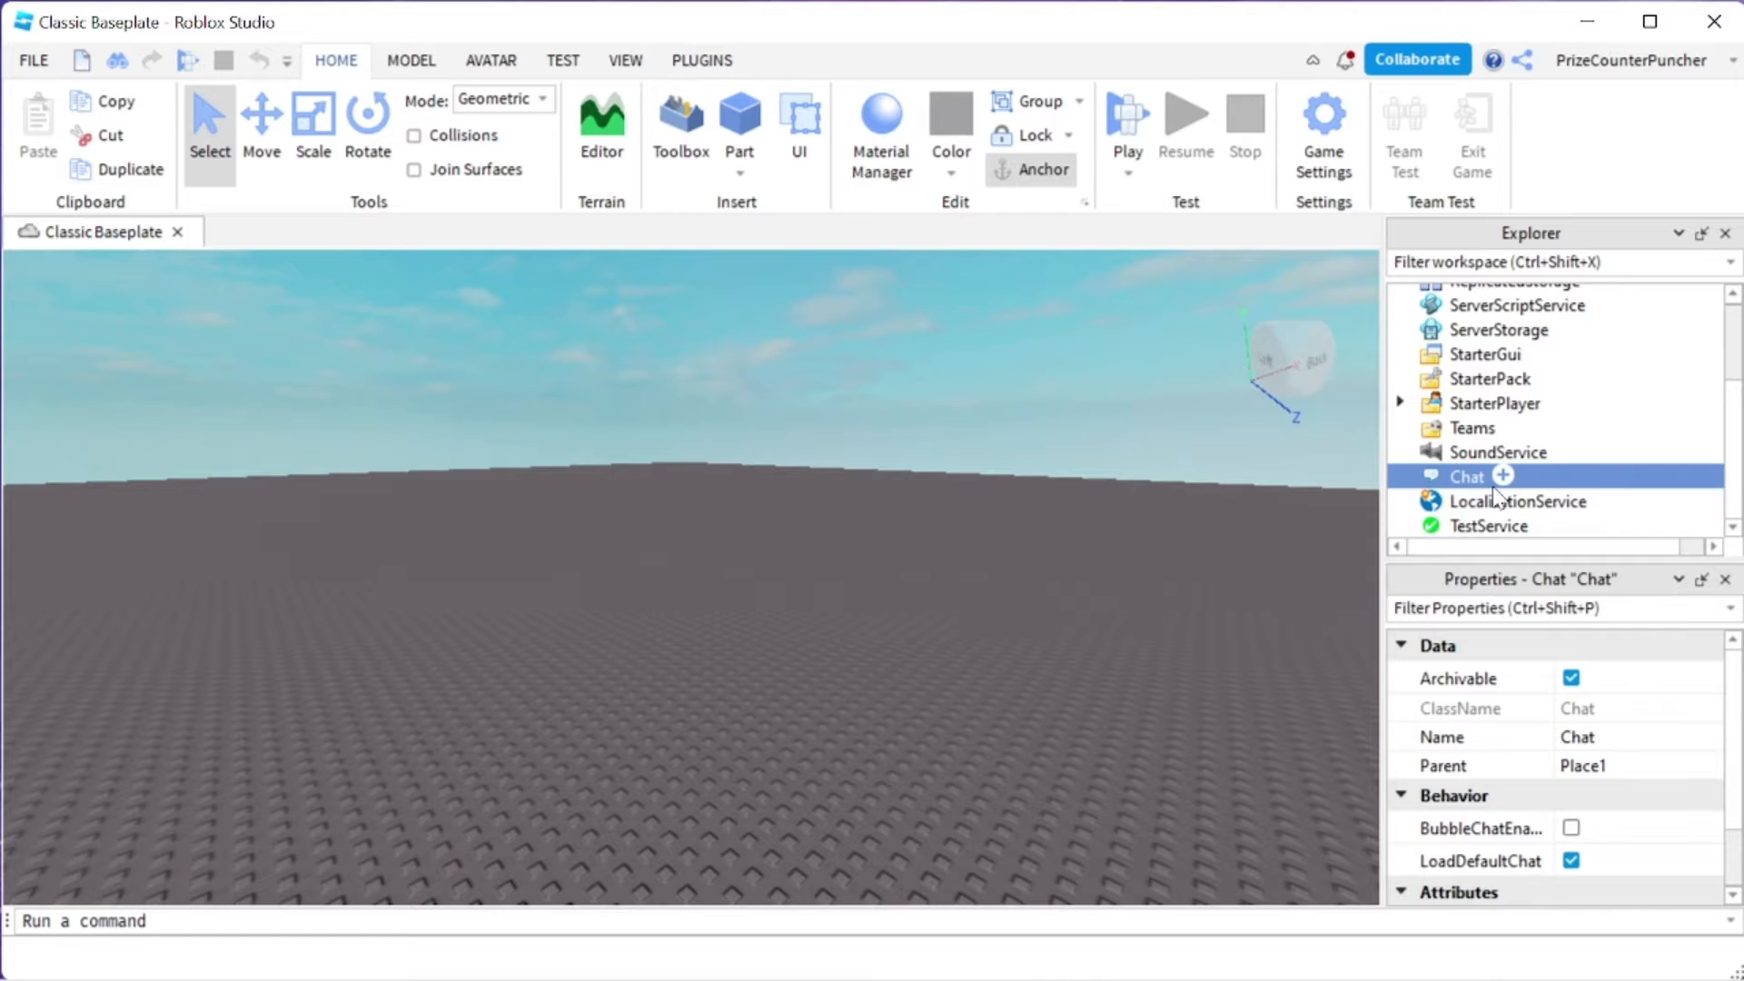
mouse_move(1490, 479)
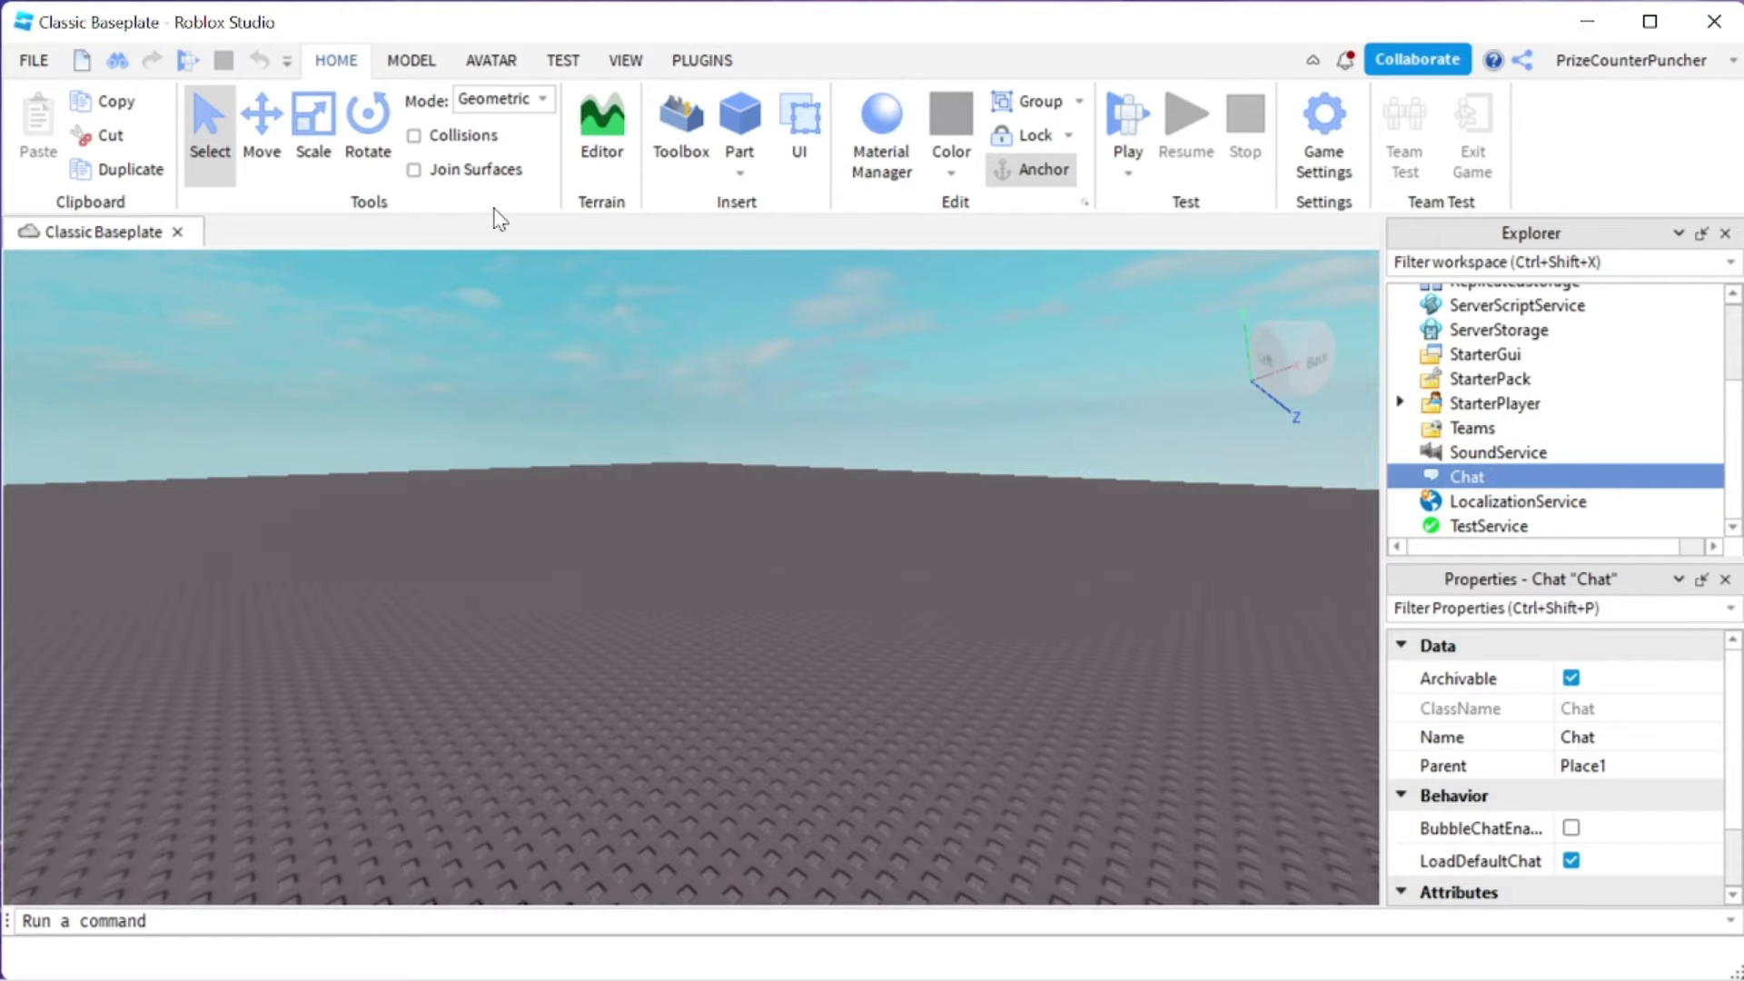
click(411, 62)
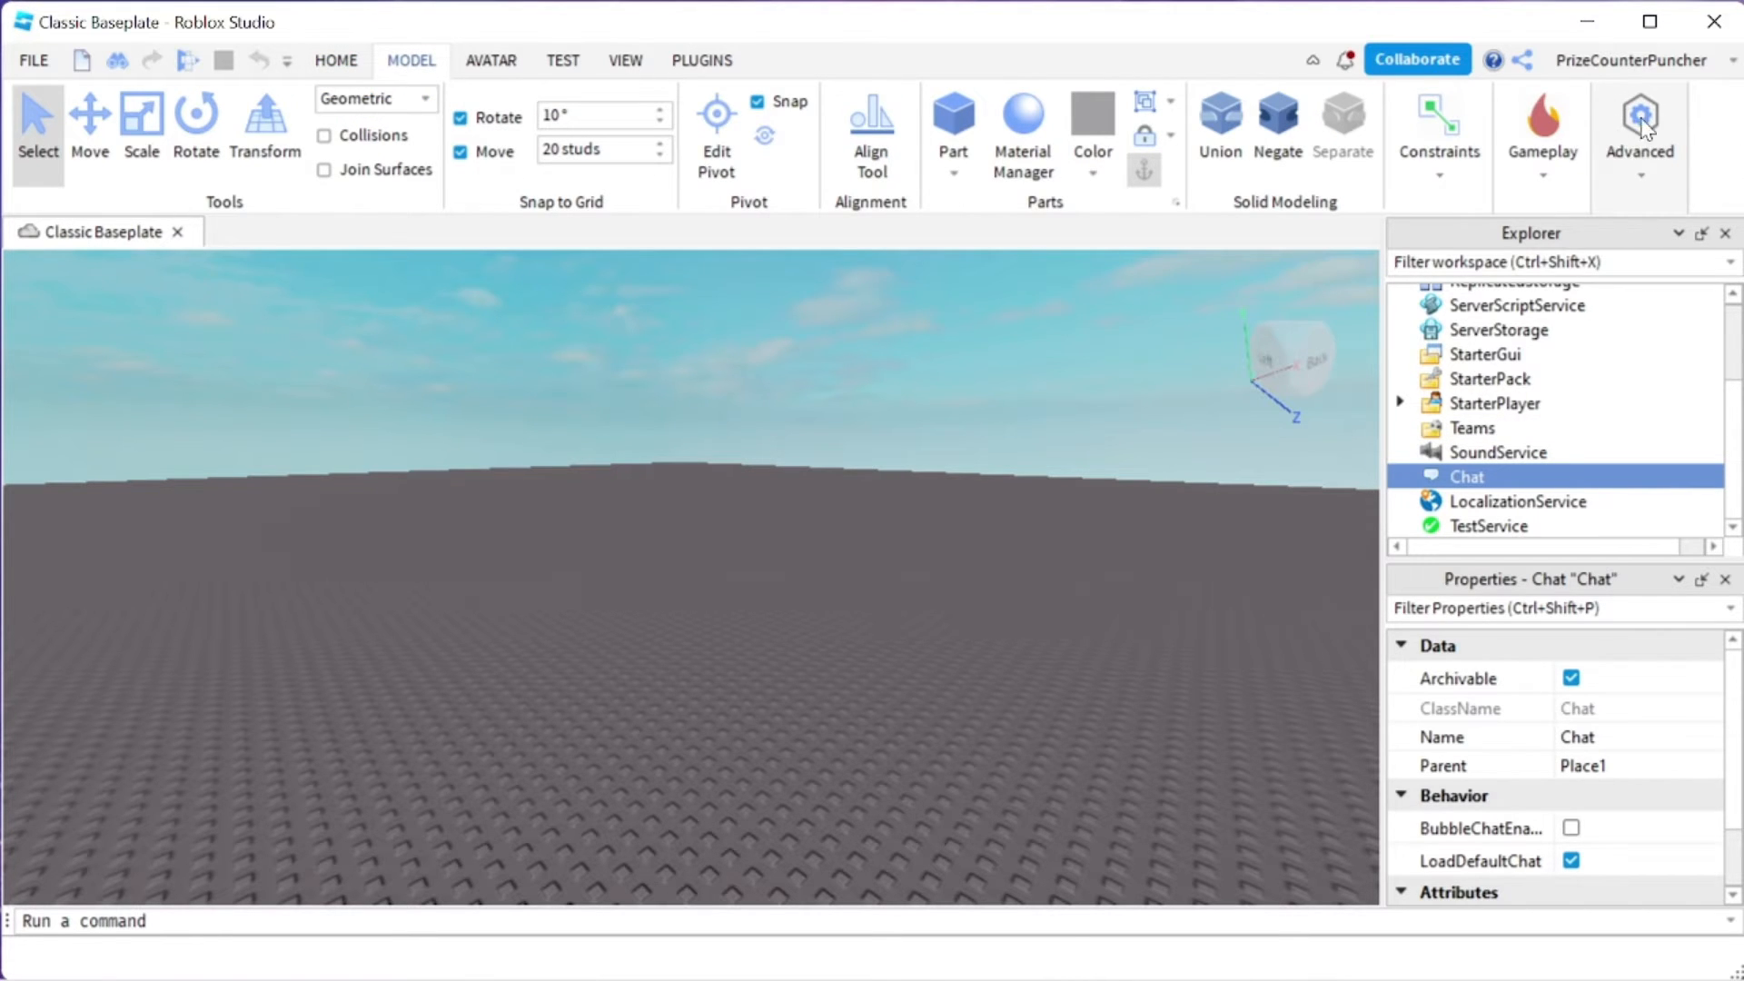
Insert TextChatService via Advanced > Service and select it in the Explorer
click(1638, 118)
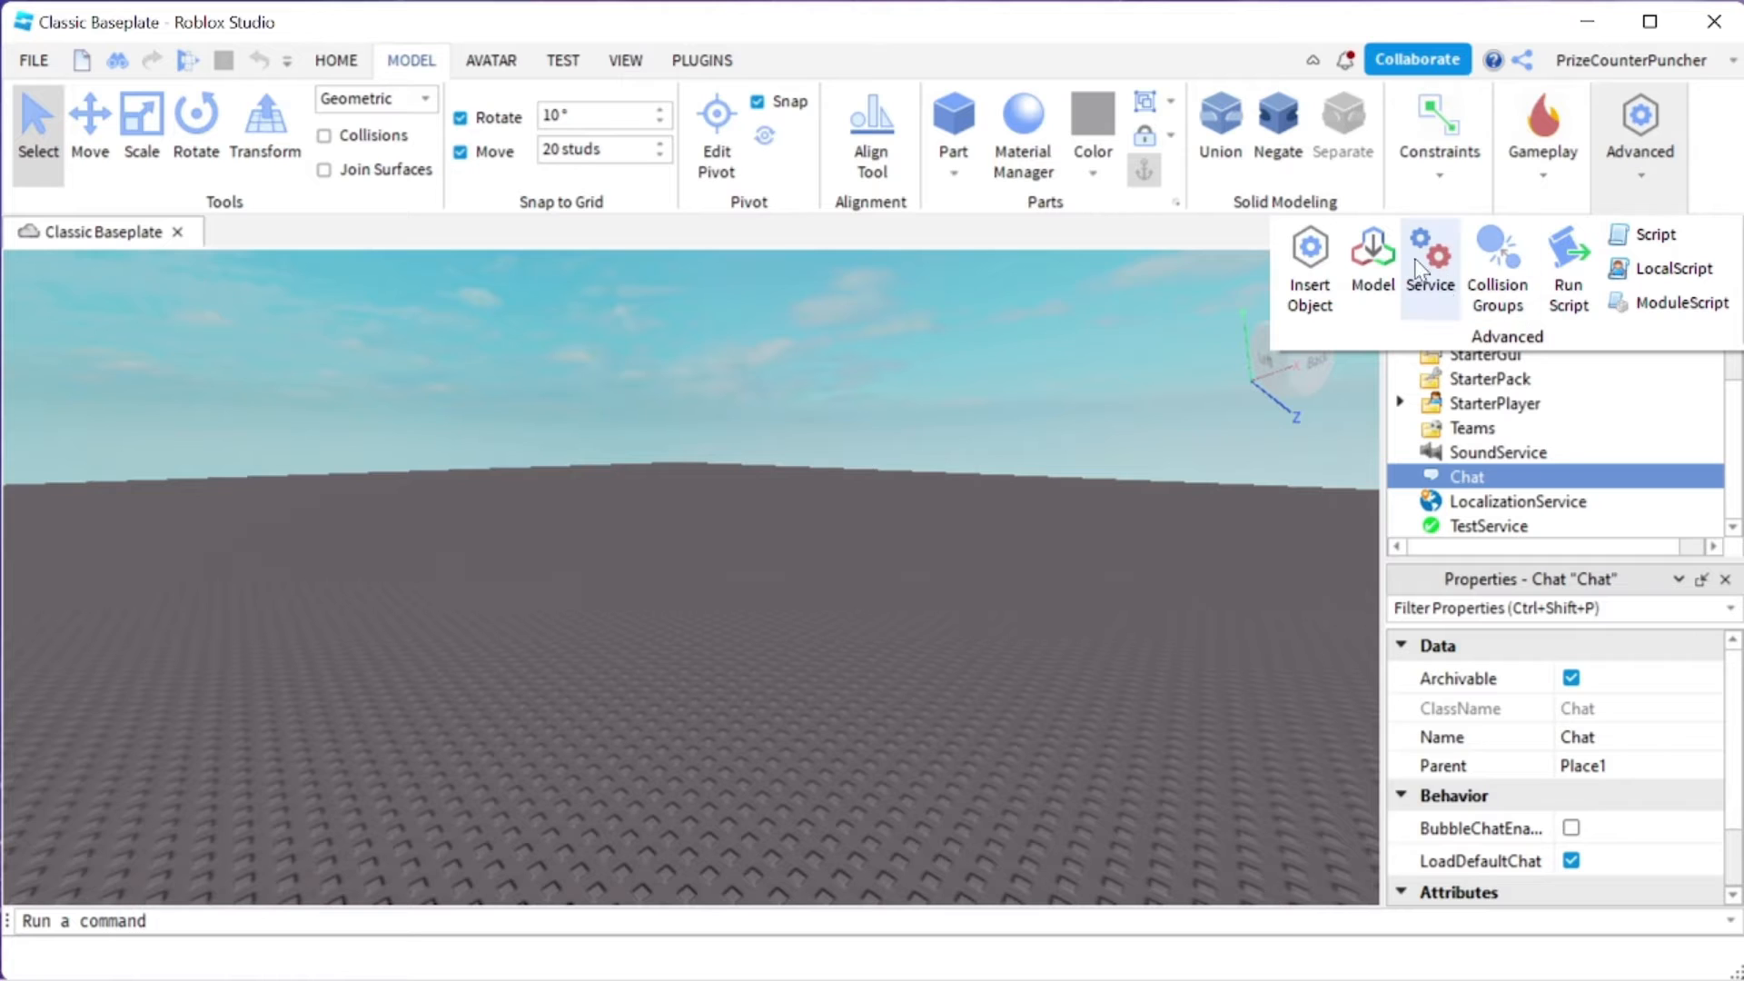
click(1429, 257)
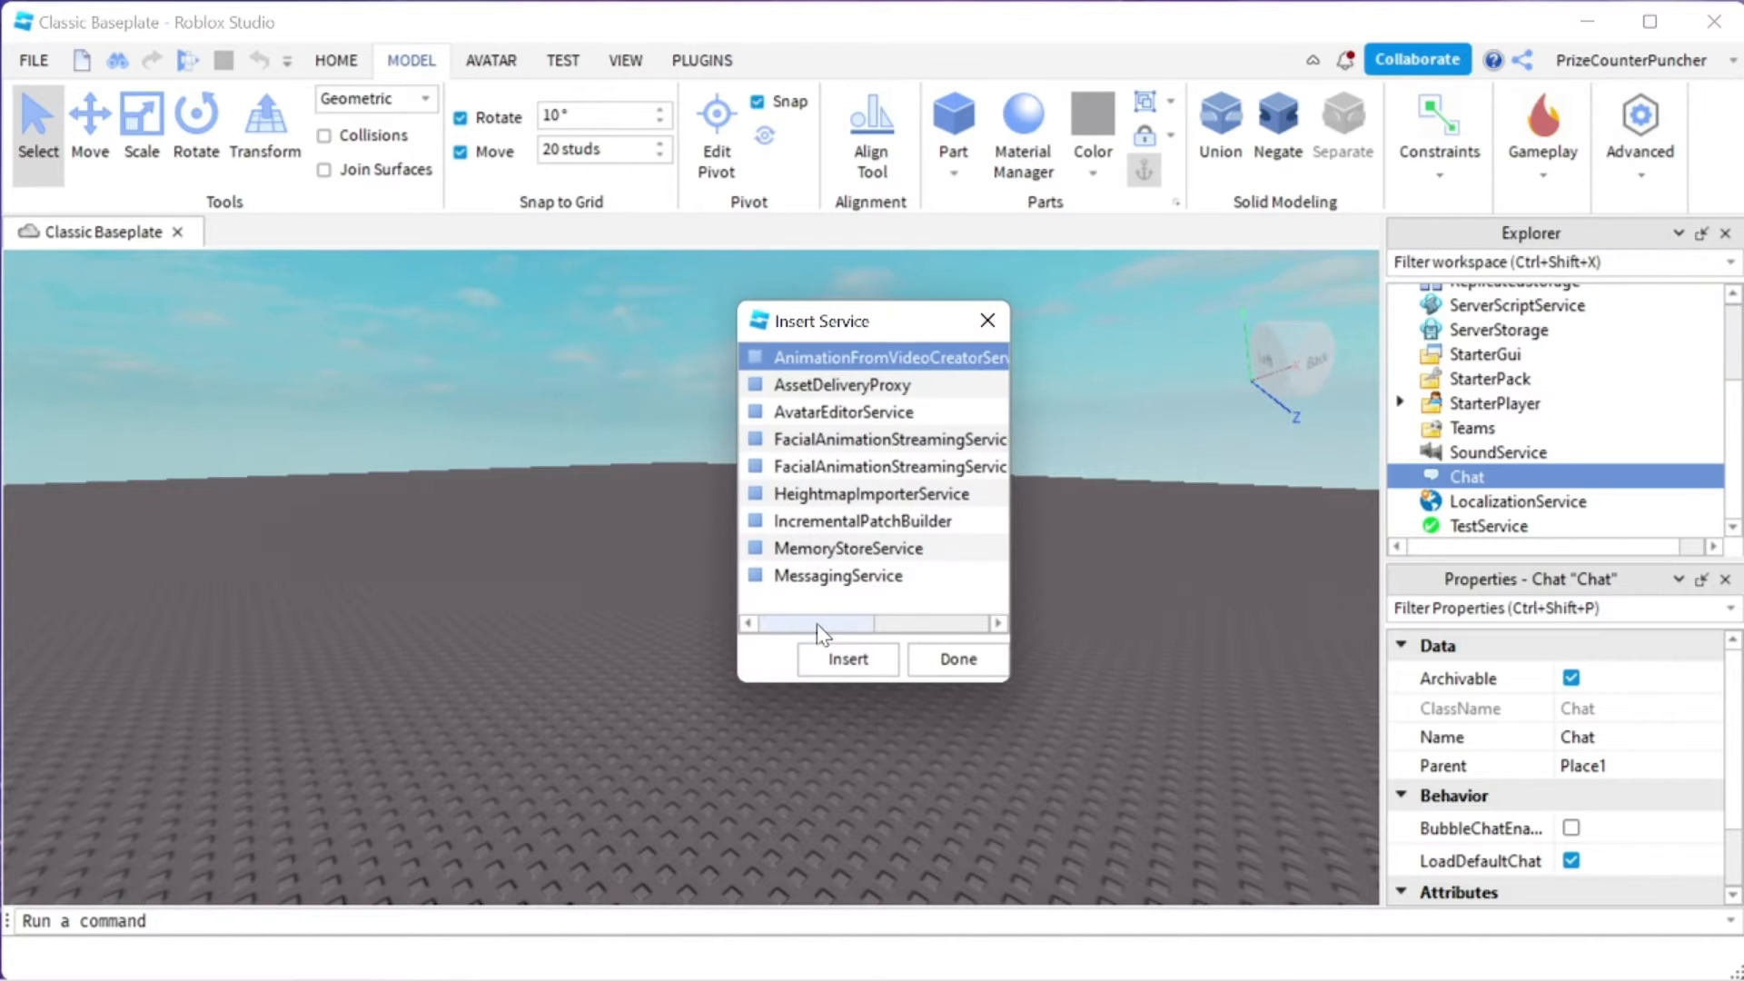
scroll(down, 3)
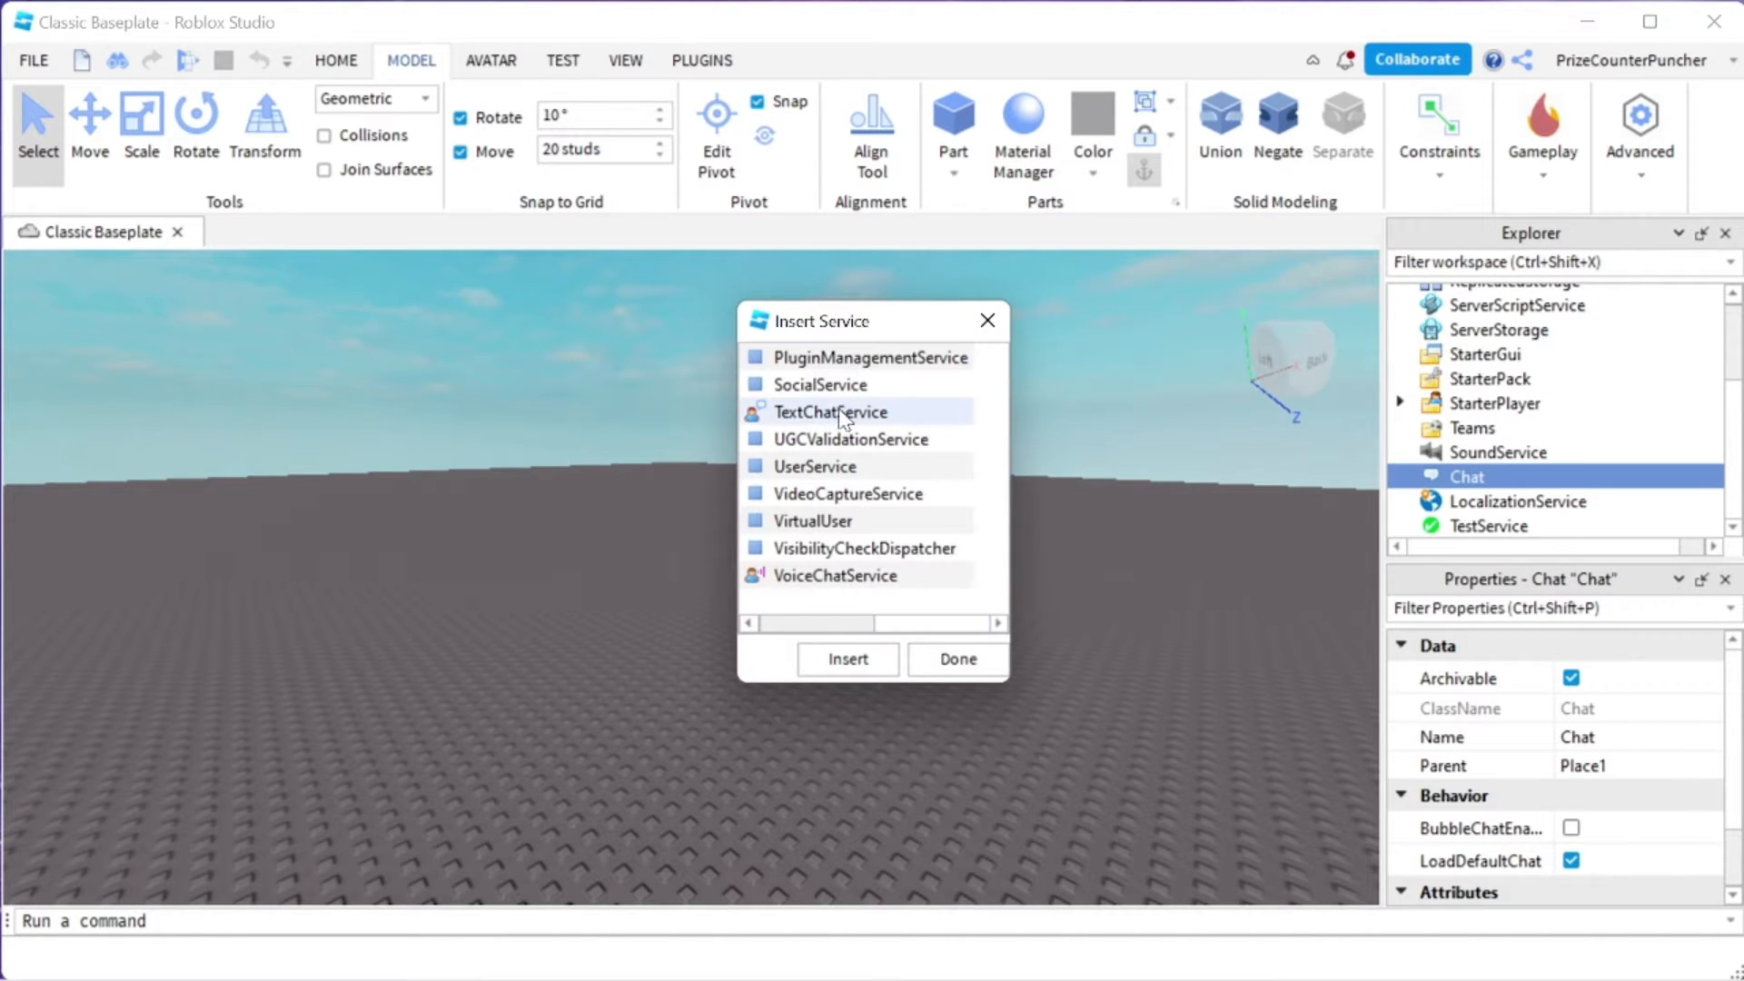
click(832, 412)
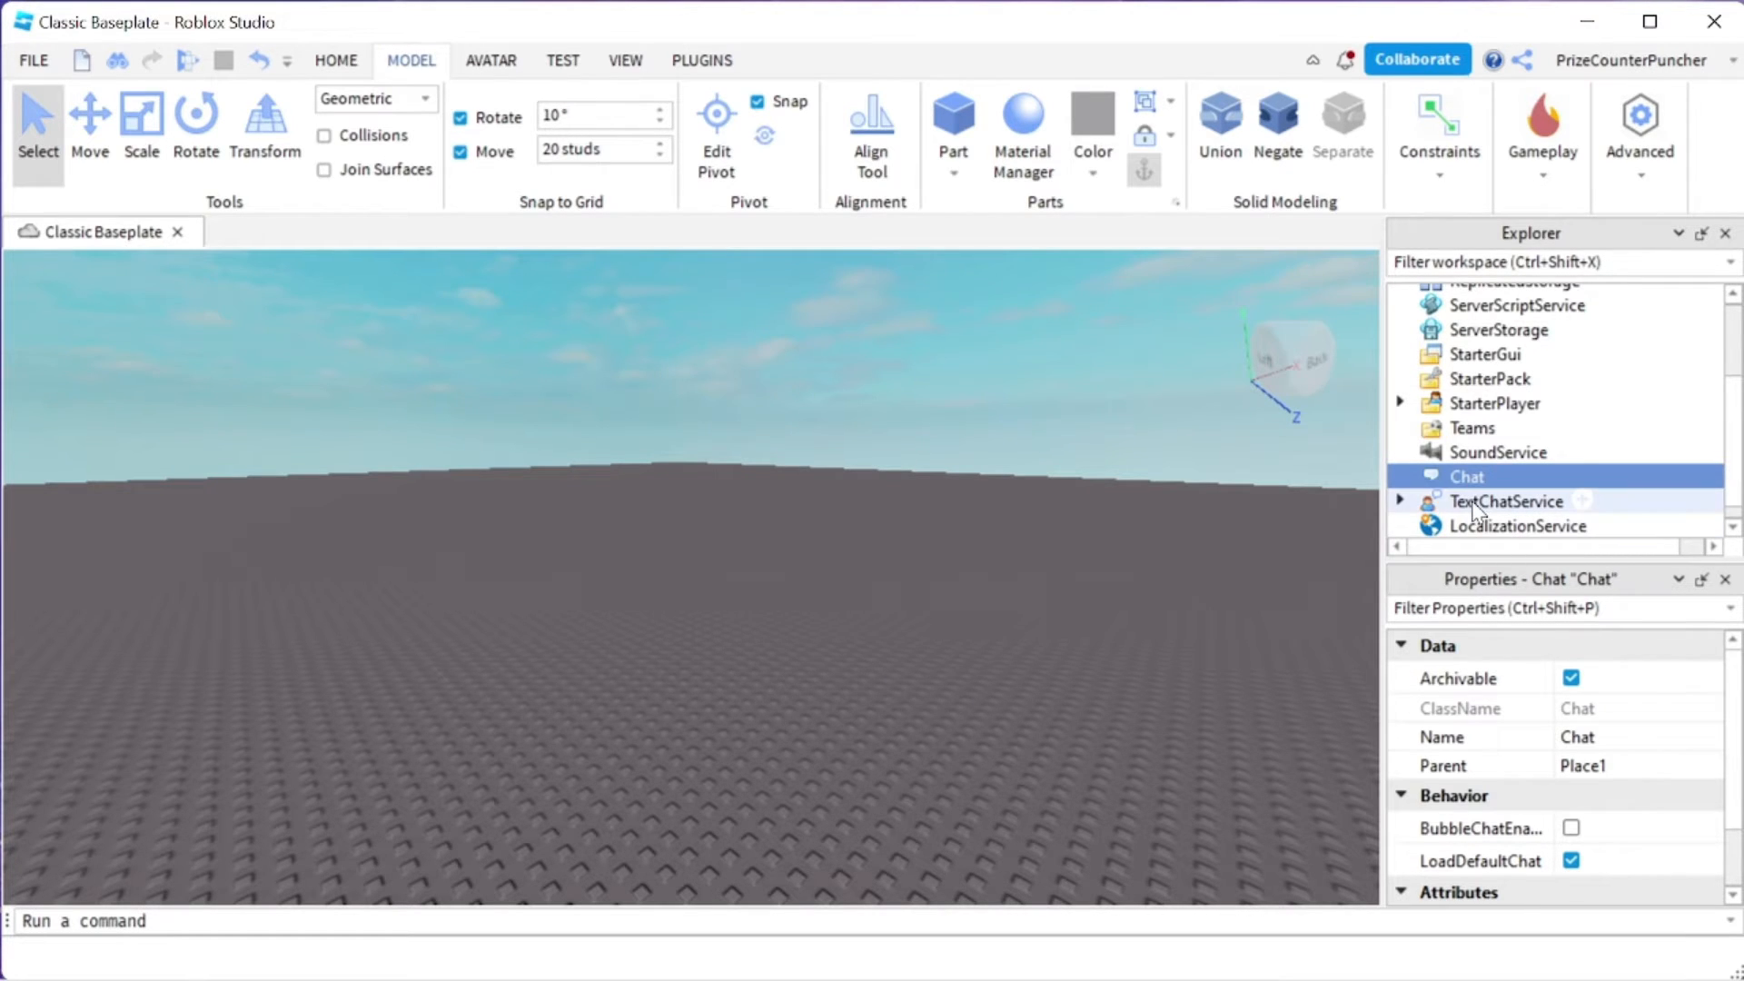
click(1506, 501)
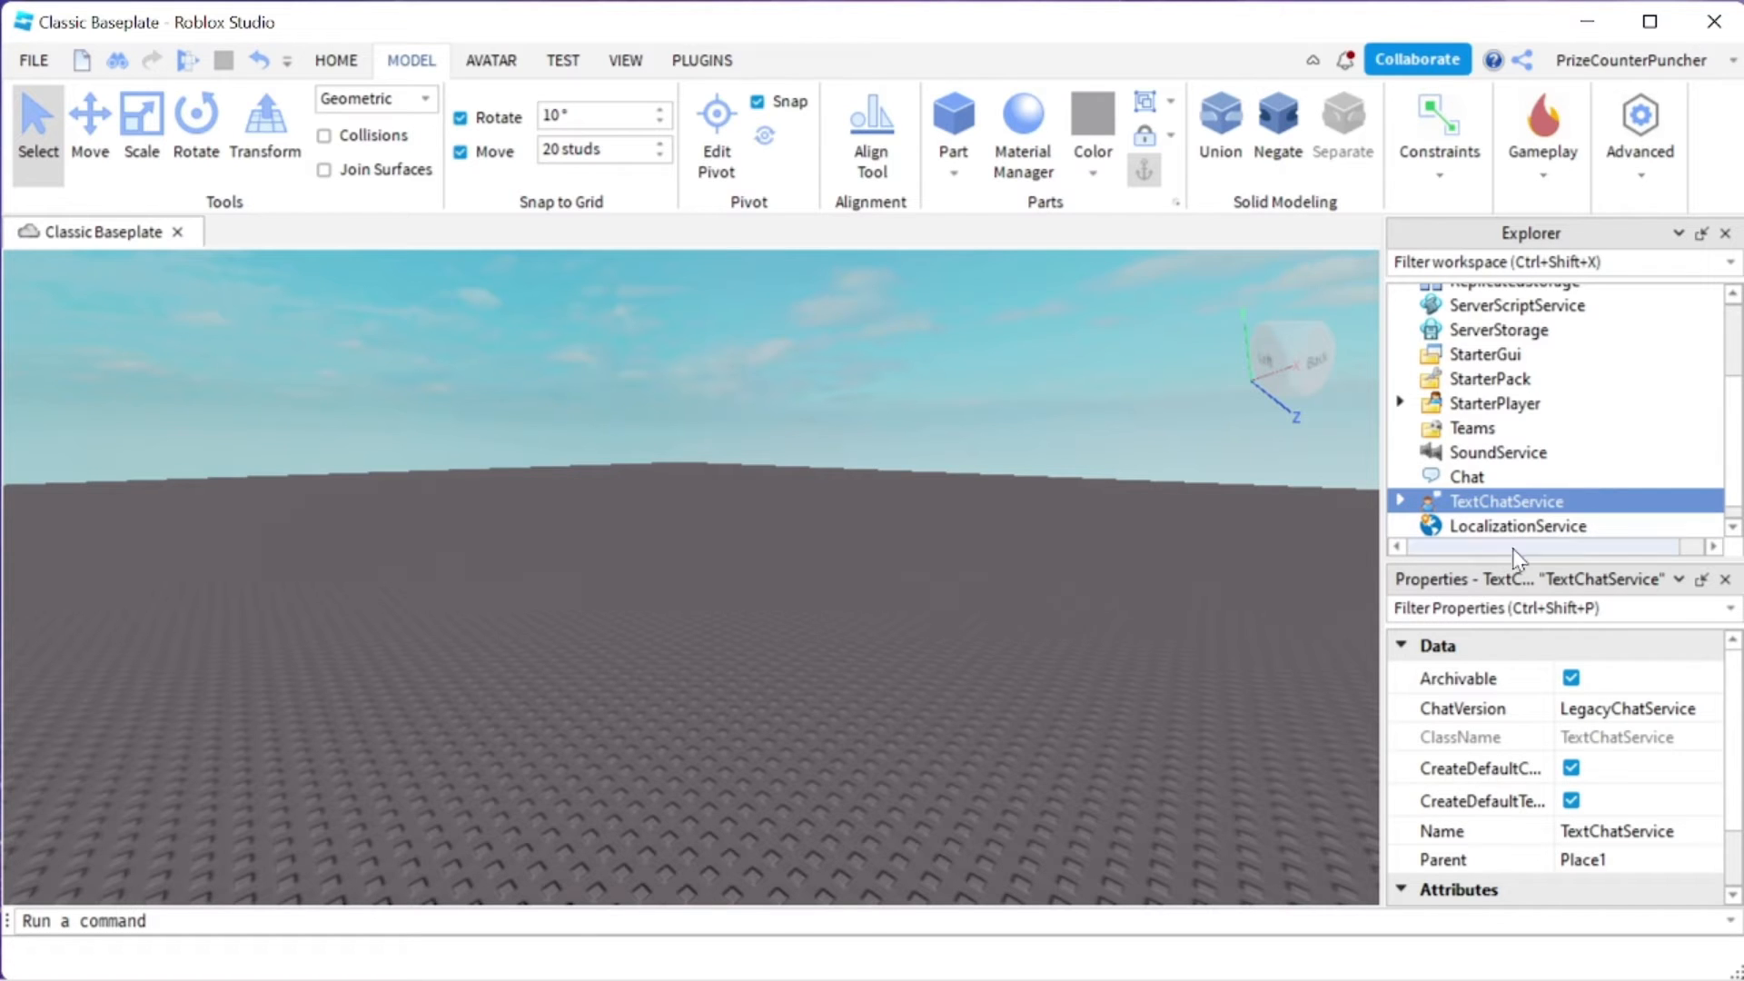
mouse_move(1498, 774)
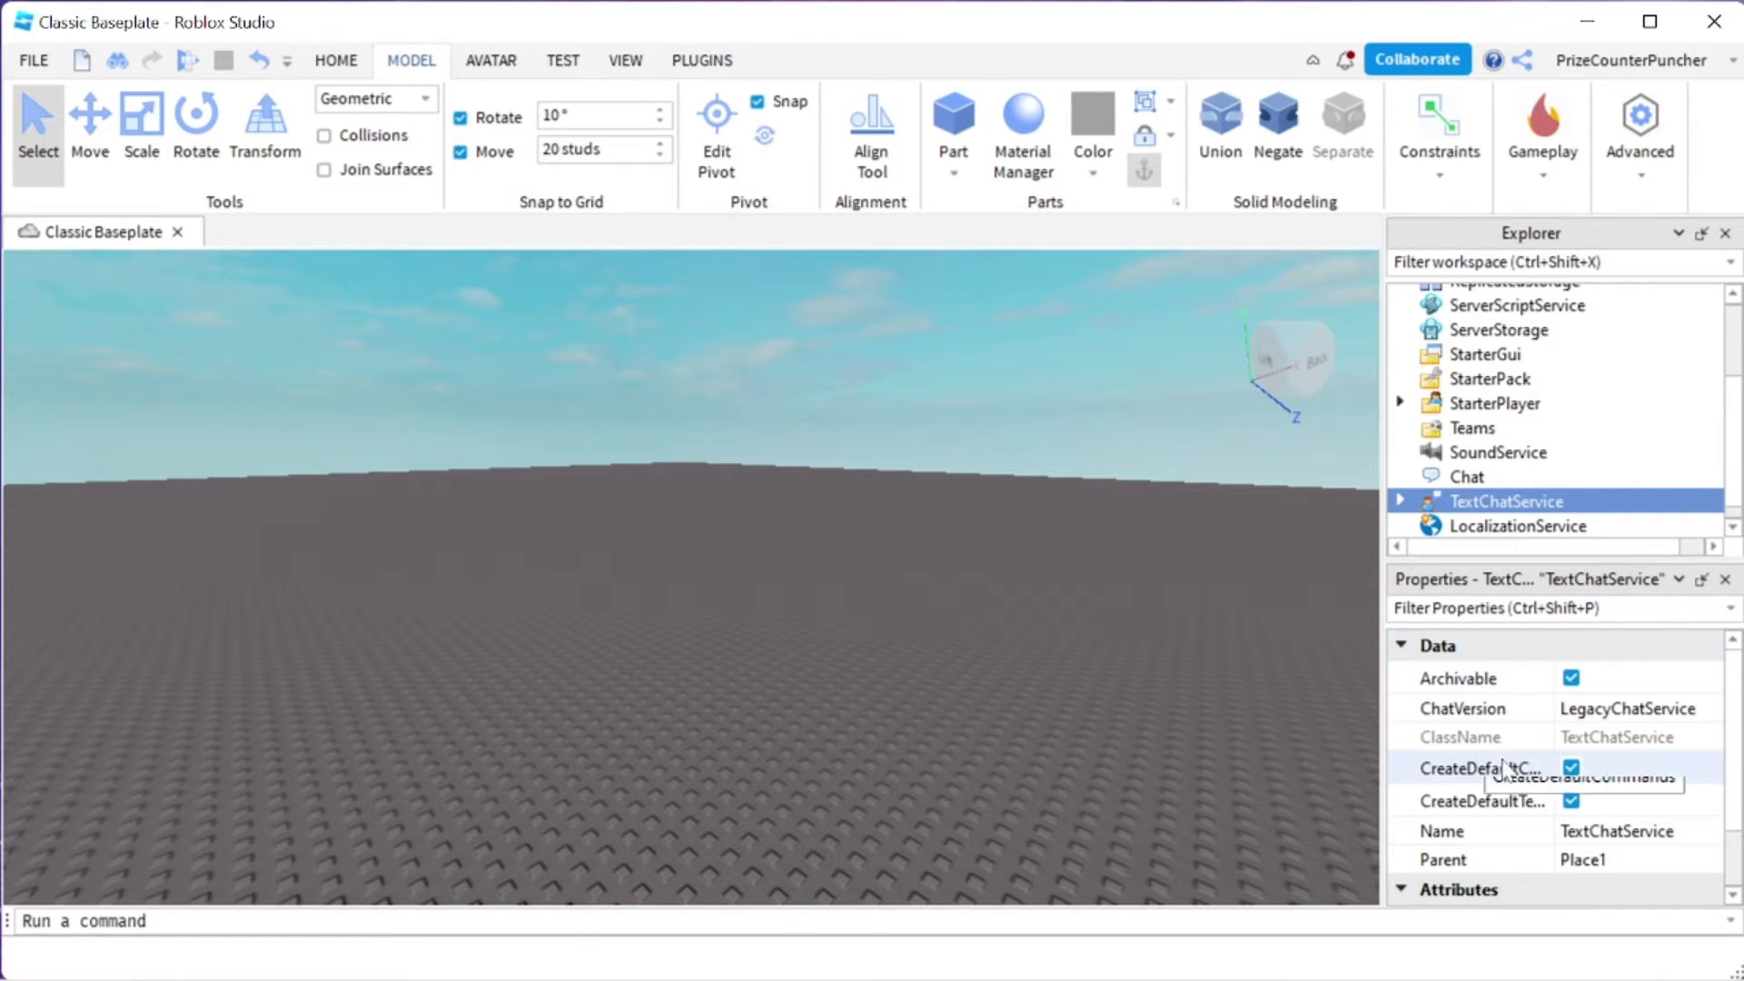
mouse_move(1500, 719)
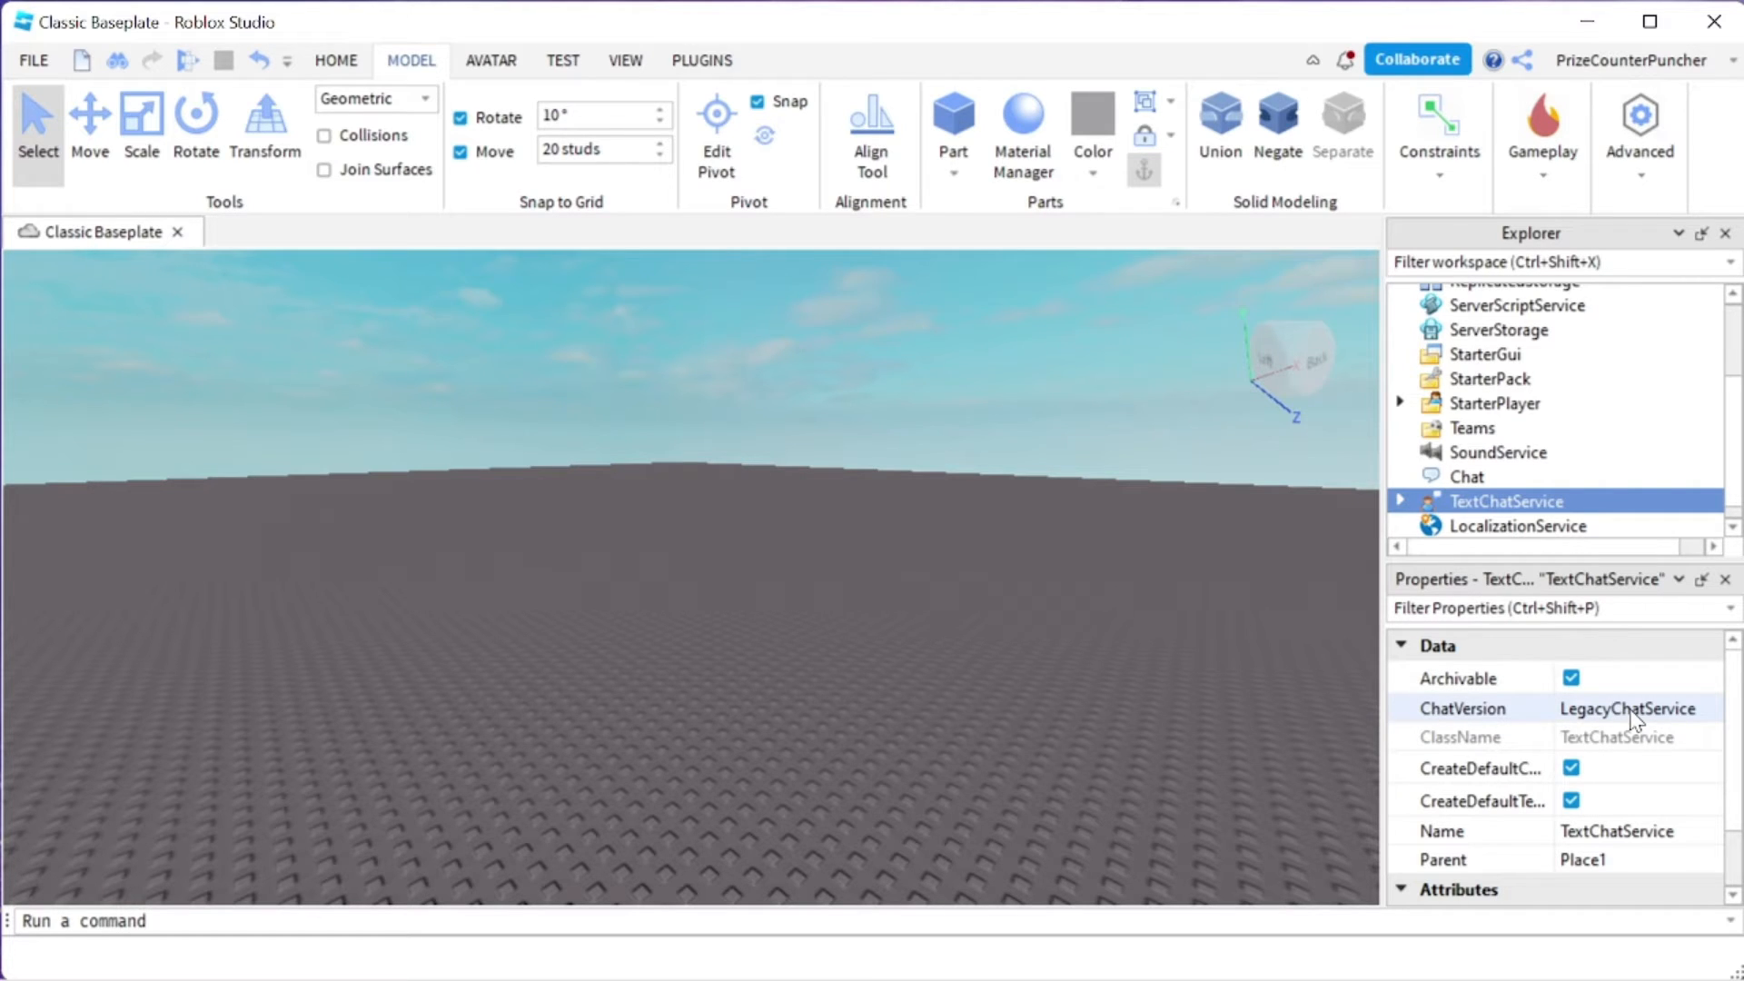
Change ChatVersion from LegacyChatService to TextChatService and expand its child configurations
click(1626, 709)
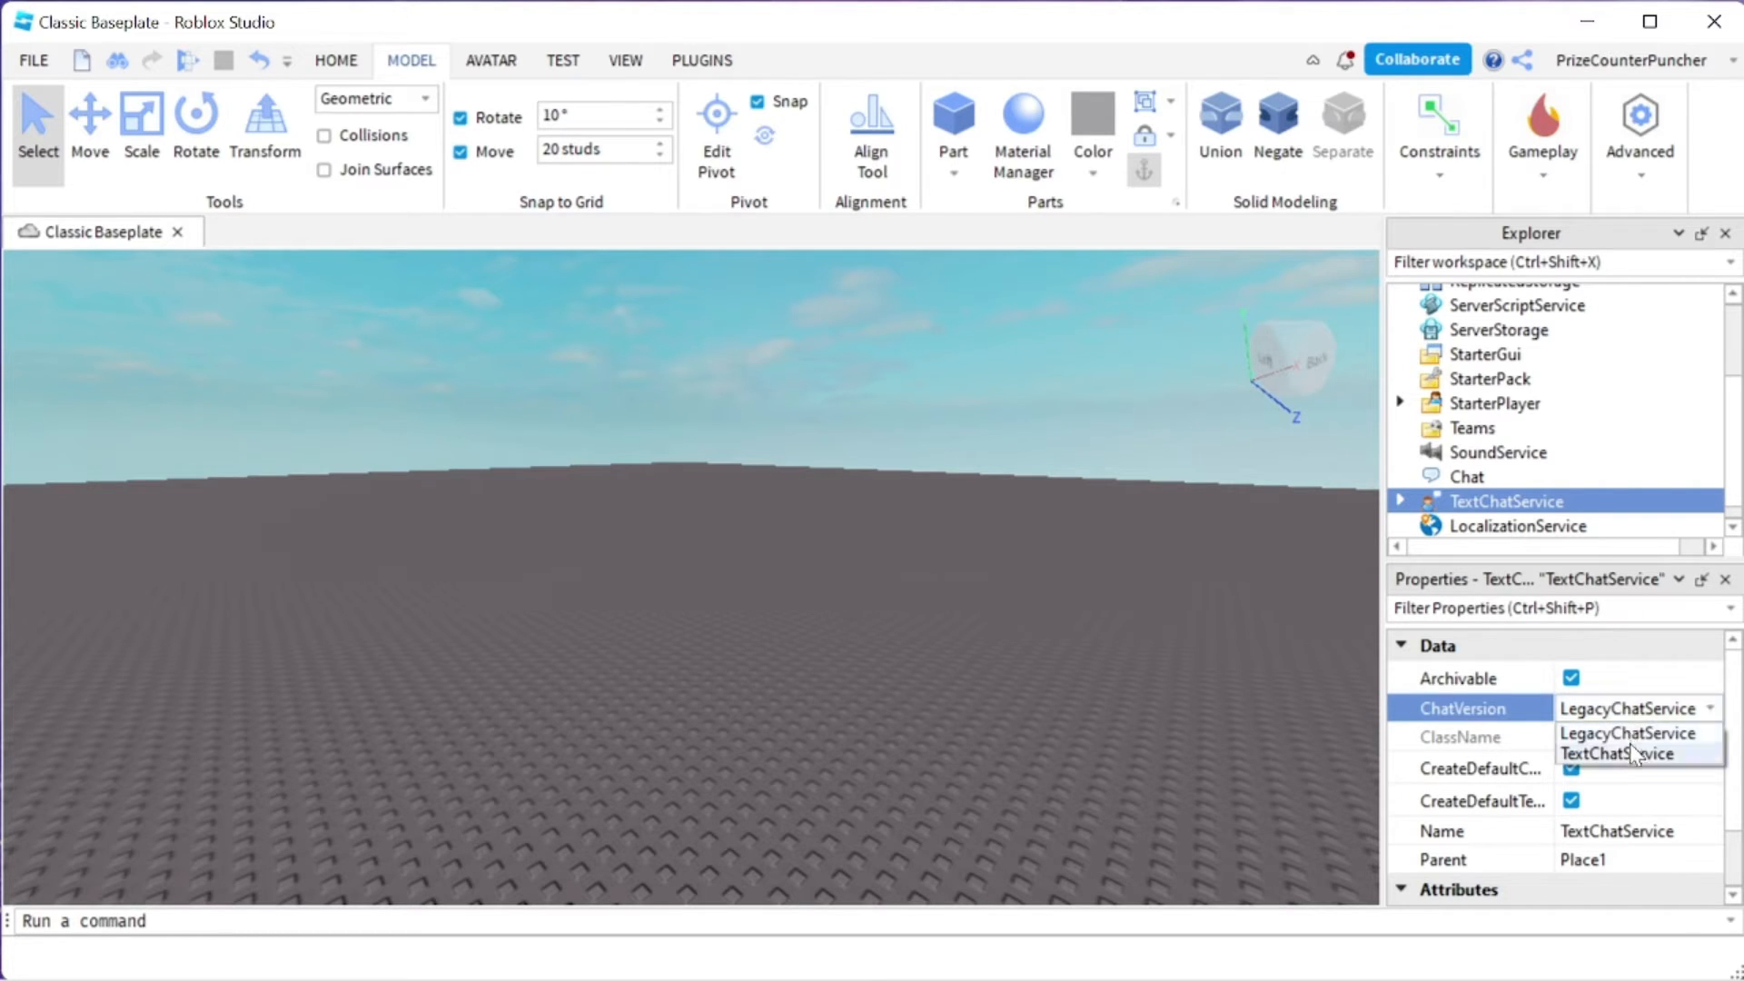
click(1622, 752)
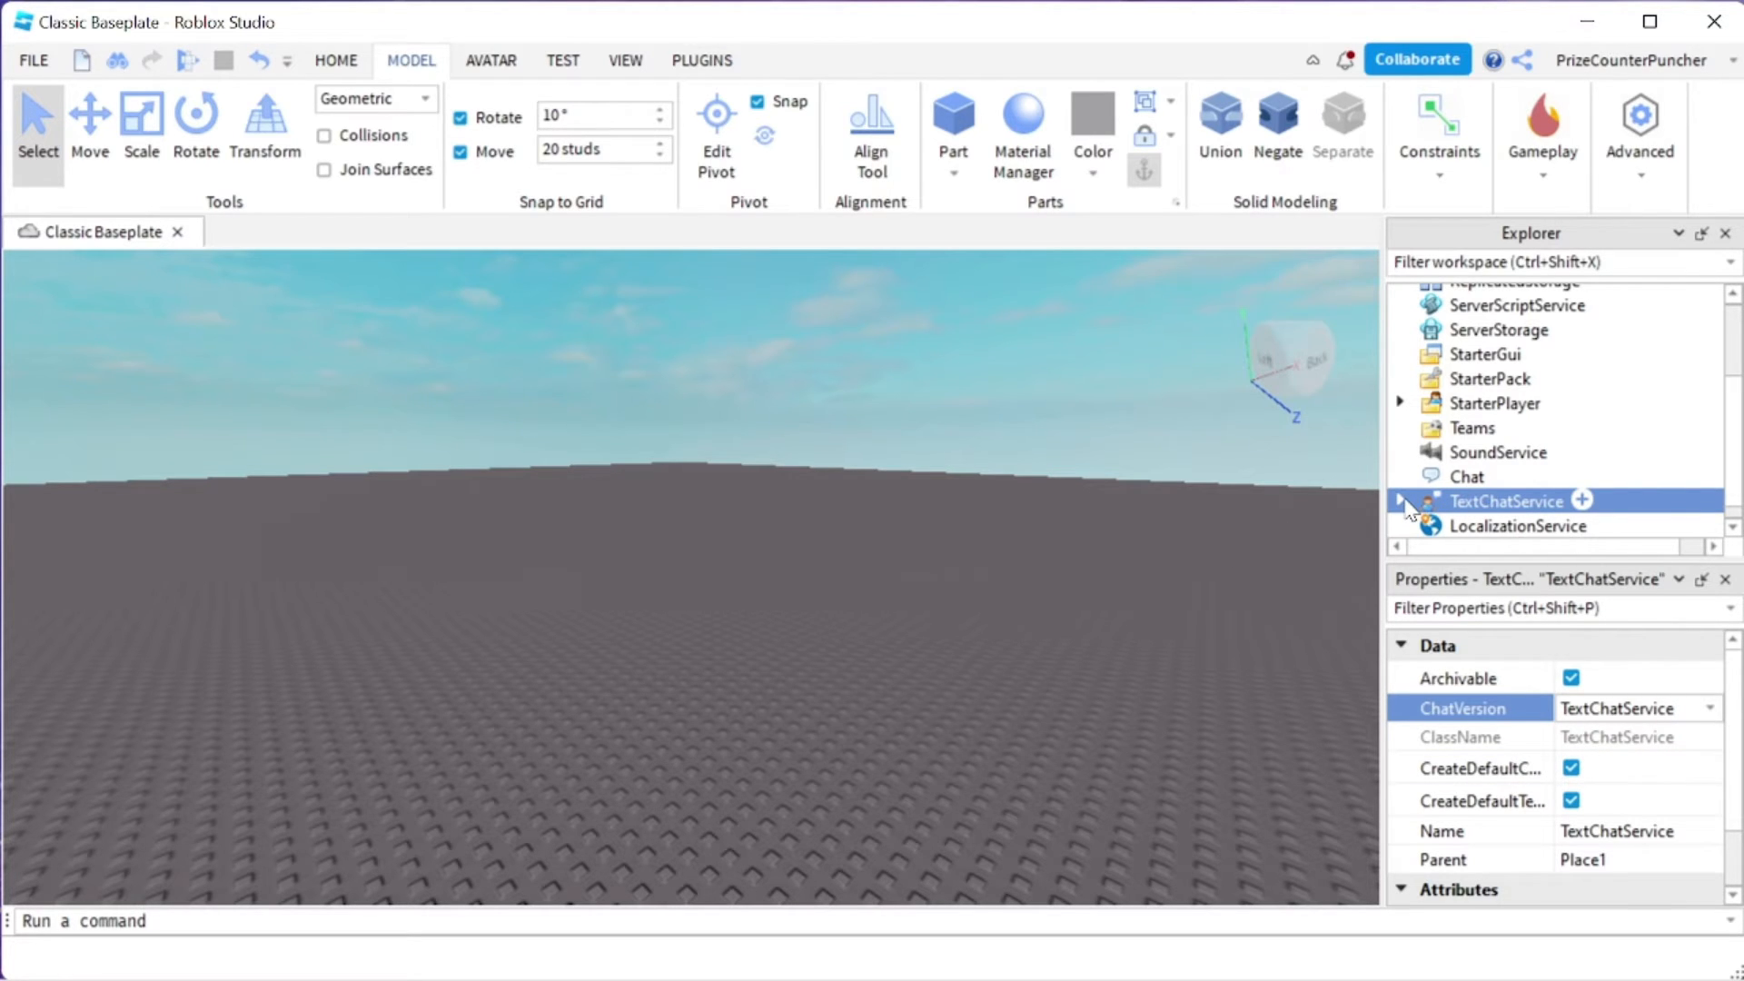
click(1403, 501)
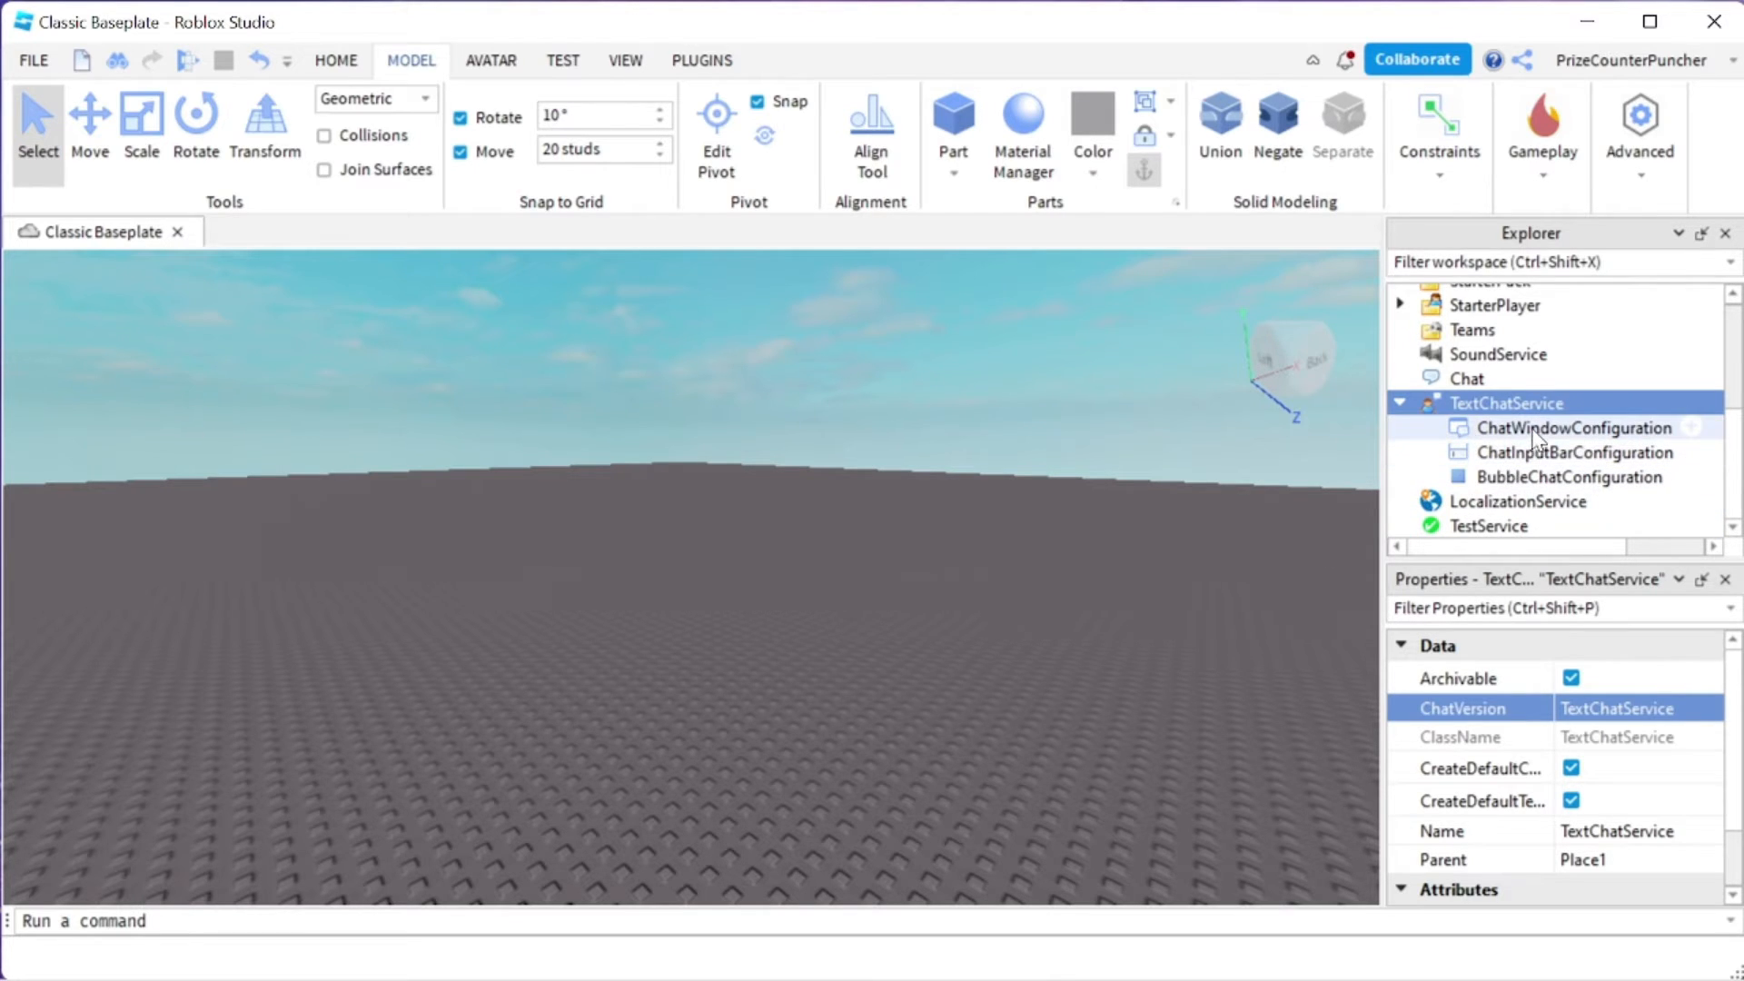
Give ChatWindowConfiguration an orange (214,114,27) BackgroundColor3 with 0.3 BackgroundTransparency
click(1571, 426)
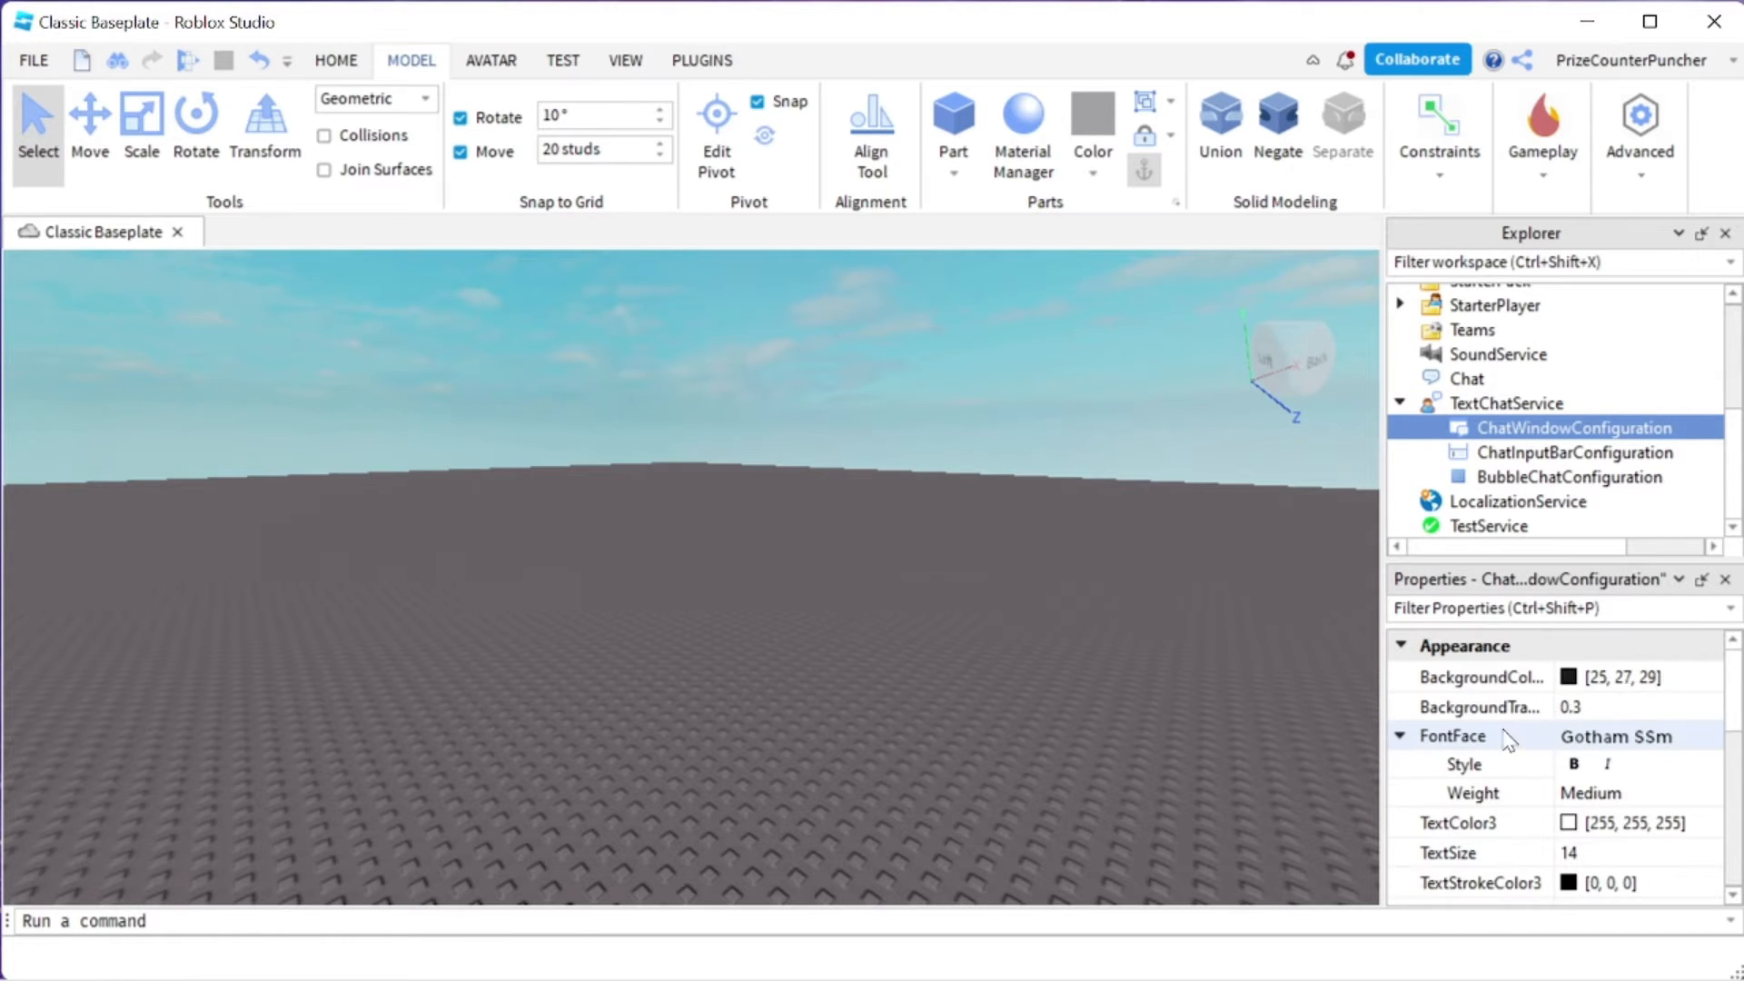
mouse_move(1515, 803)
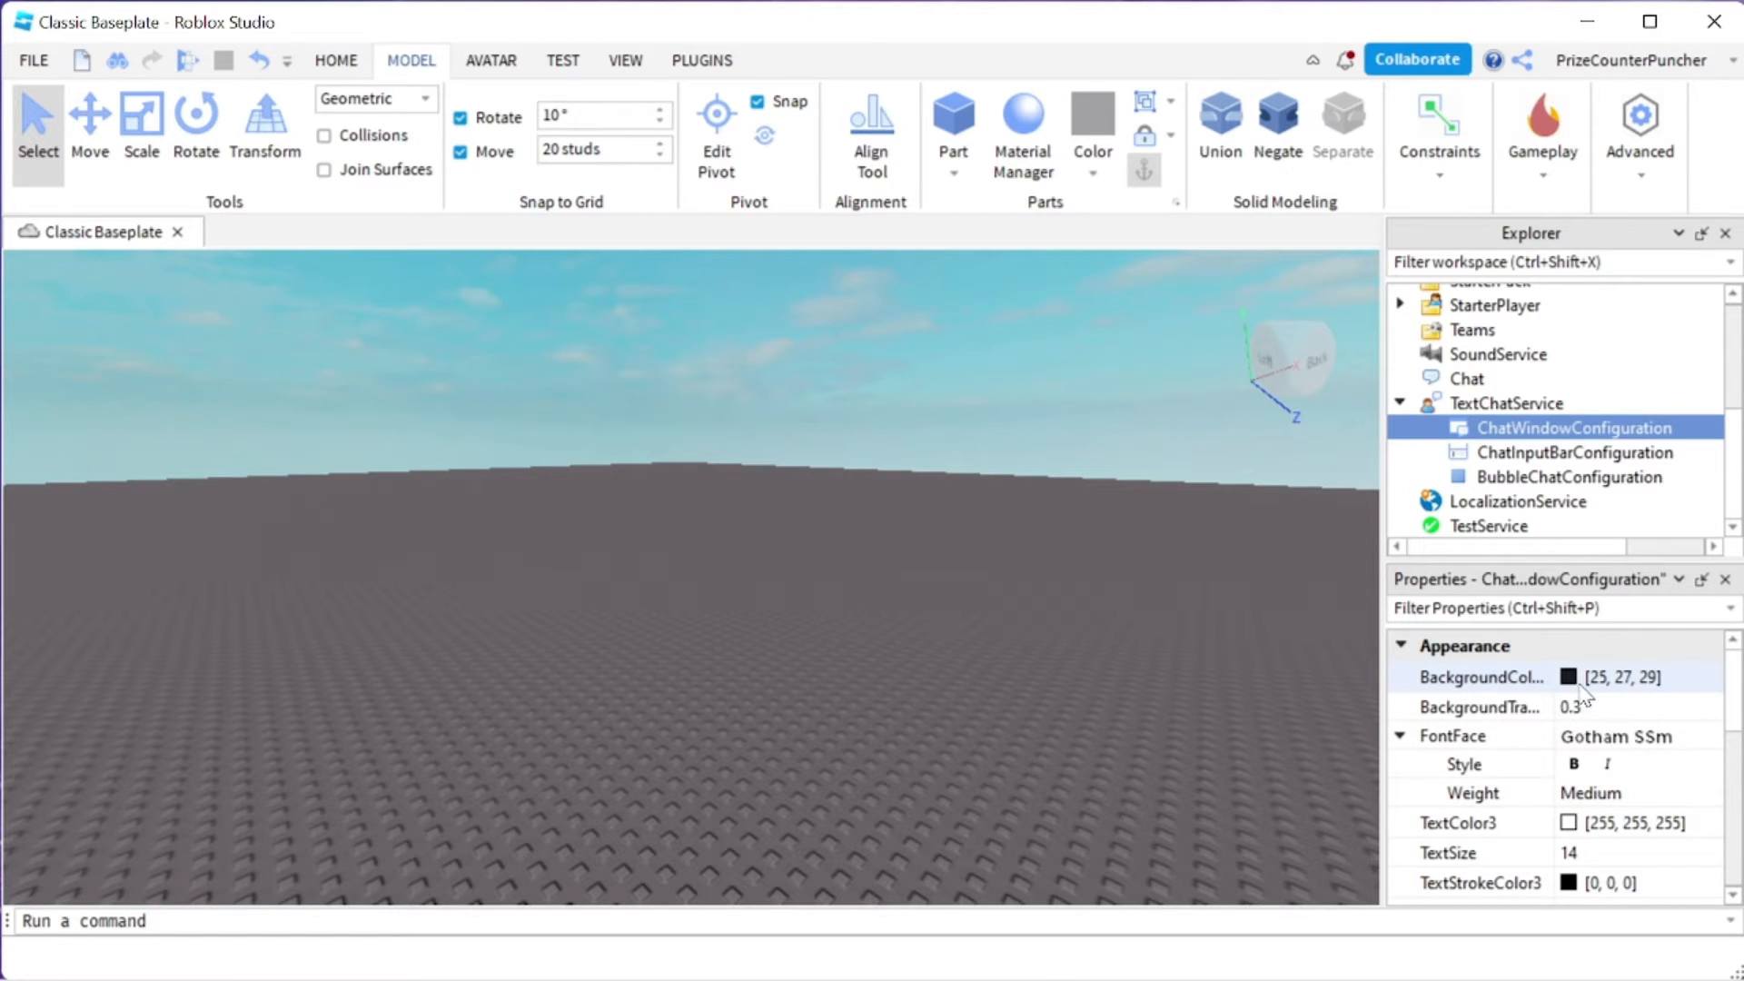
click(1566, 676)
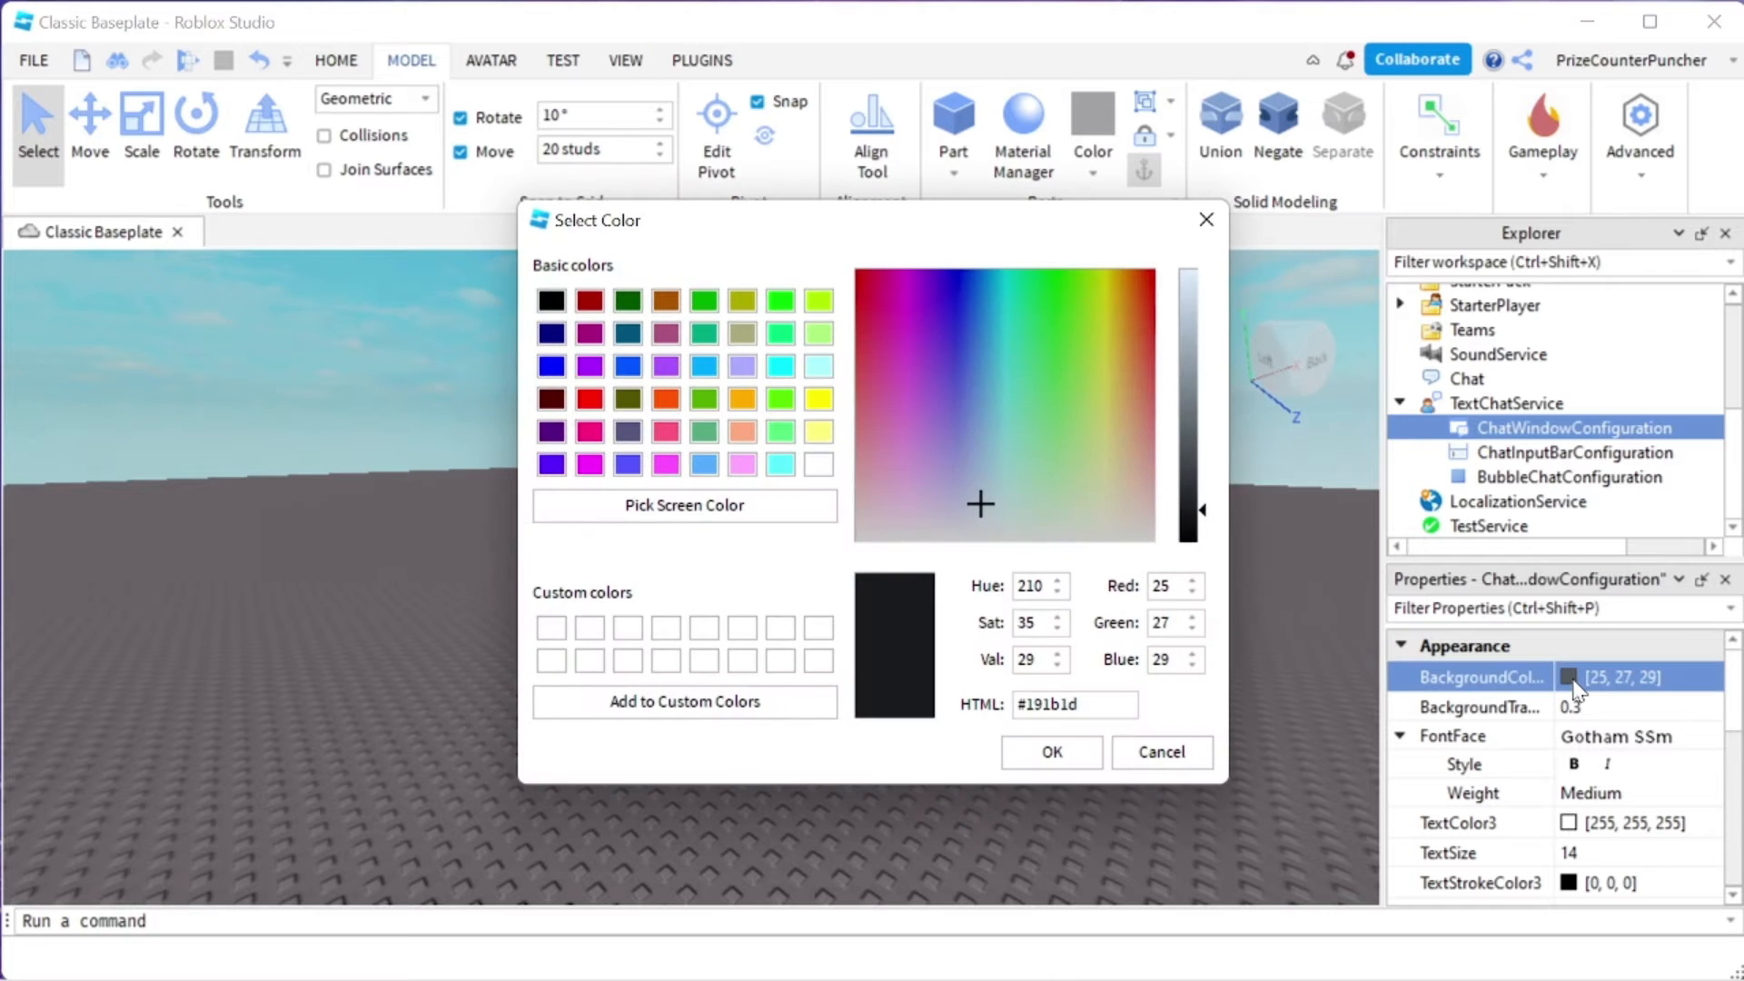
mouse_move(1150, 331)
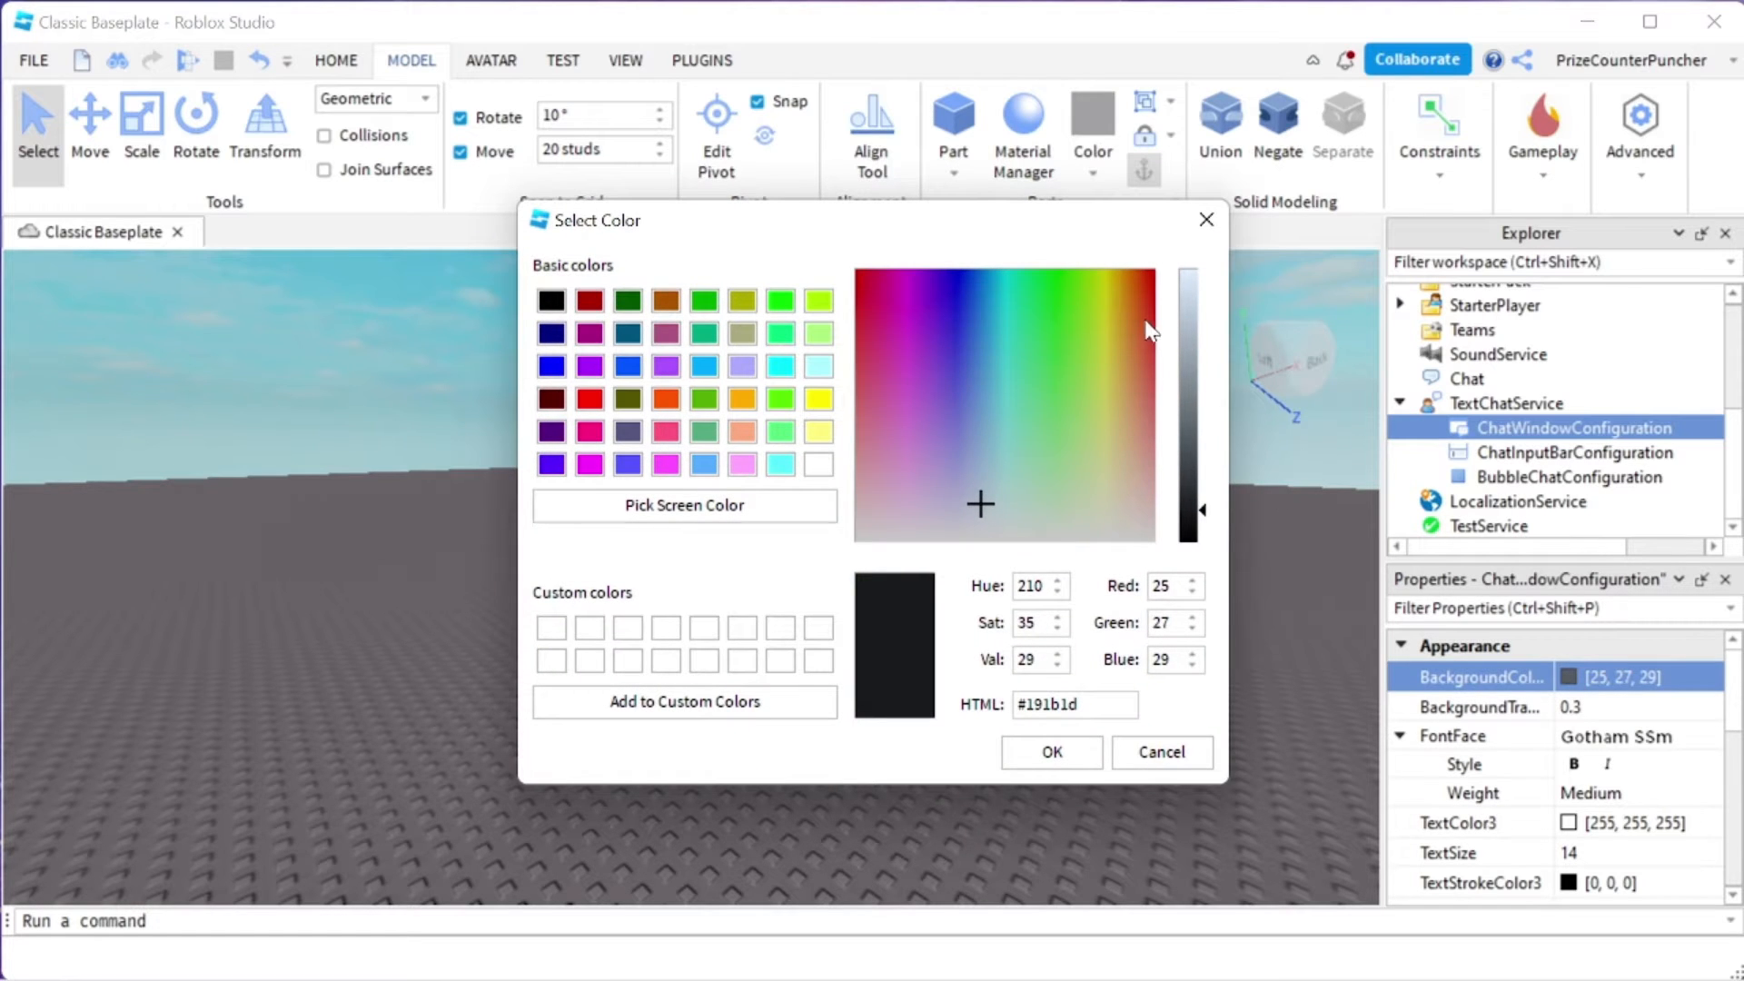
click(1135, 300)
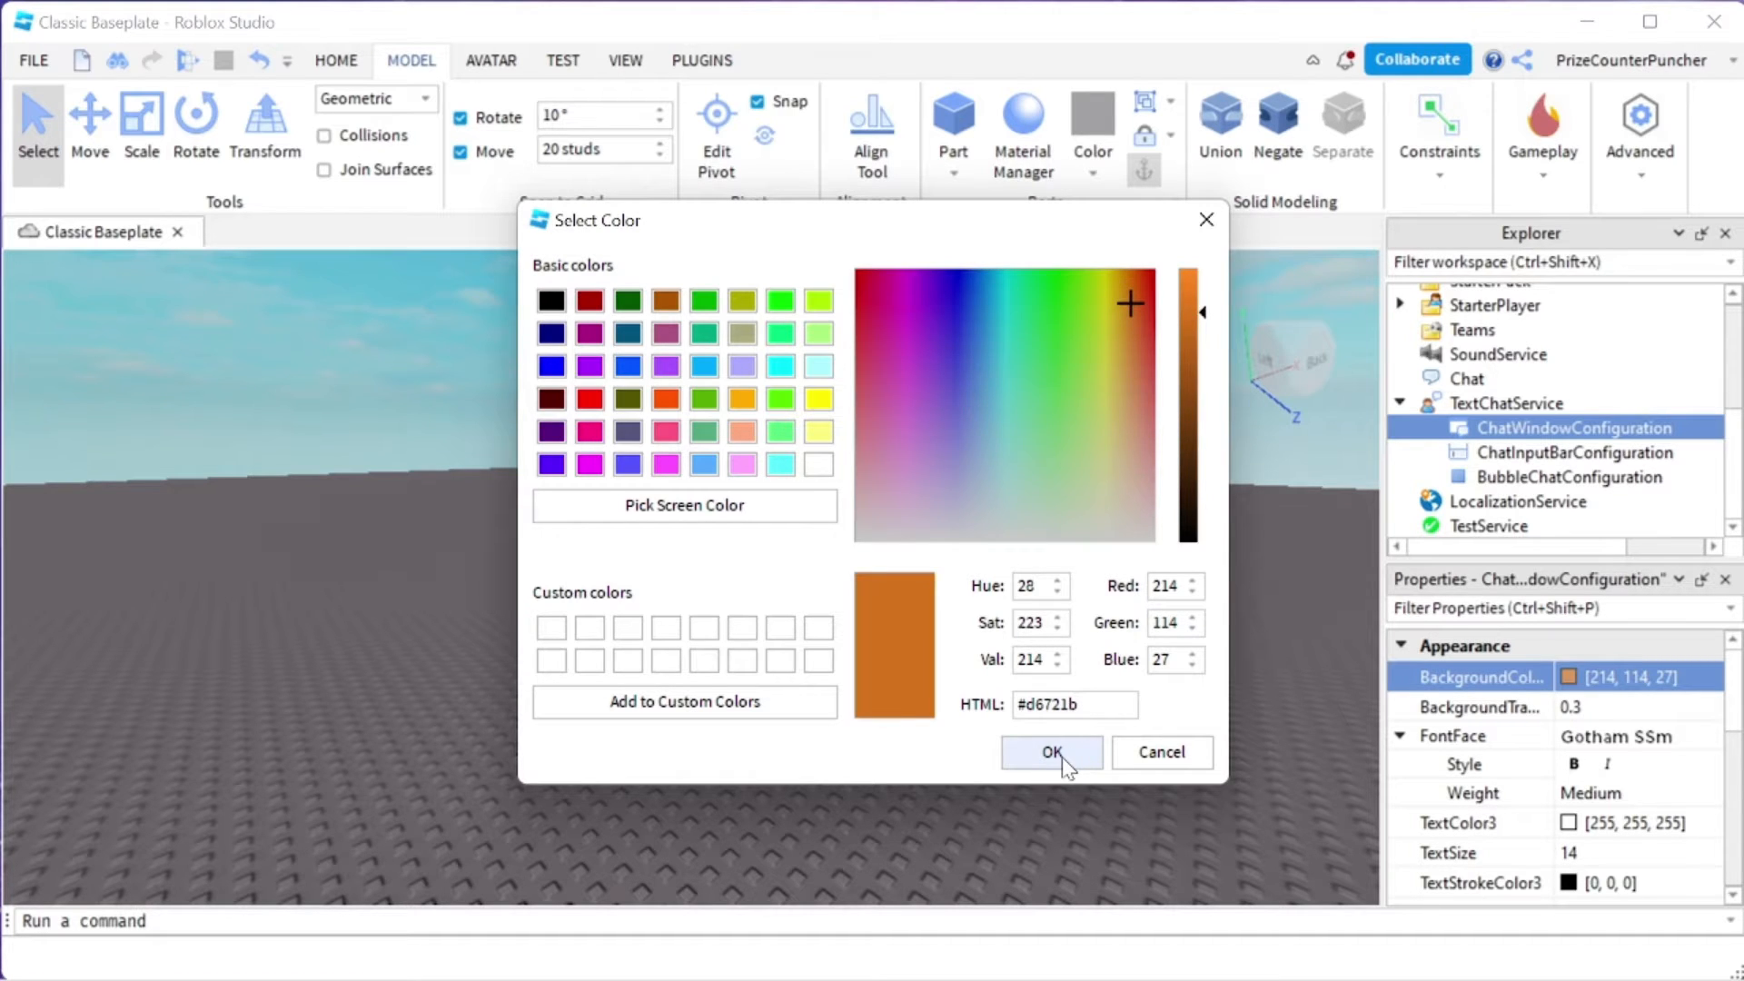
click(1050, 752)
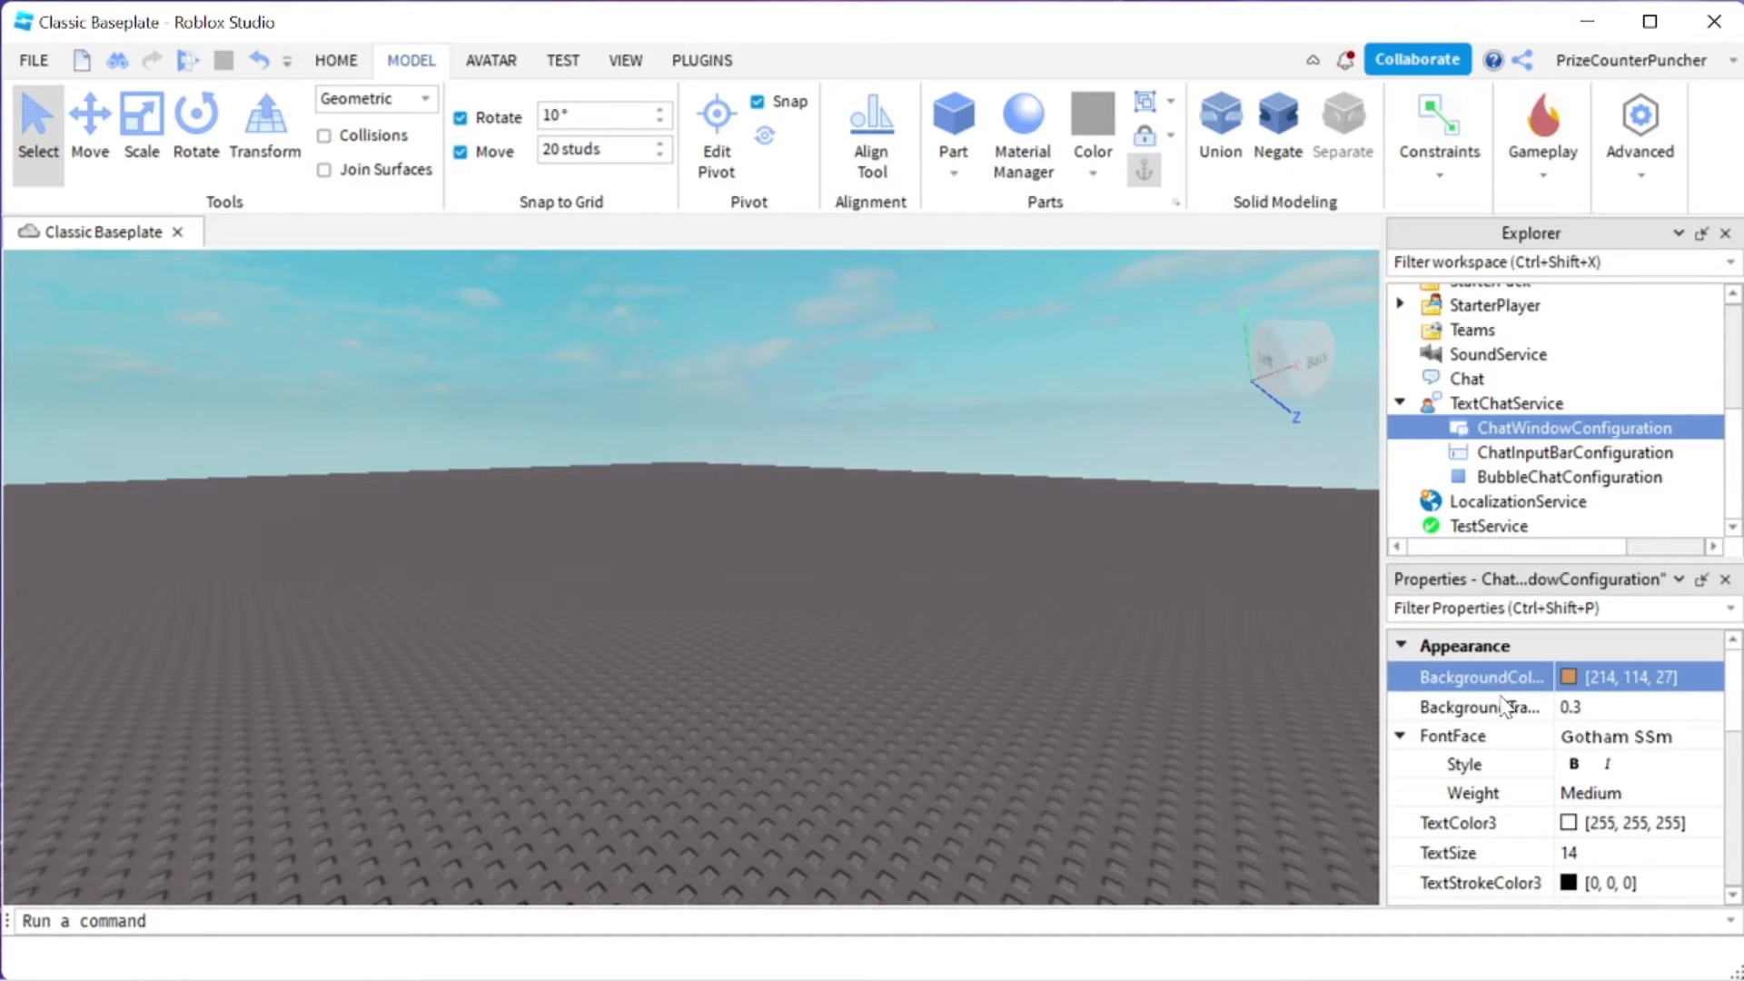
mouse_move(1498, 713)
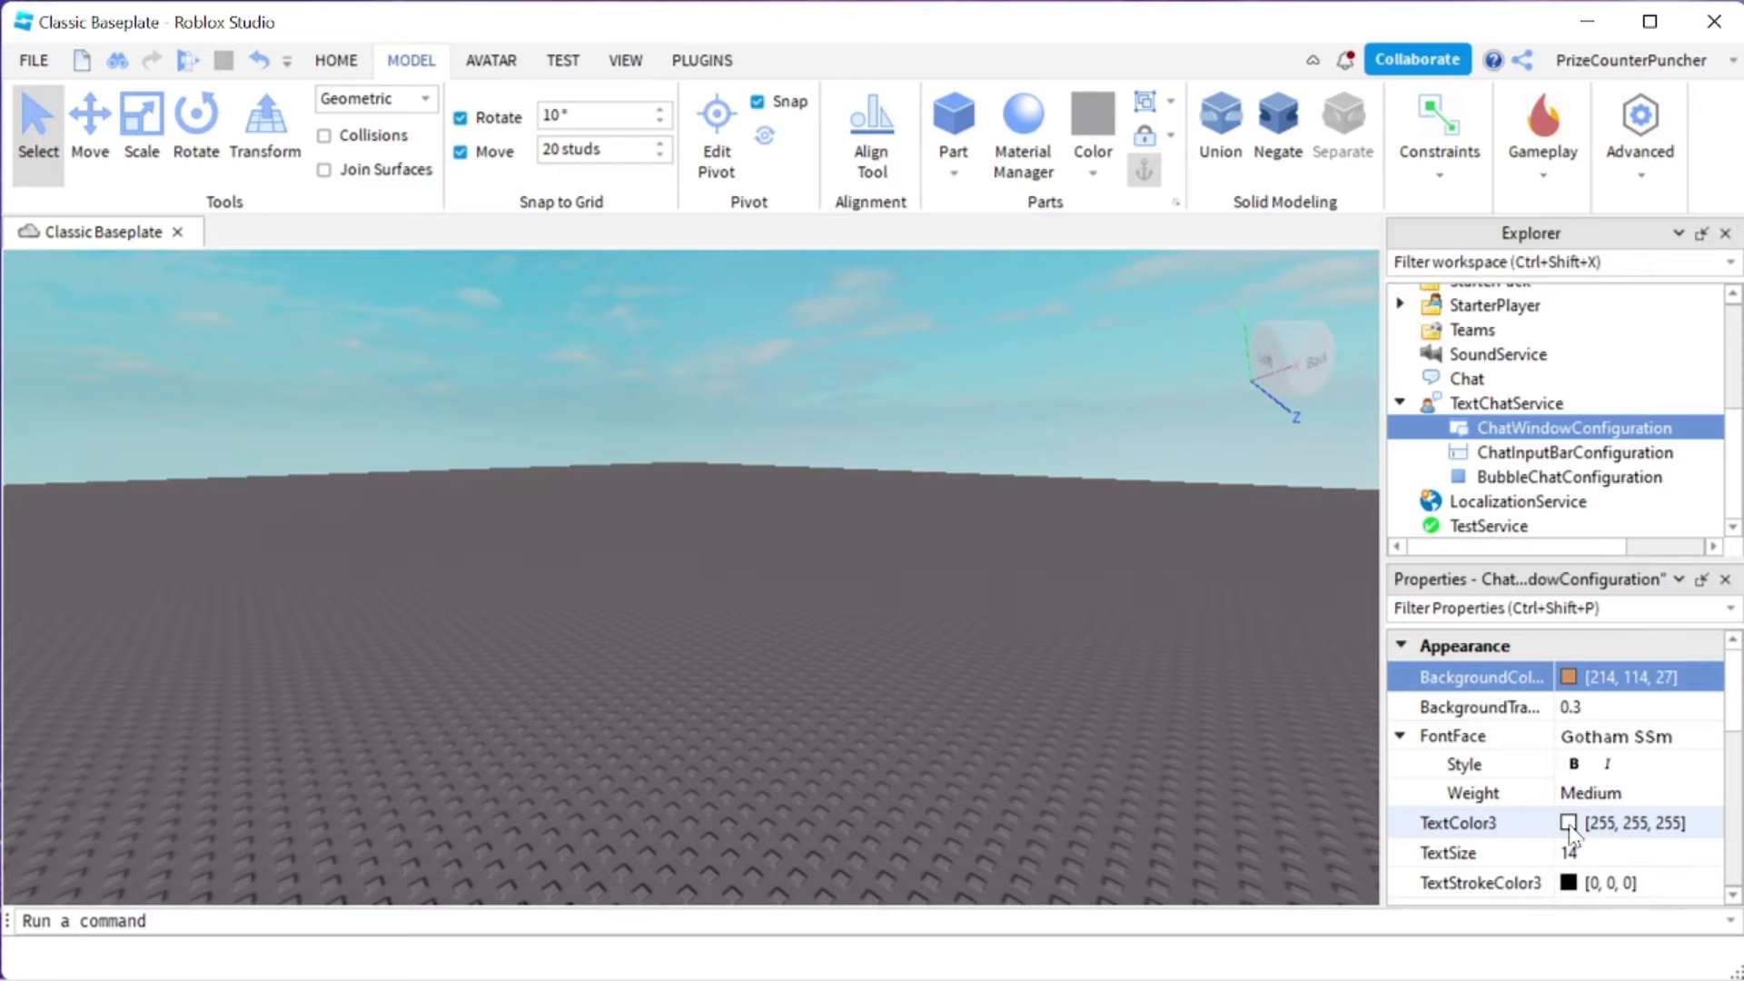
Set the chat window TextColor3 to blue and TextSize to 30
click(1569, 823)
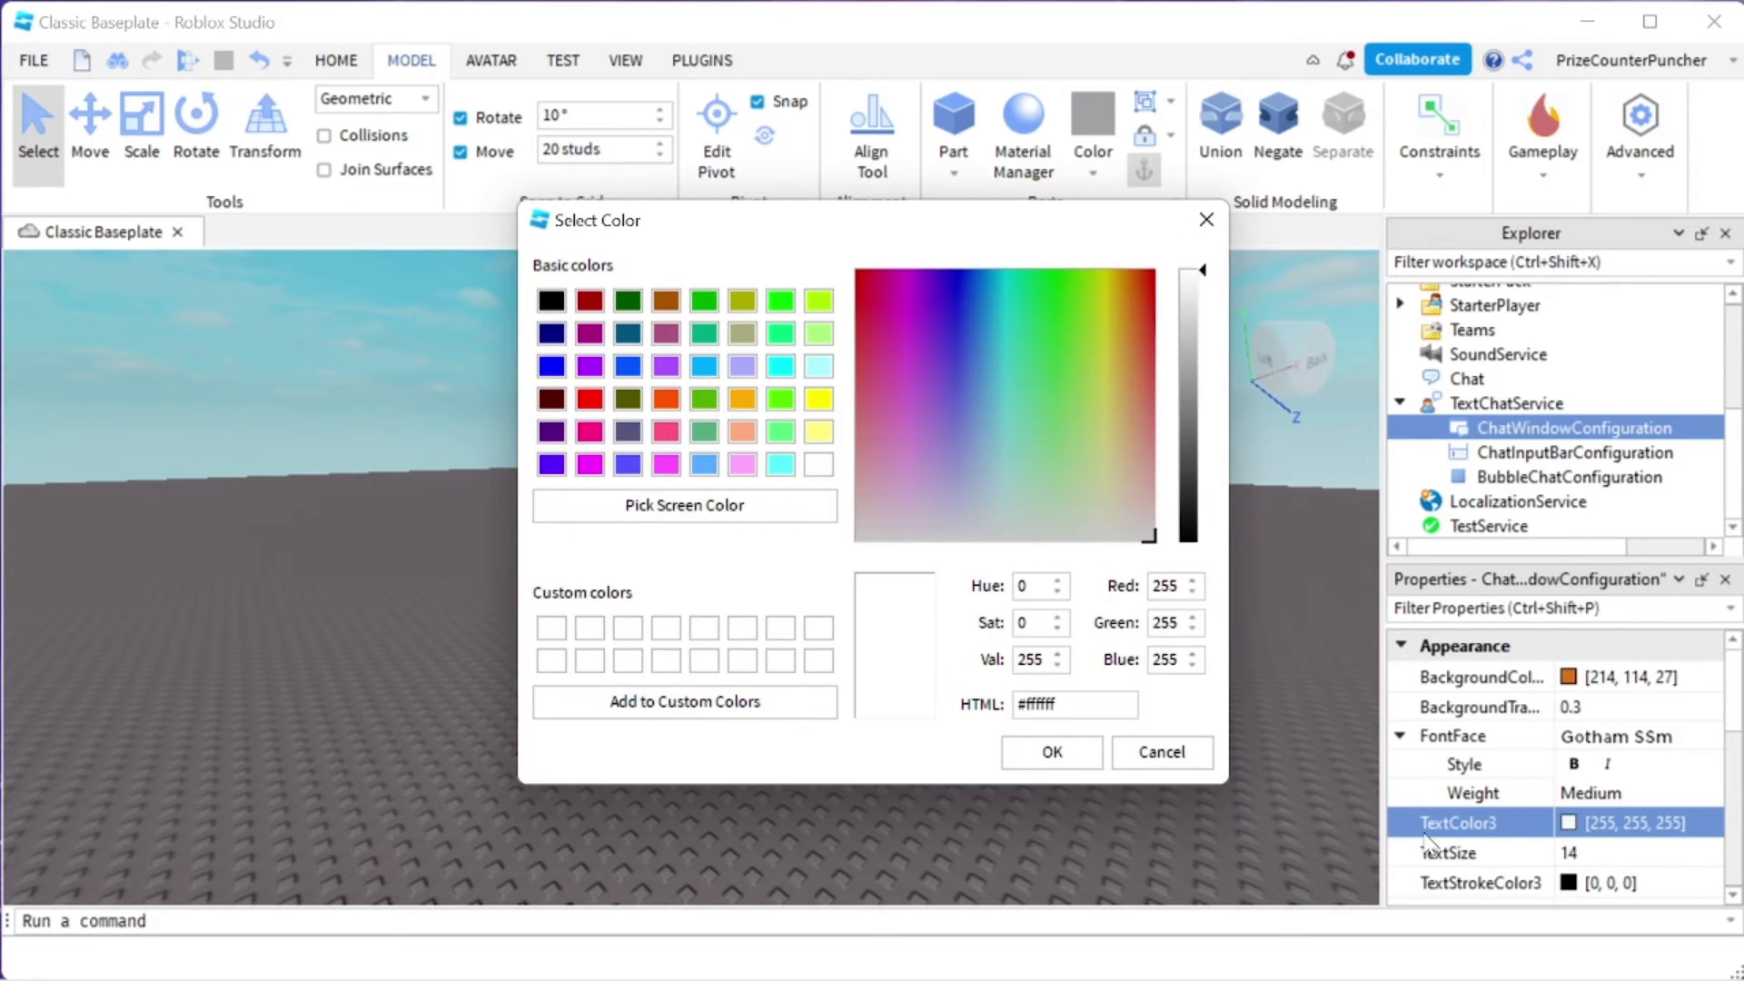
click(966, 305)
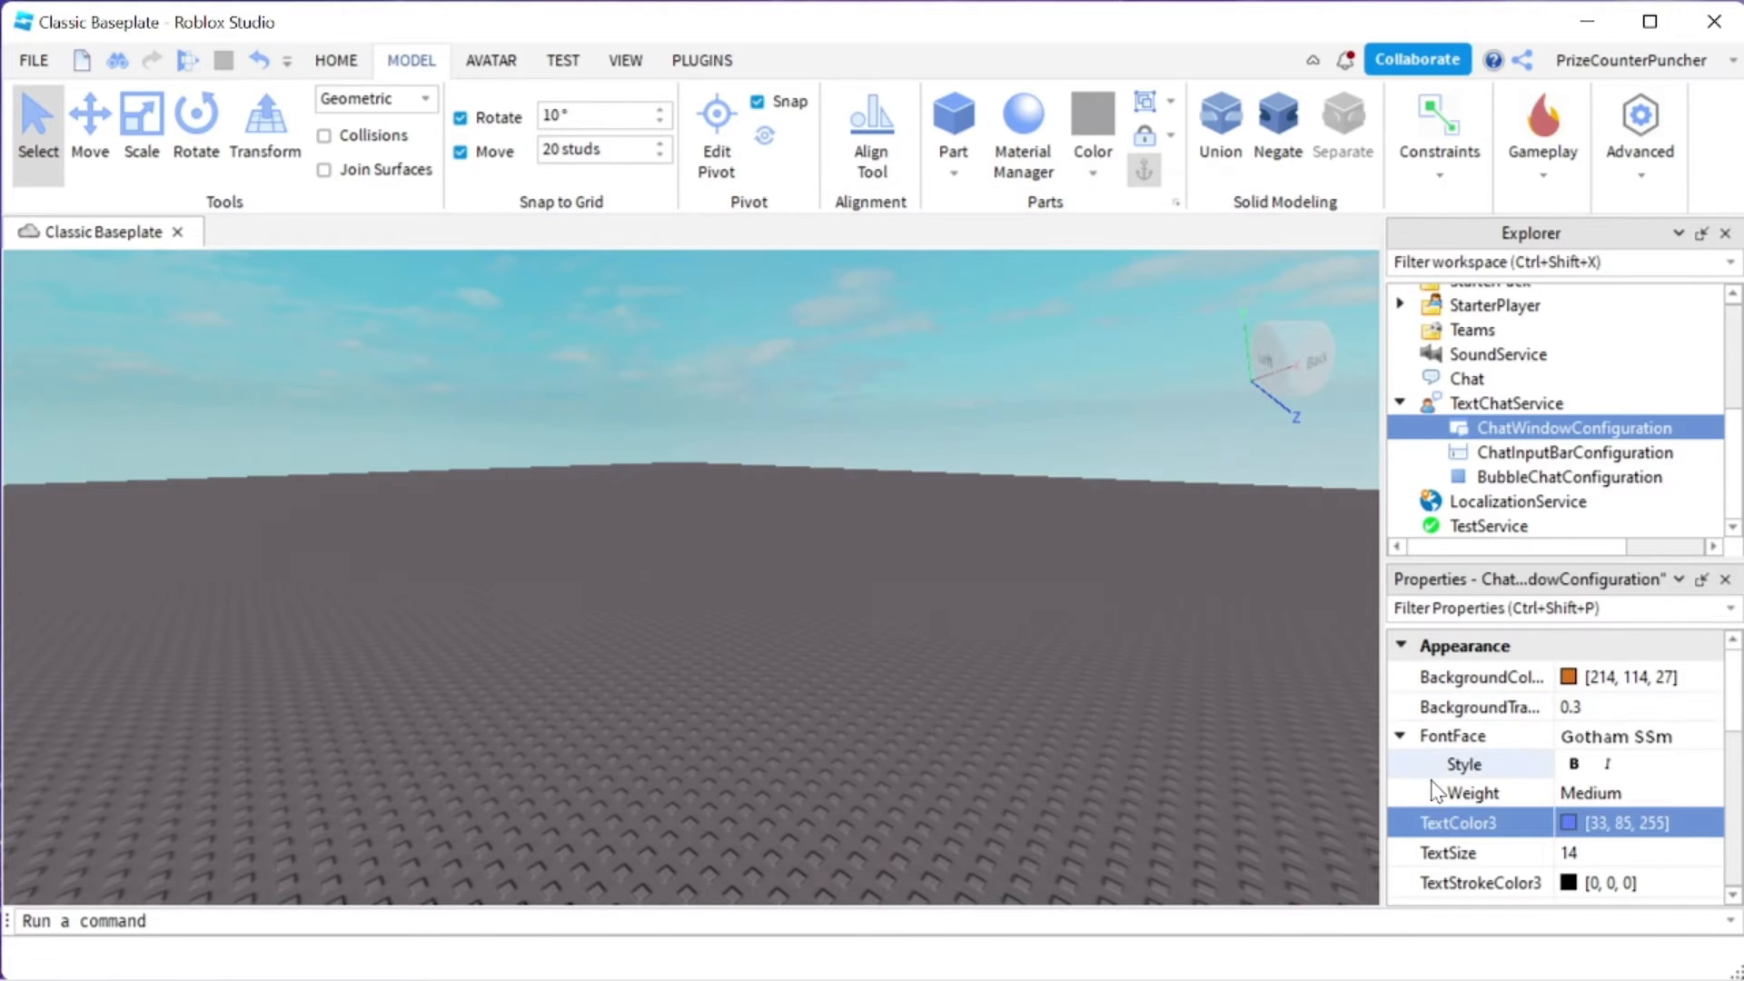
click(1624, 852)
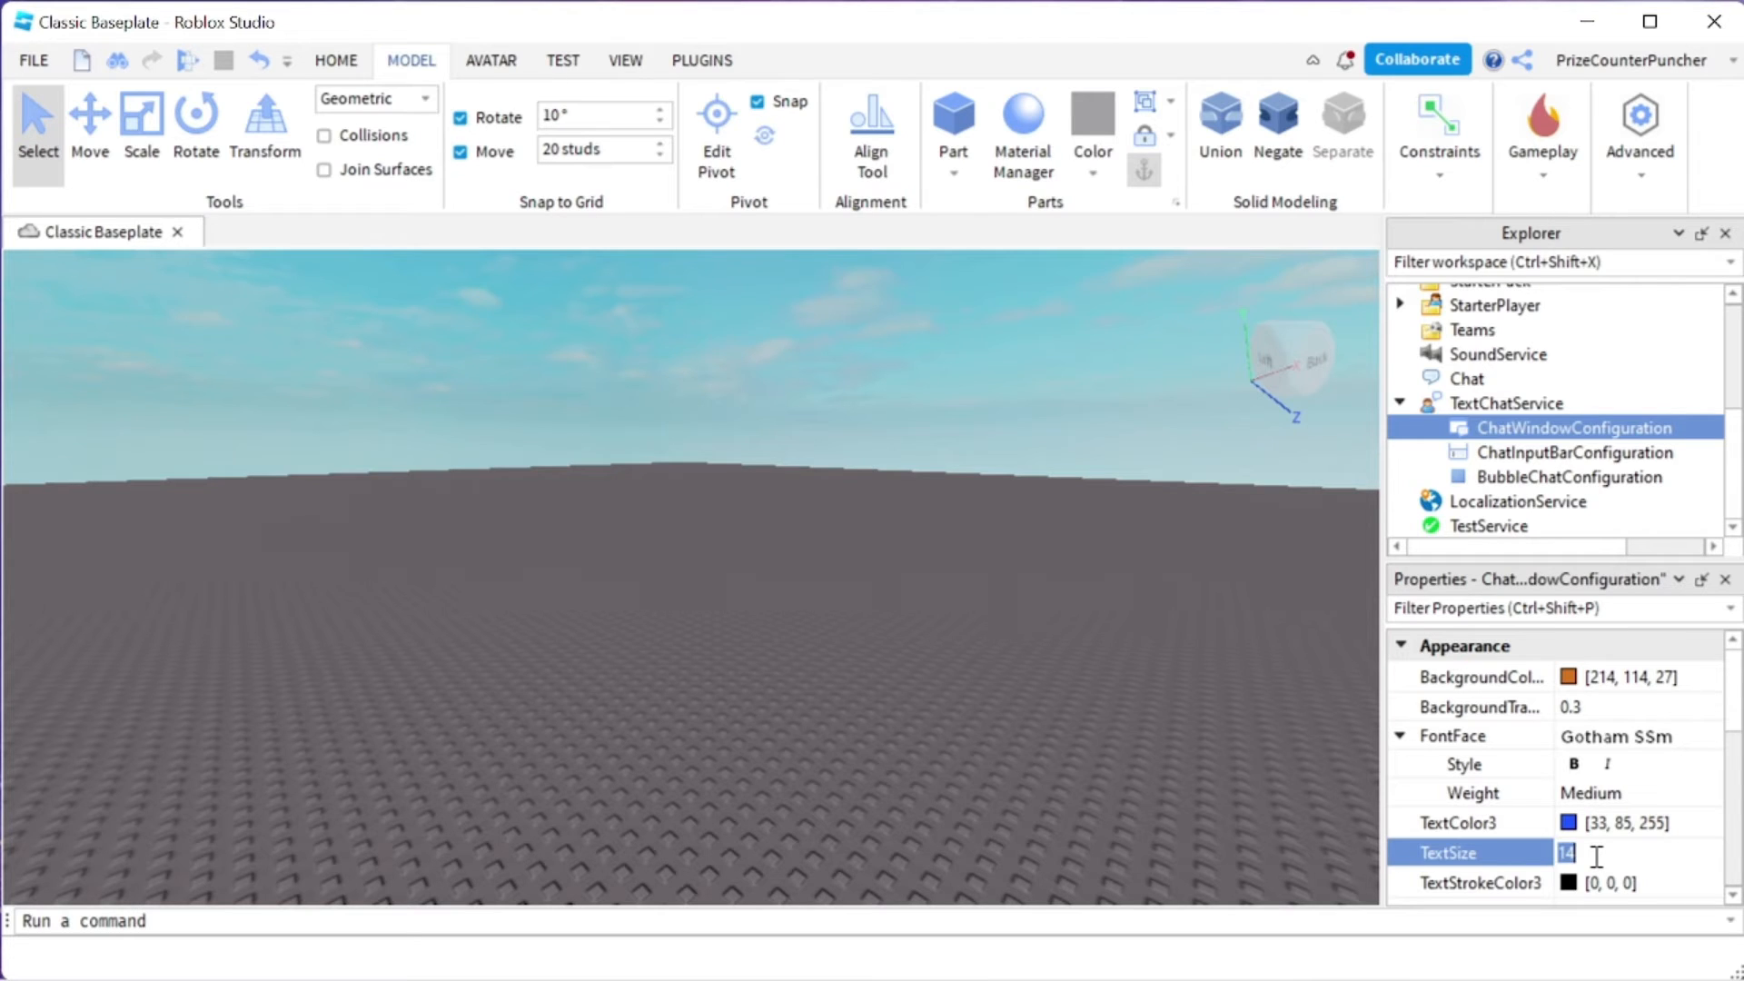
text(30)
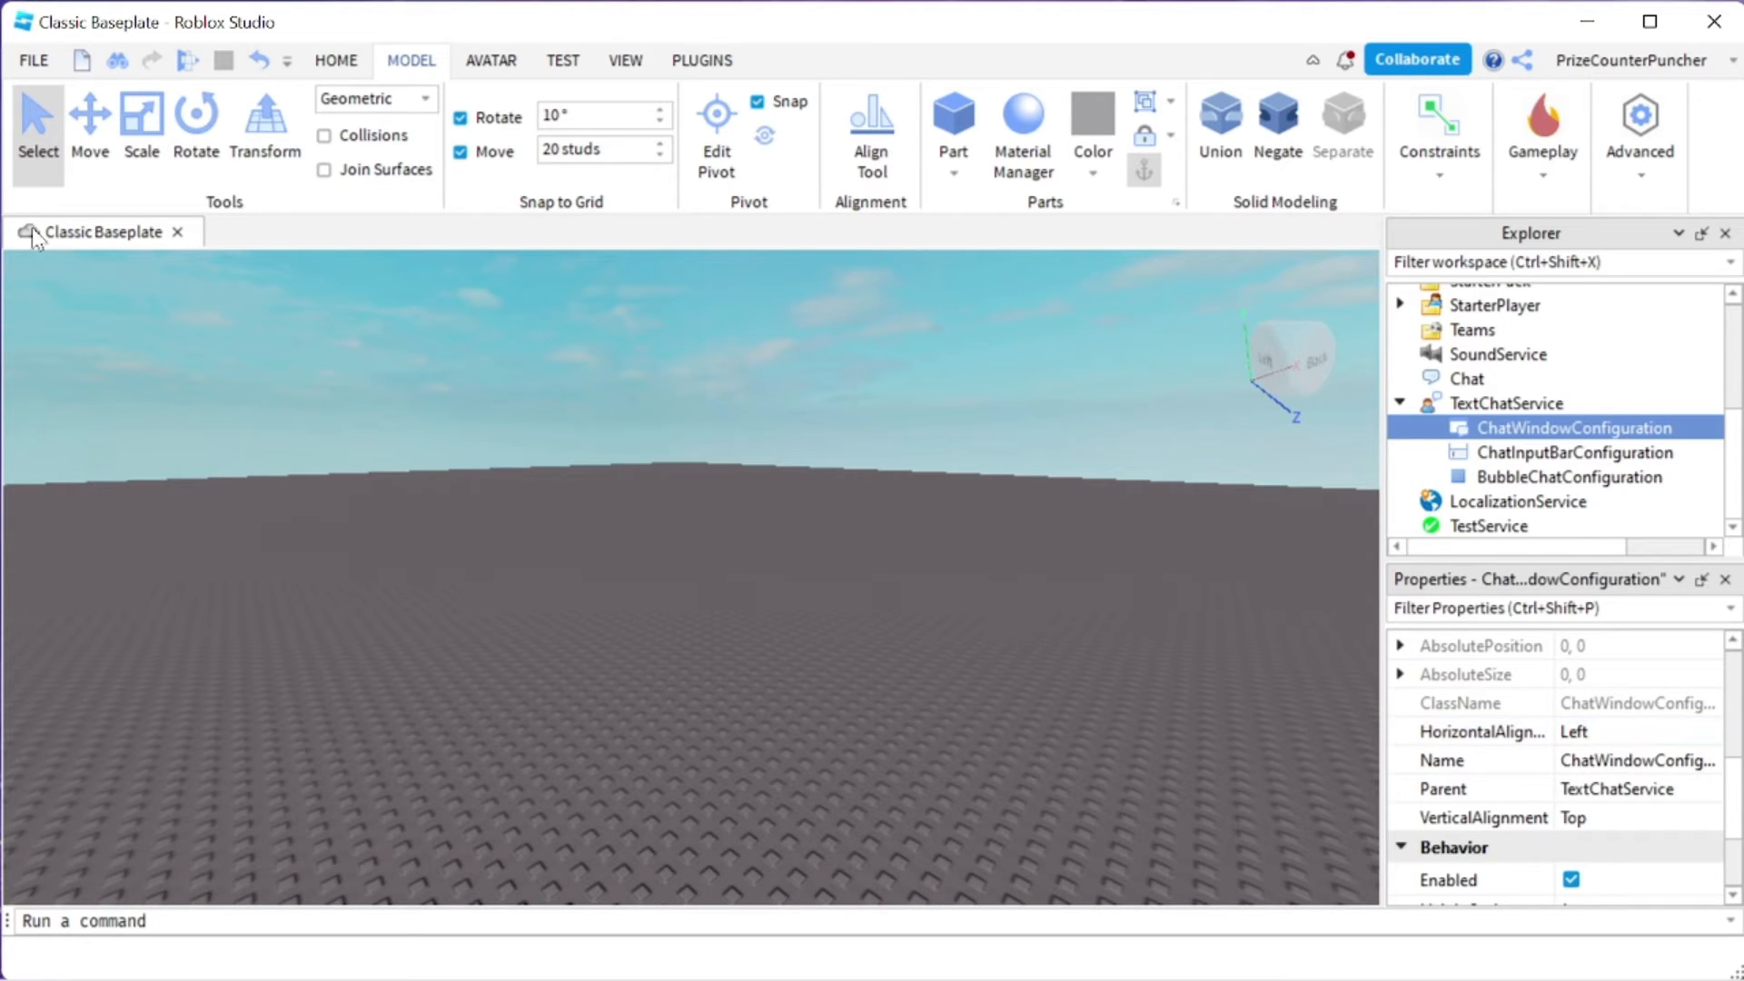
mouse_move(185, 494)
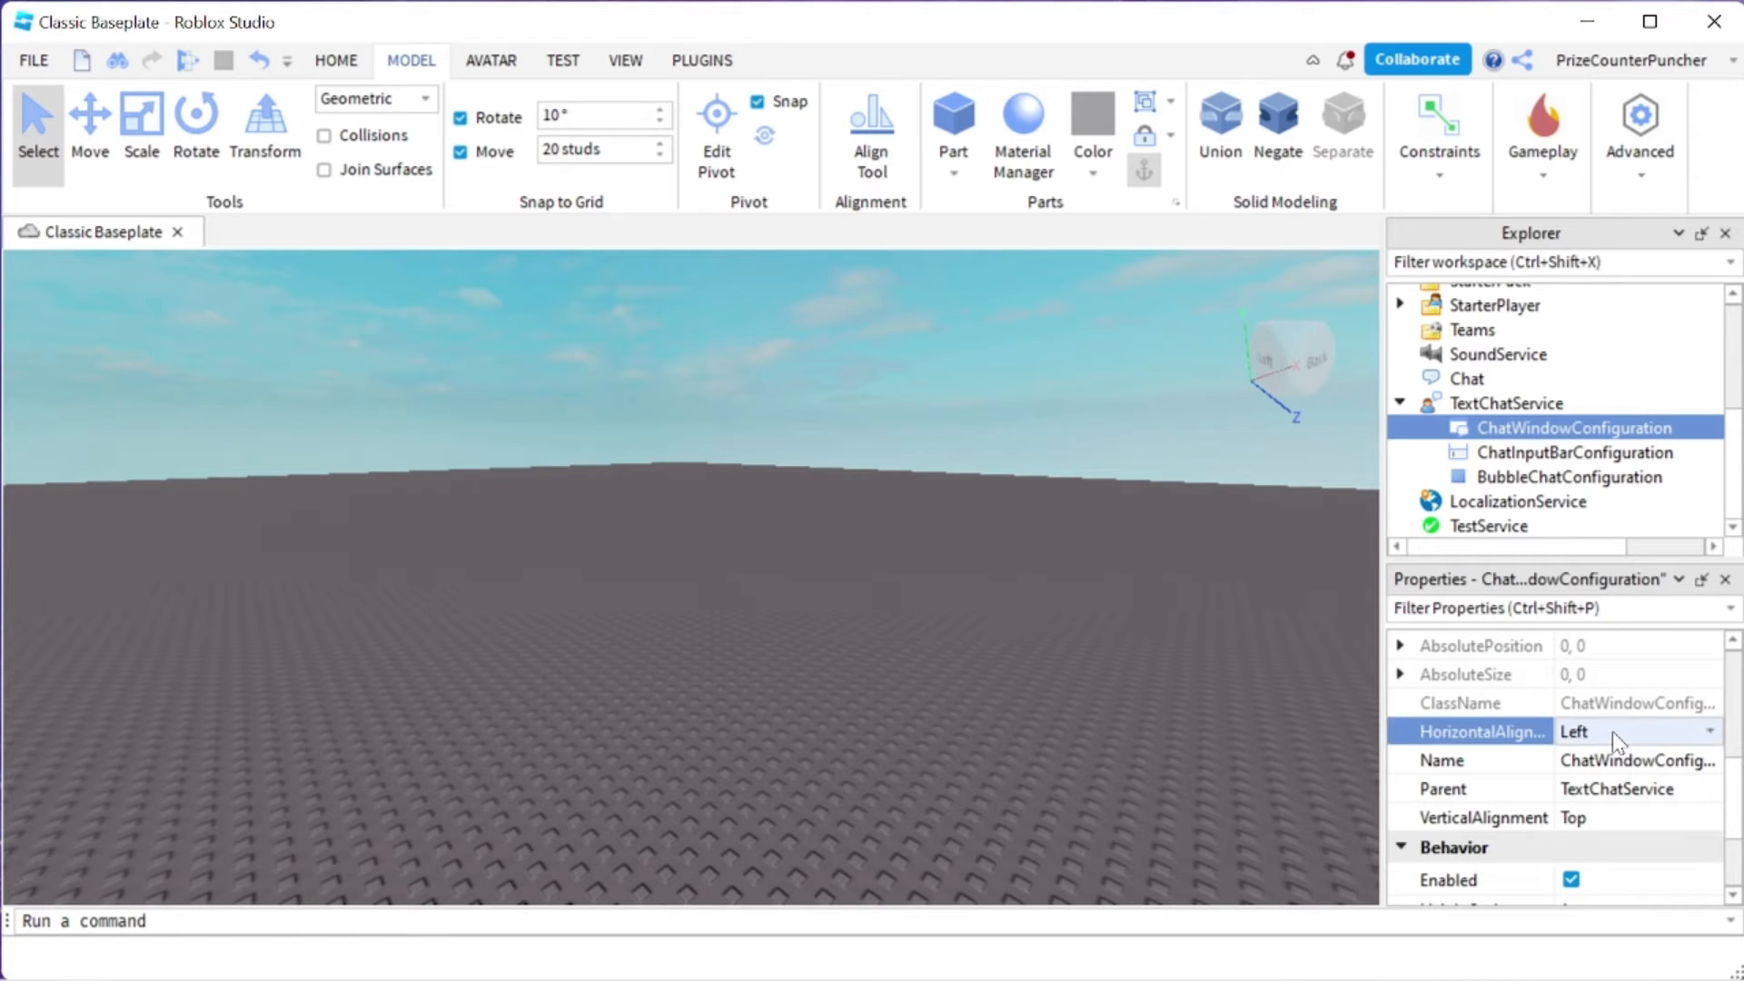
Set the chat window's HorizontalAlignment to Right and VerticalAlignment to Bottom
click(1635, 731)
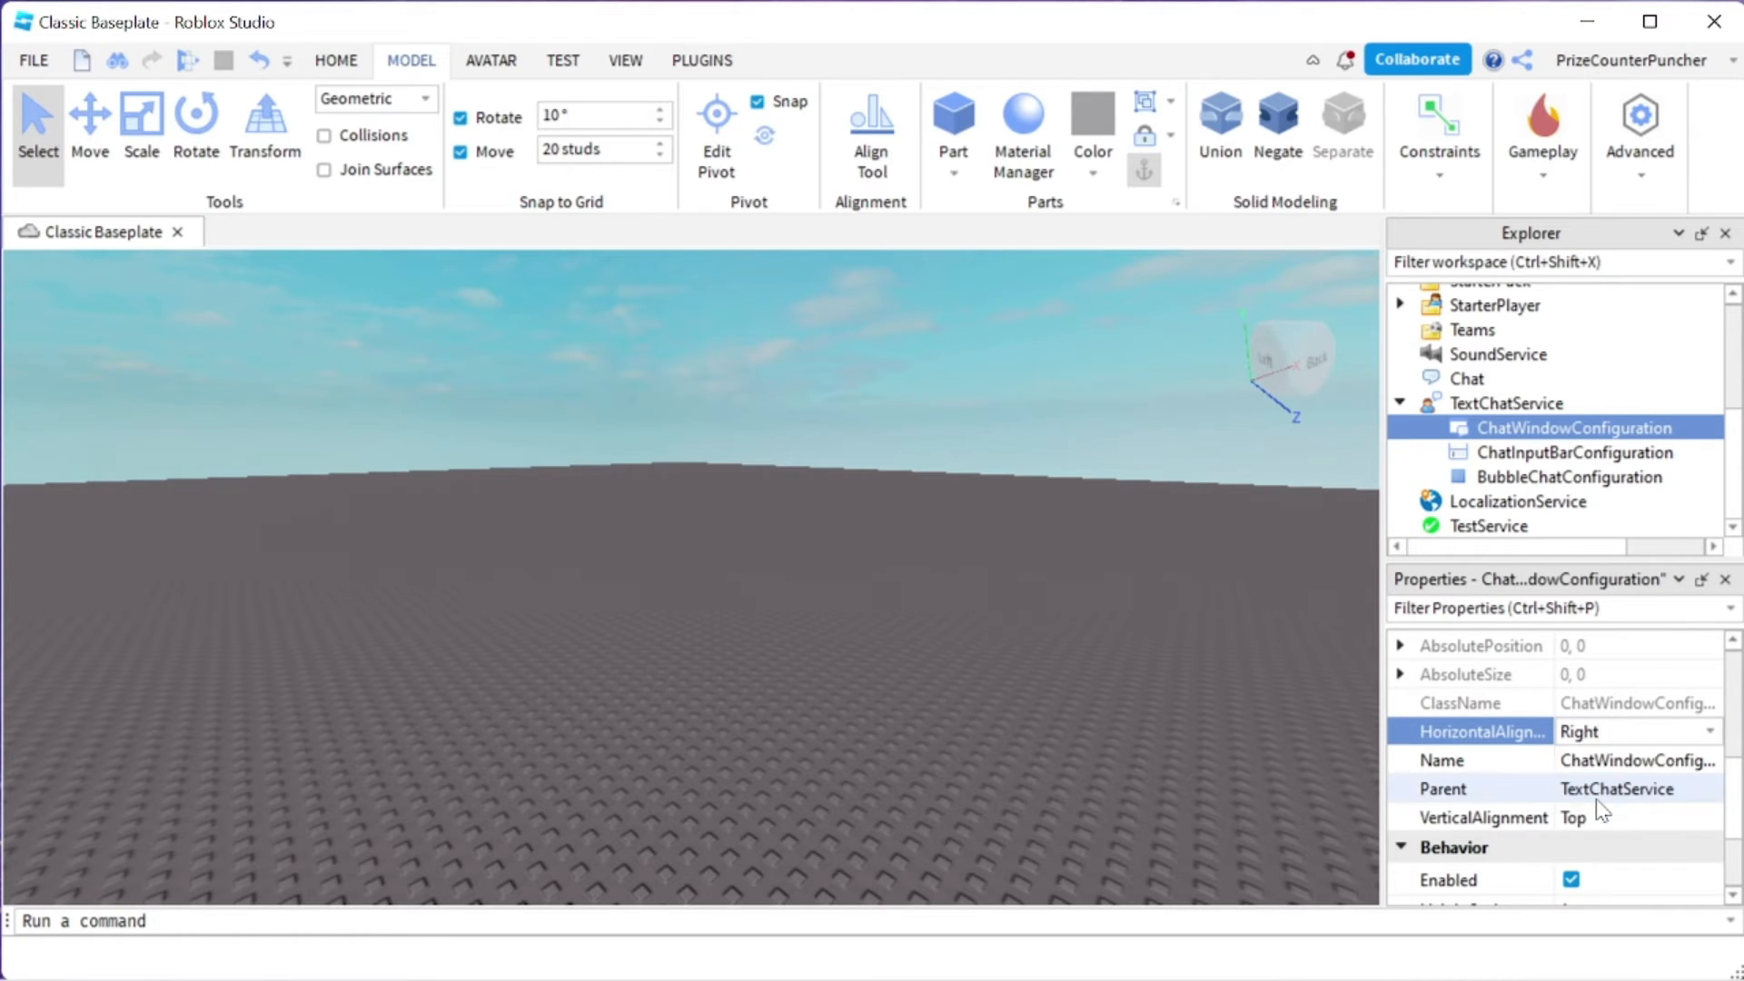
mouse_move(1317, 360)
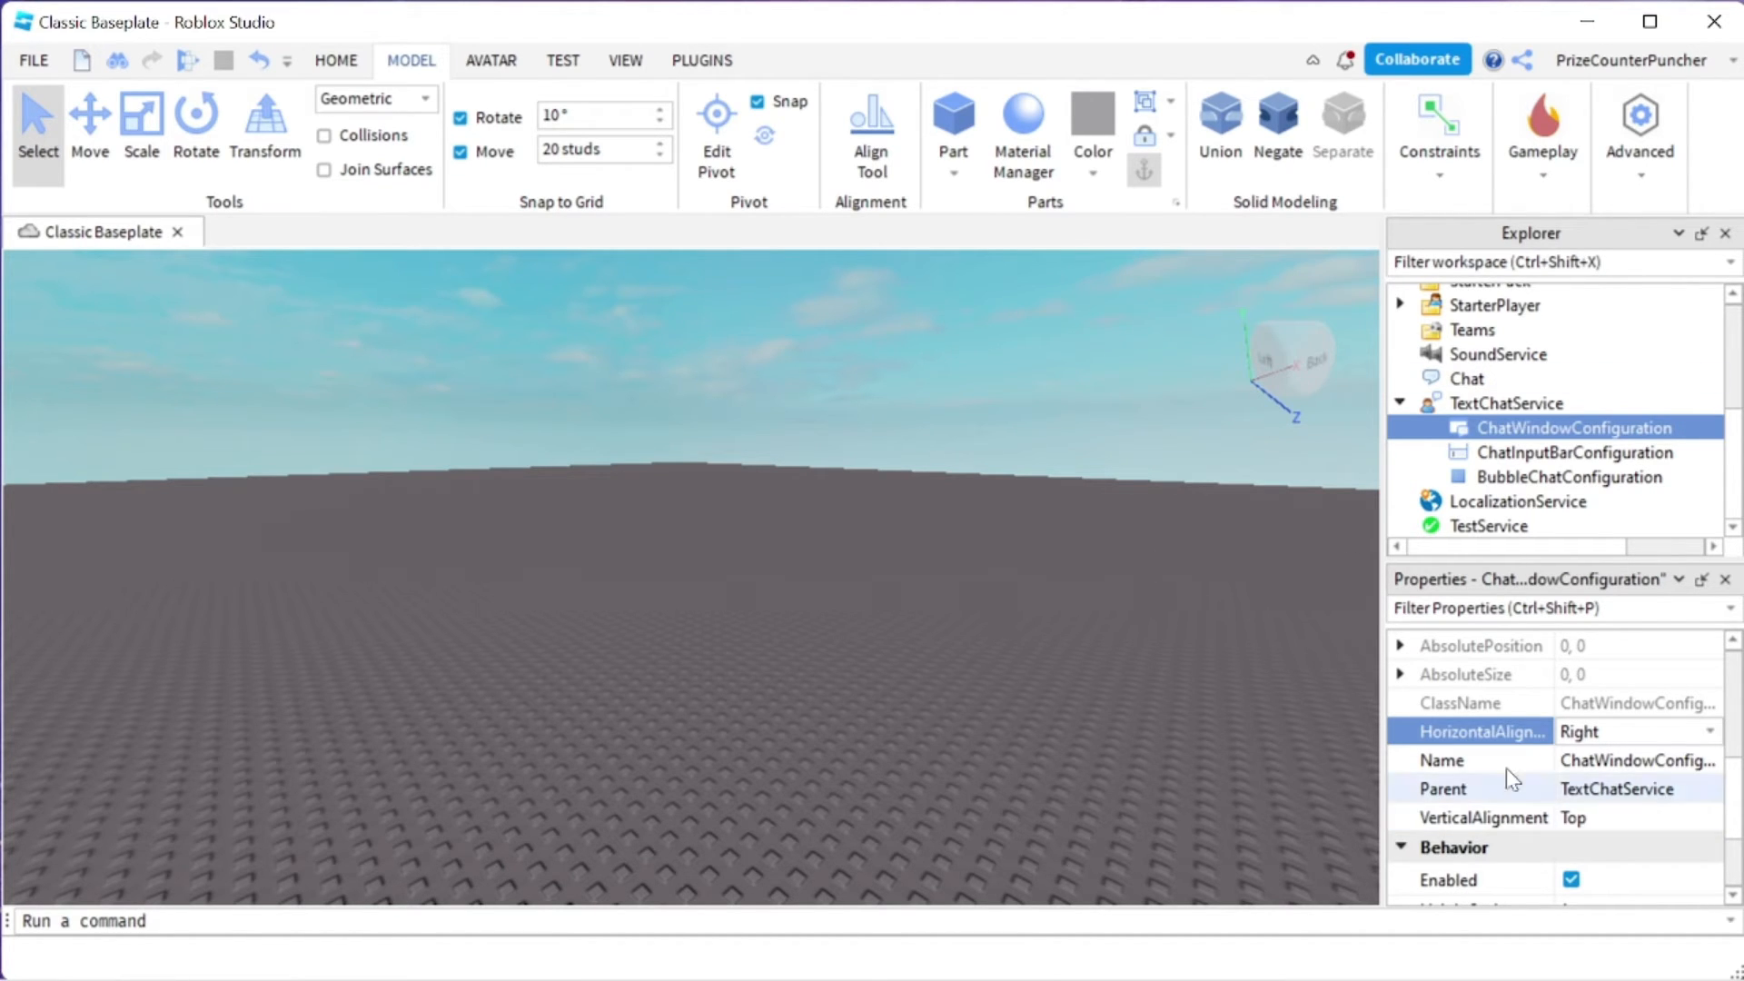
mouse_move(1602, 828)
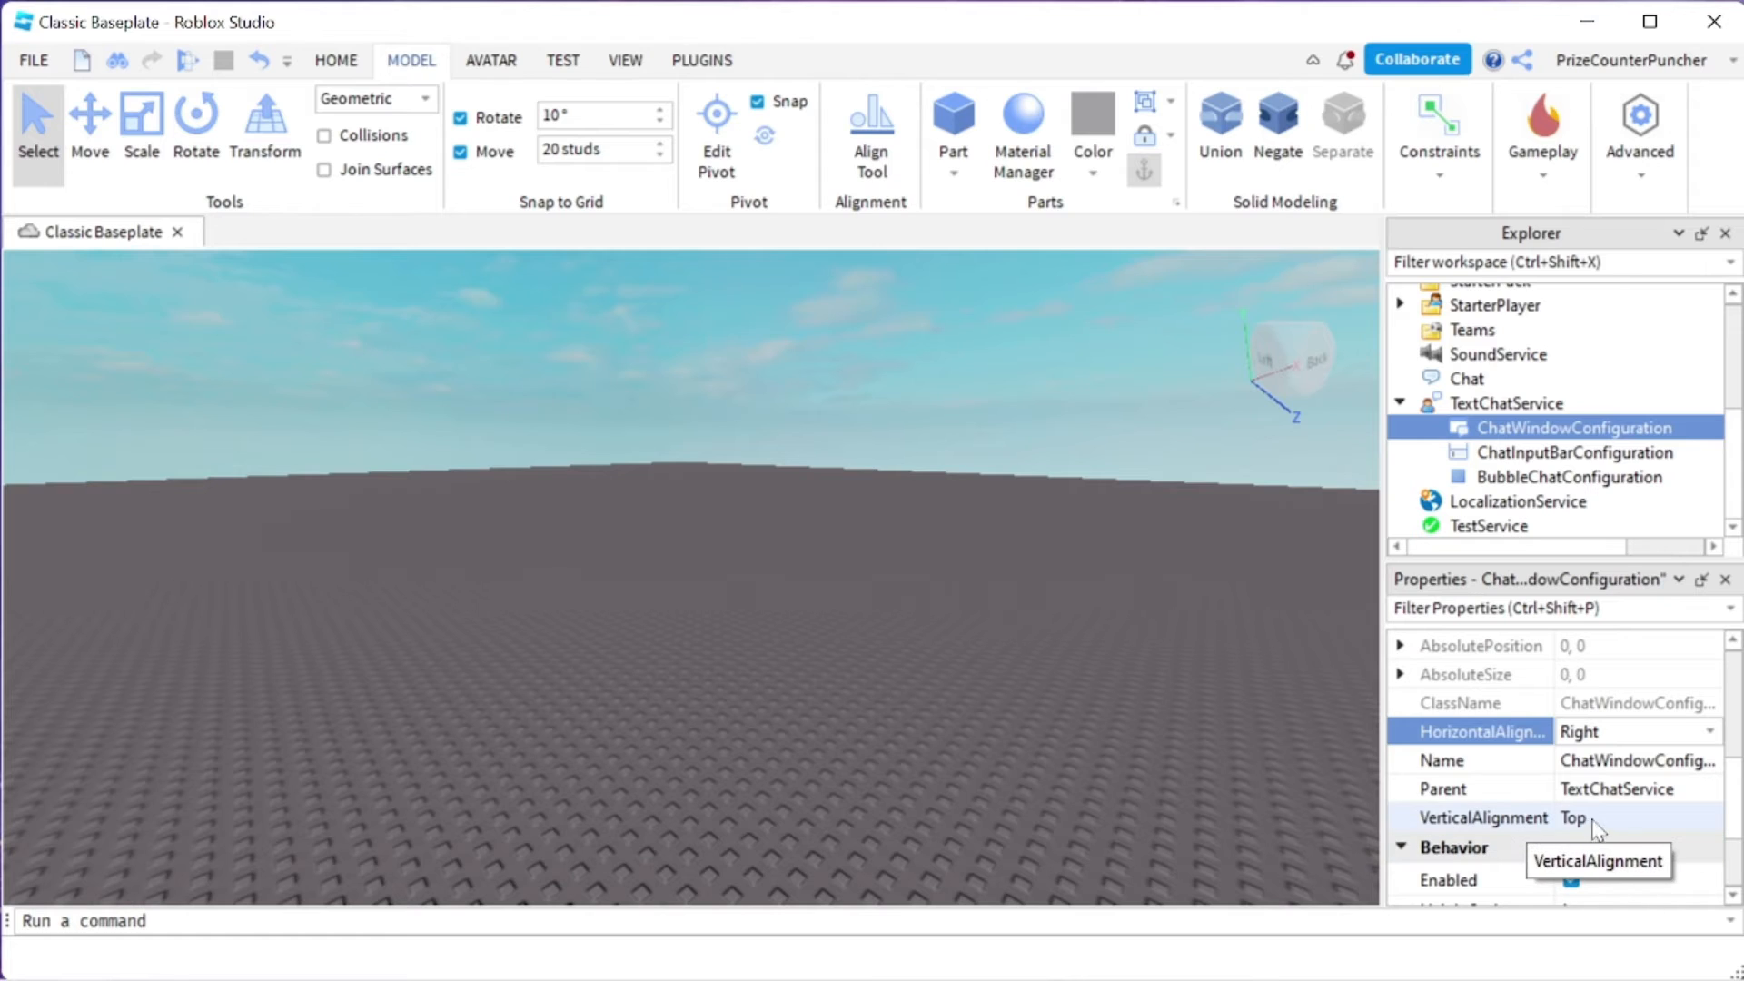
click(1635, 818)
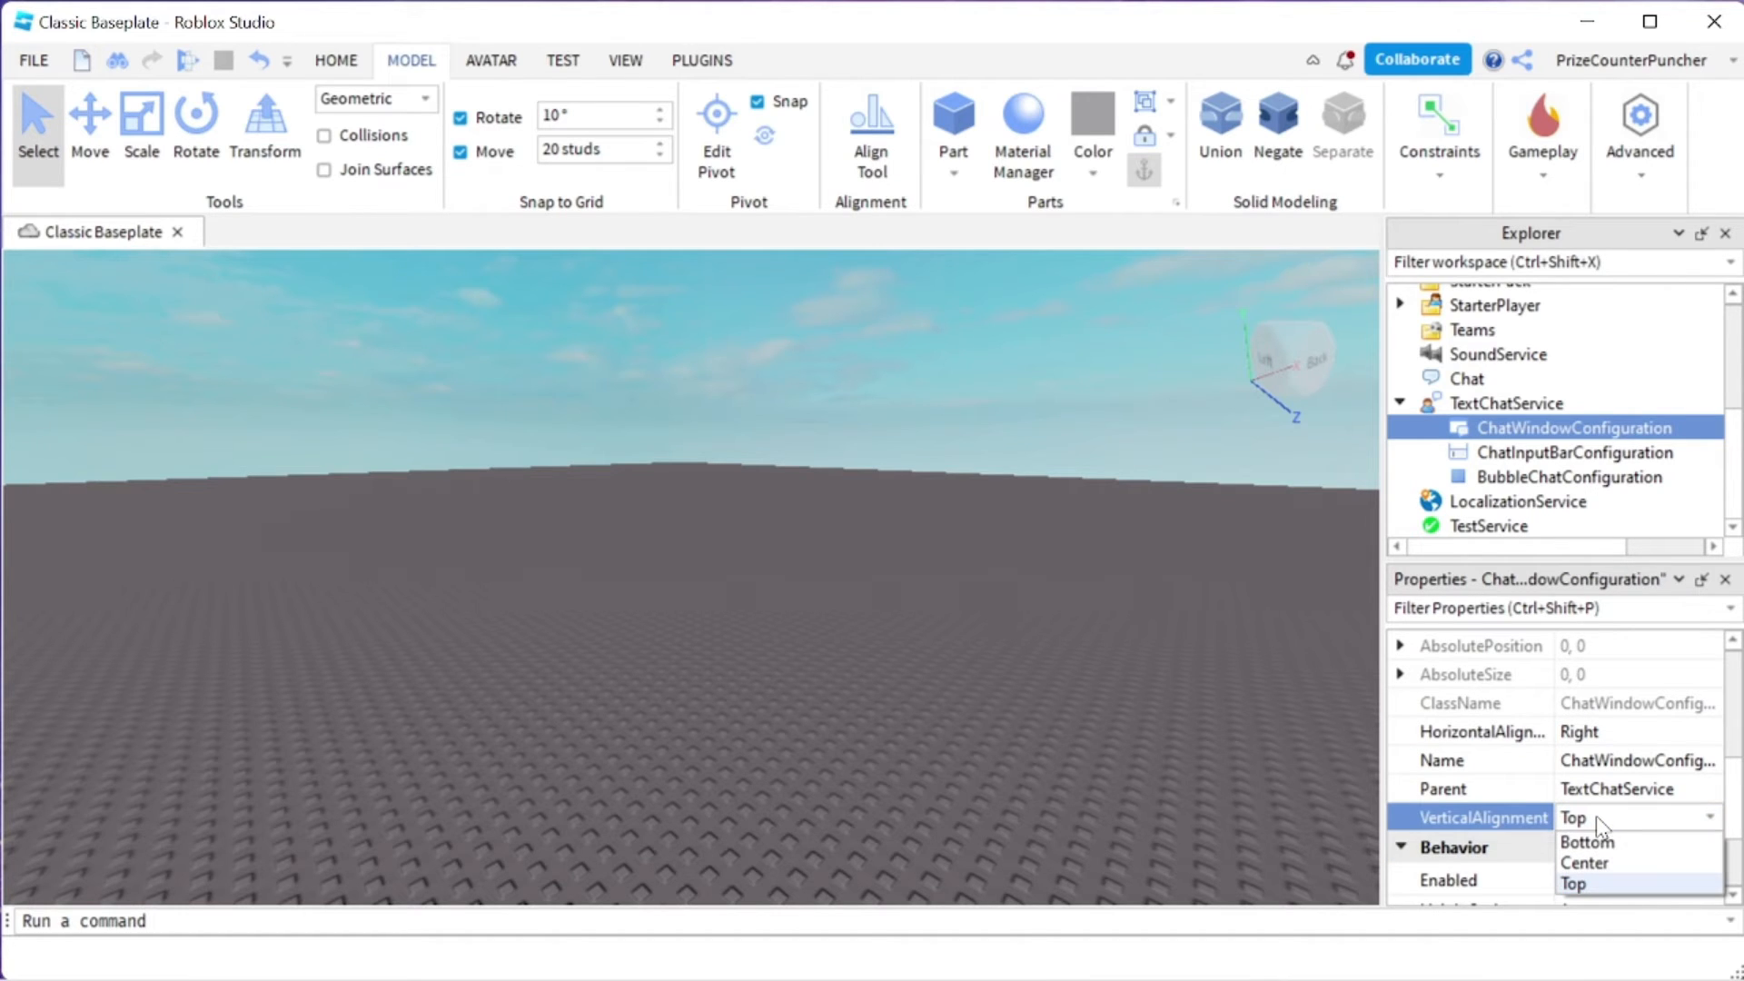
mouse_move(1598, 842)
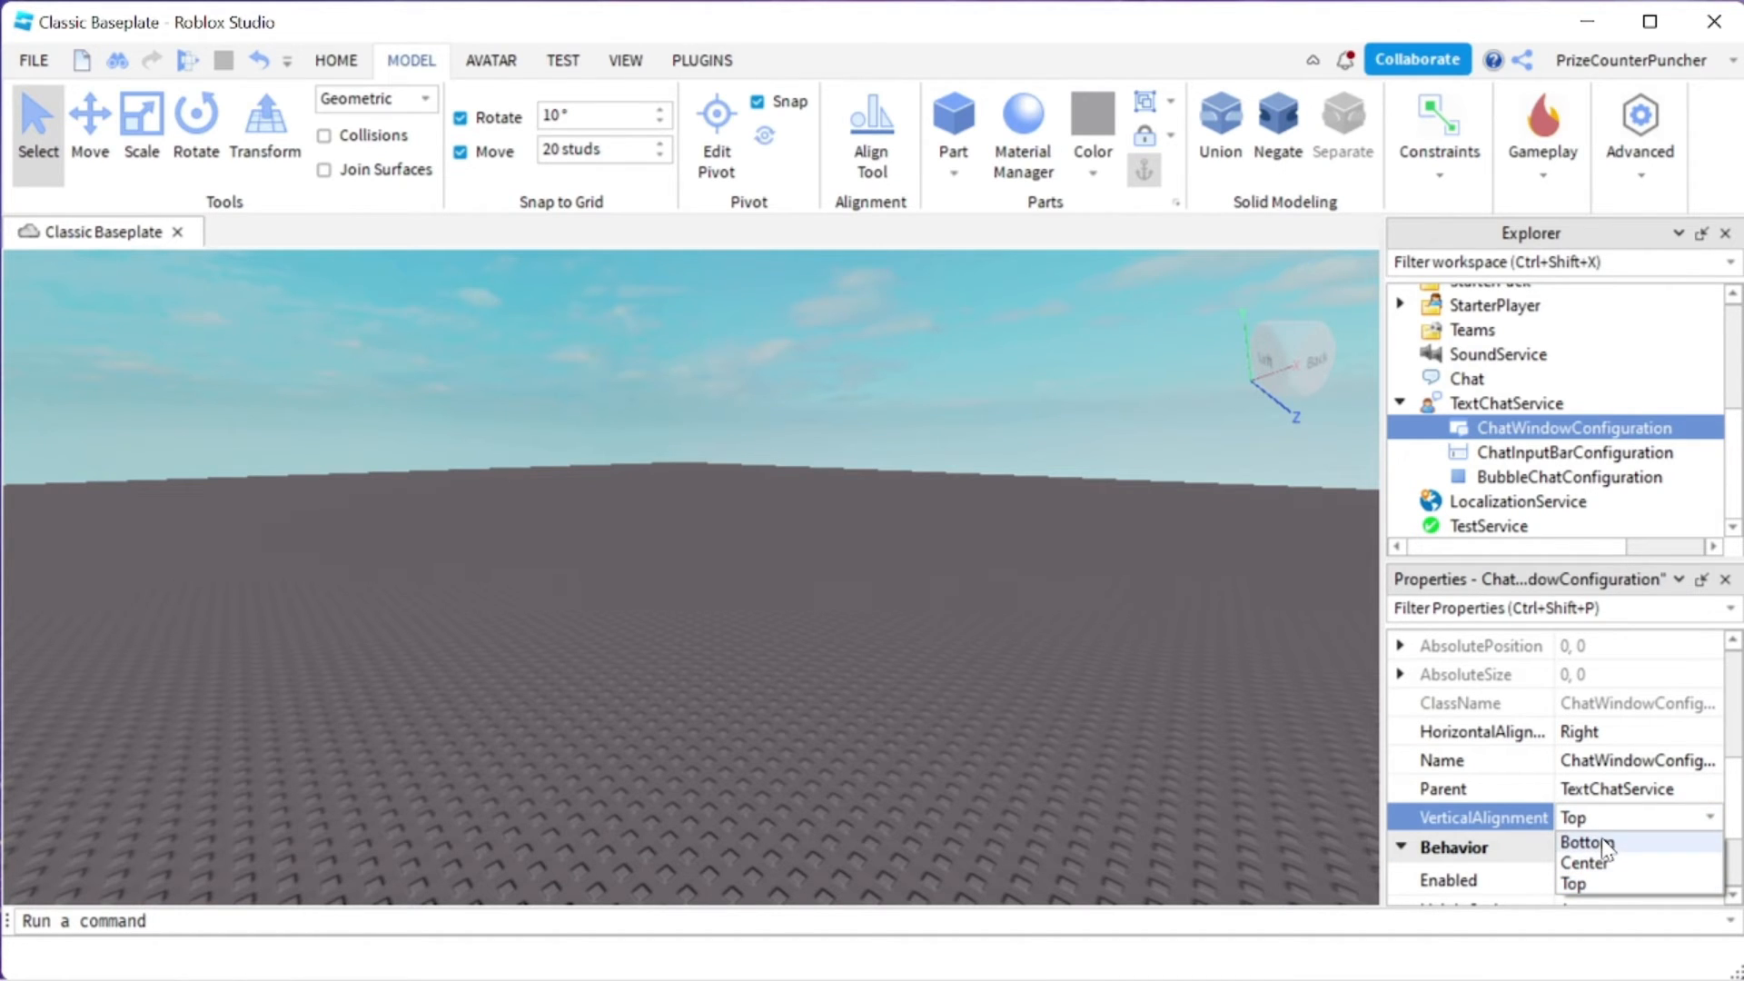
click(1578, 842)
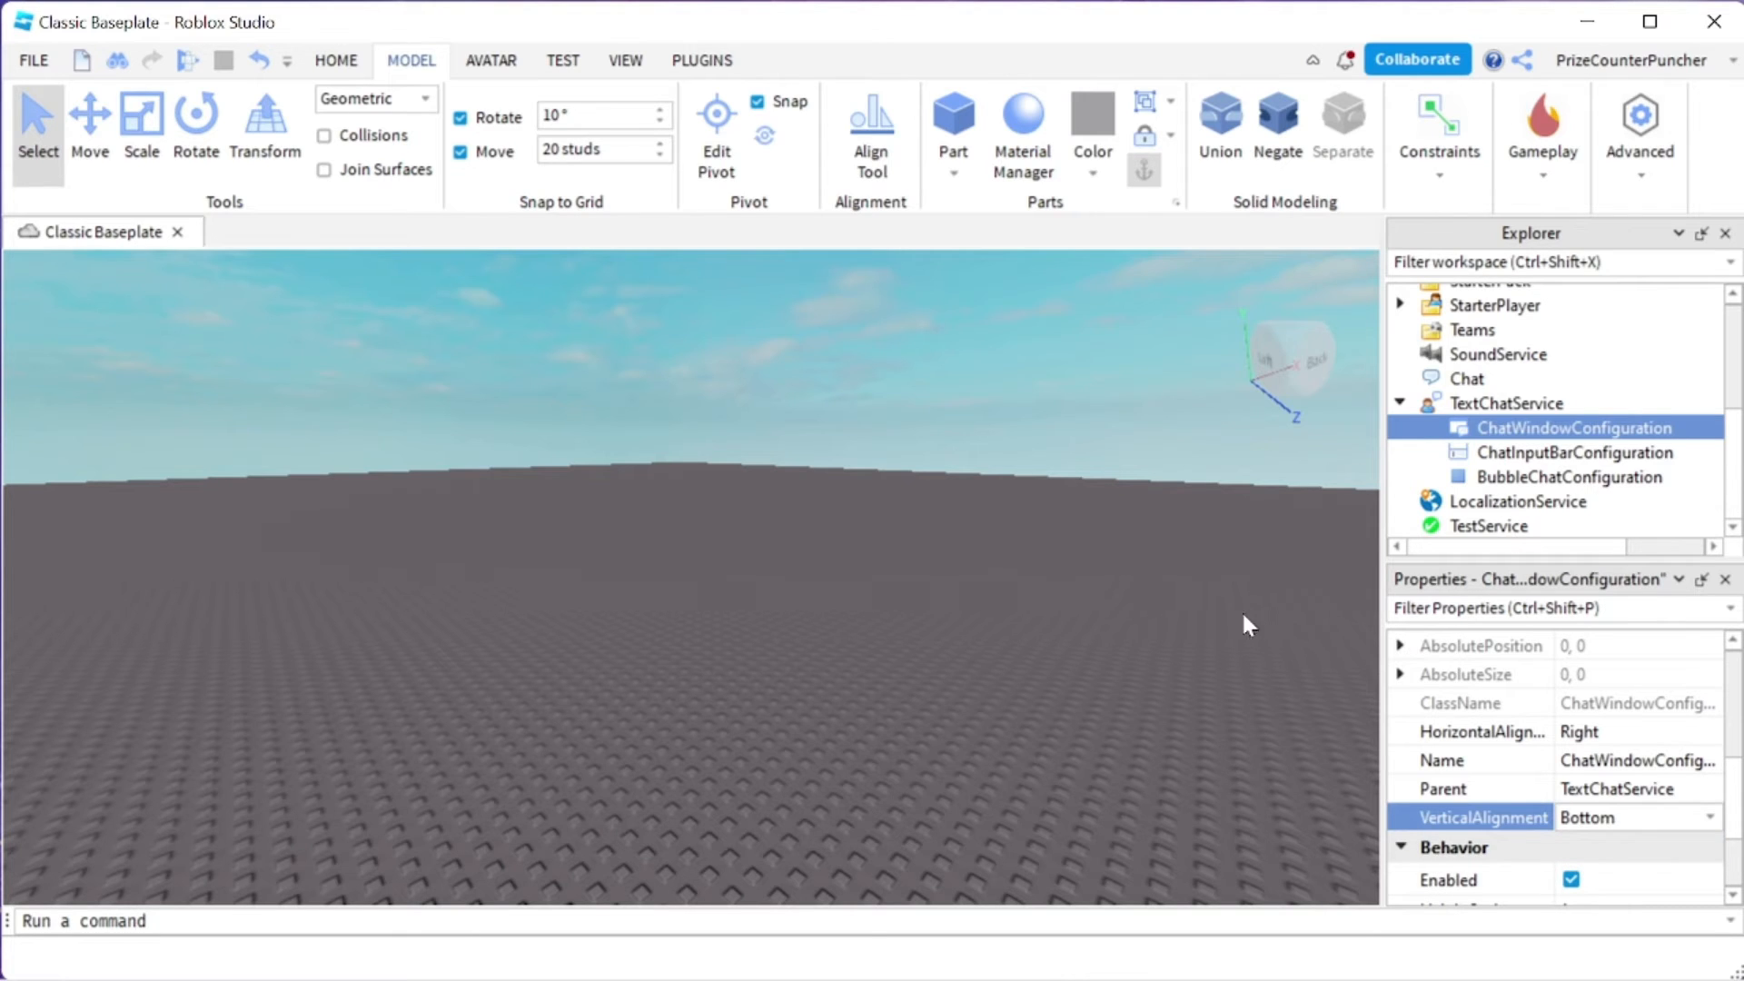
mouse_move(1271, 855)
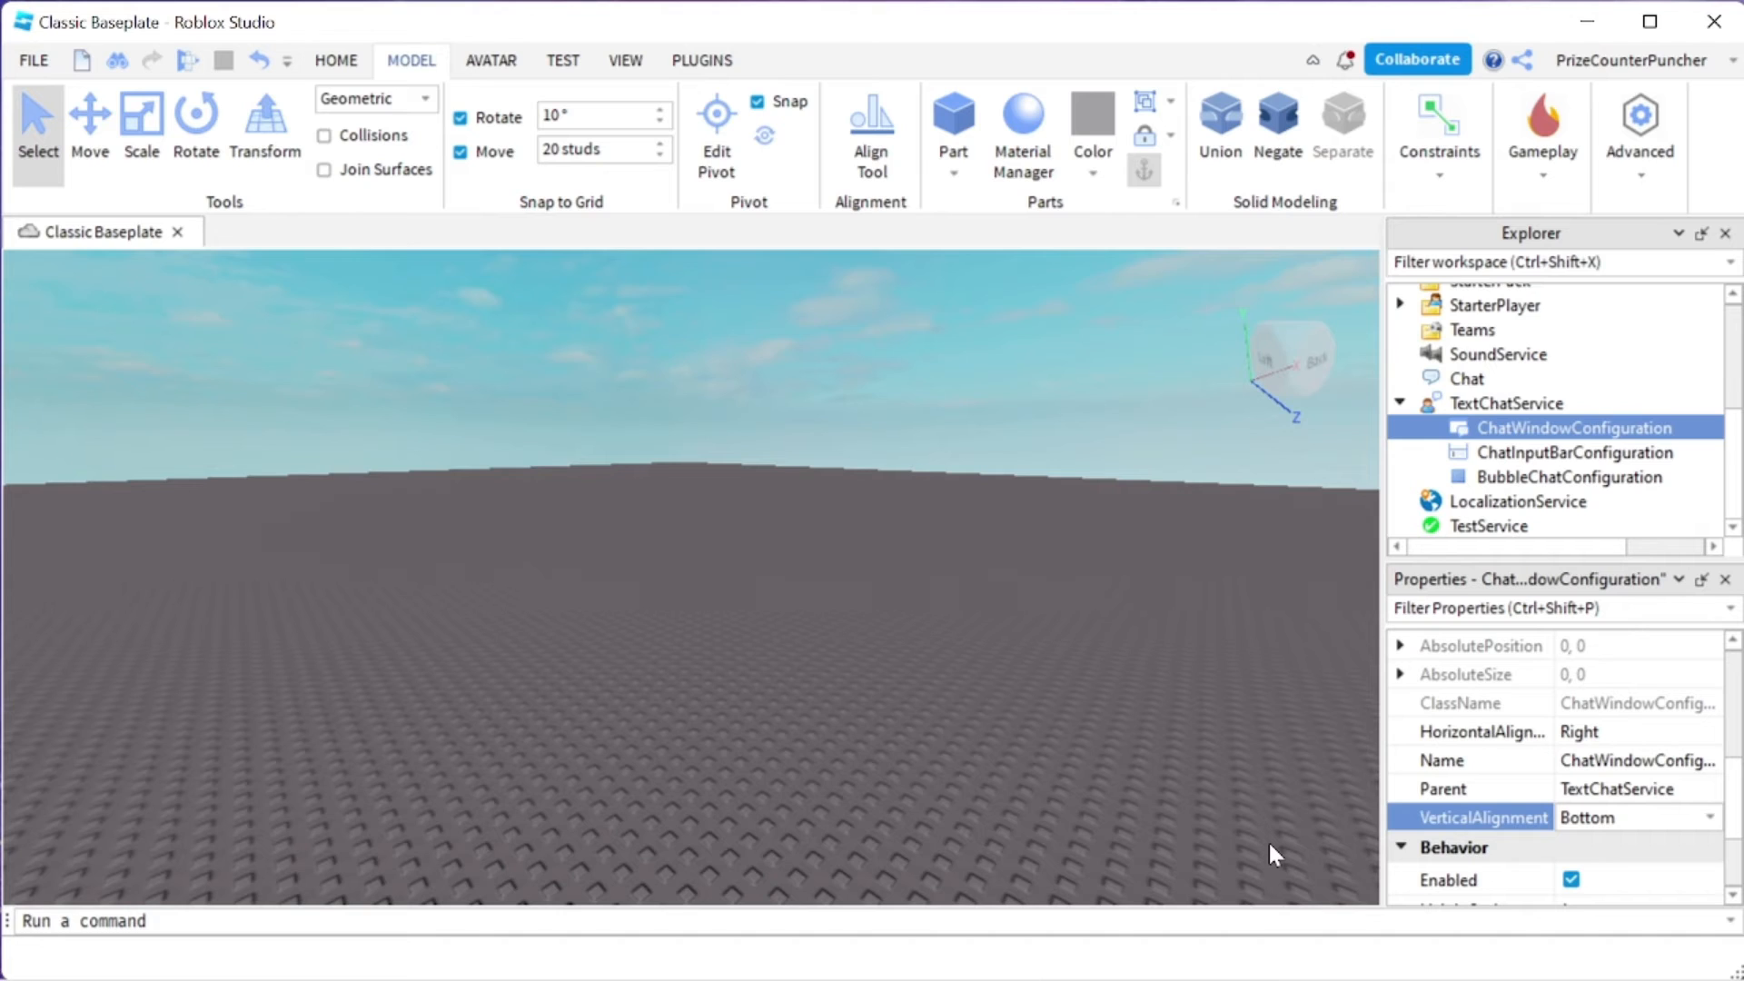
mouse_move(1497, 732)
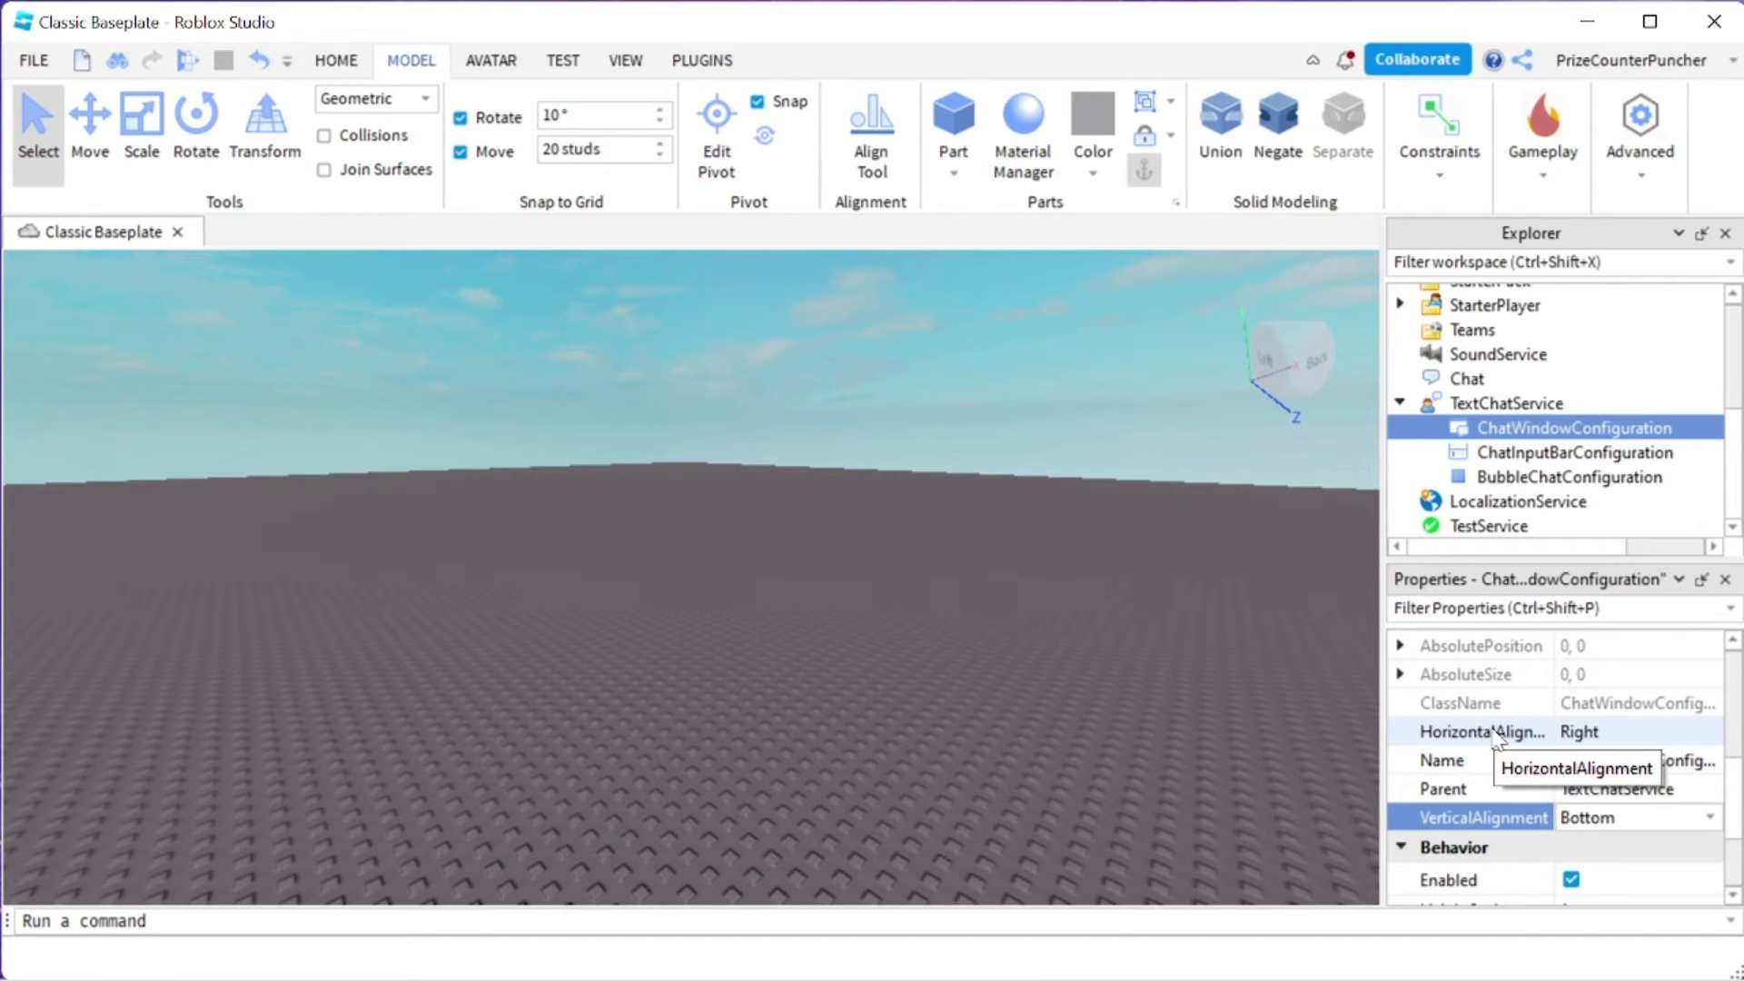
Set the chat window HeightScale to 2 and widen its WidthScale with the slider
scroll(down, 3)
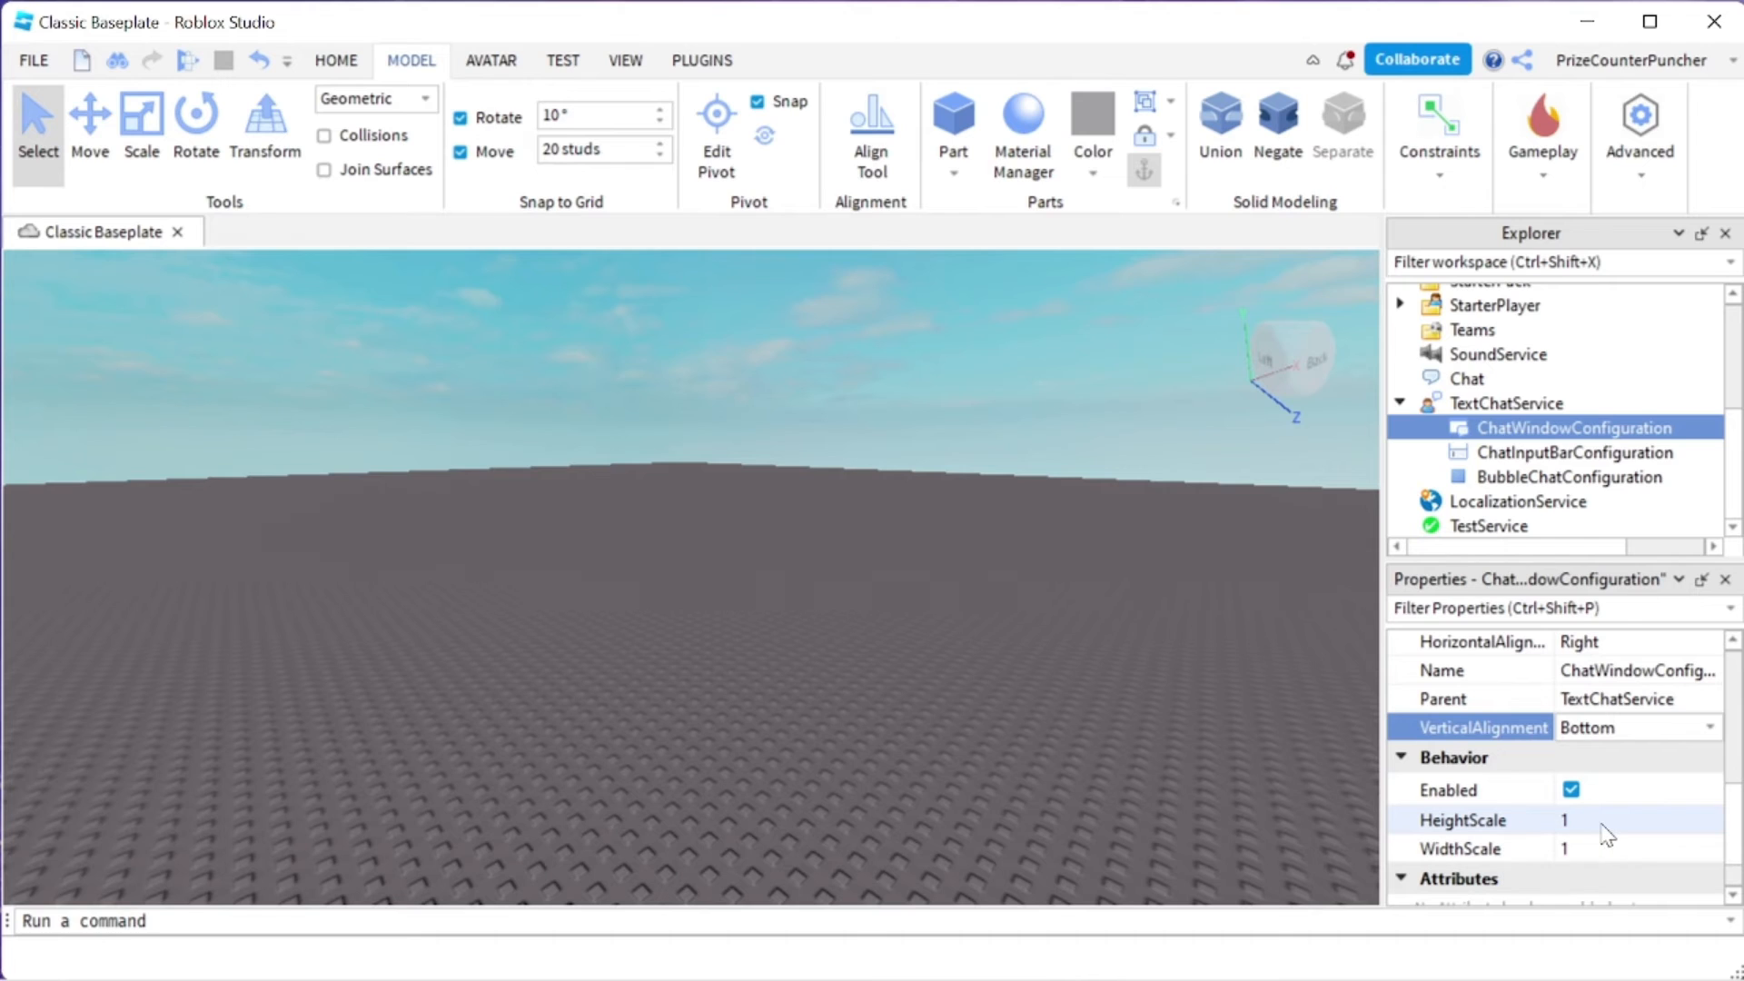
click(1624, 824)
text(2)
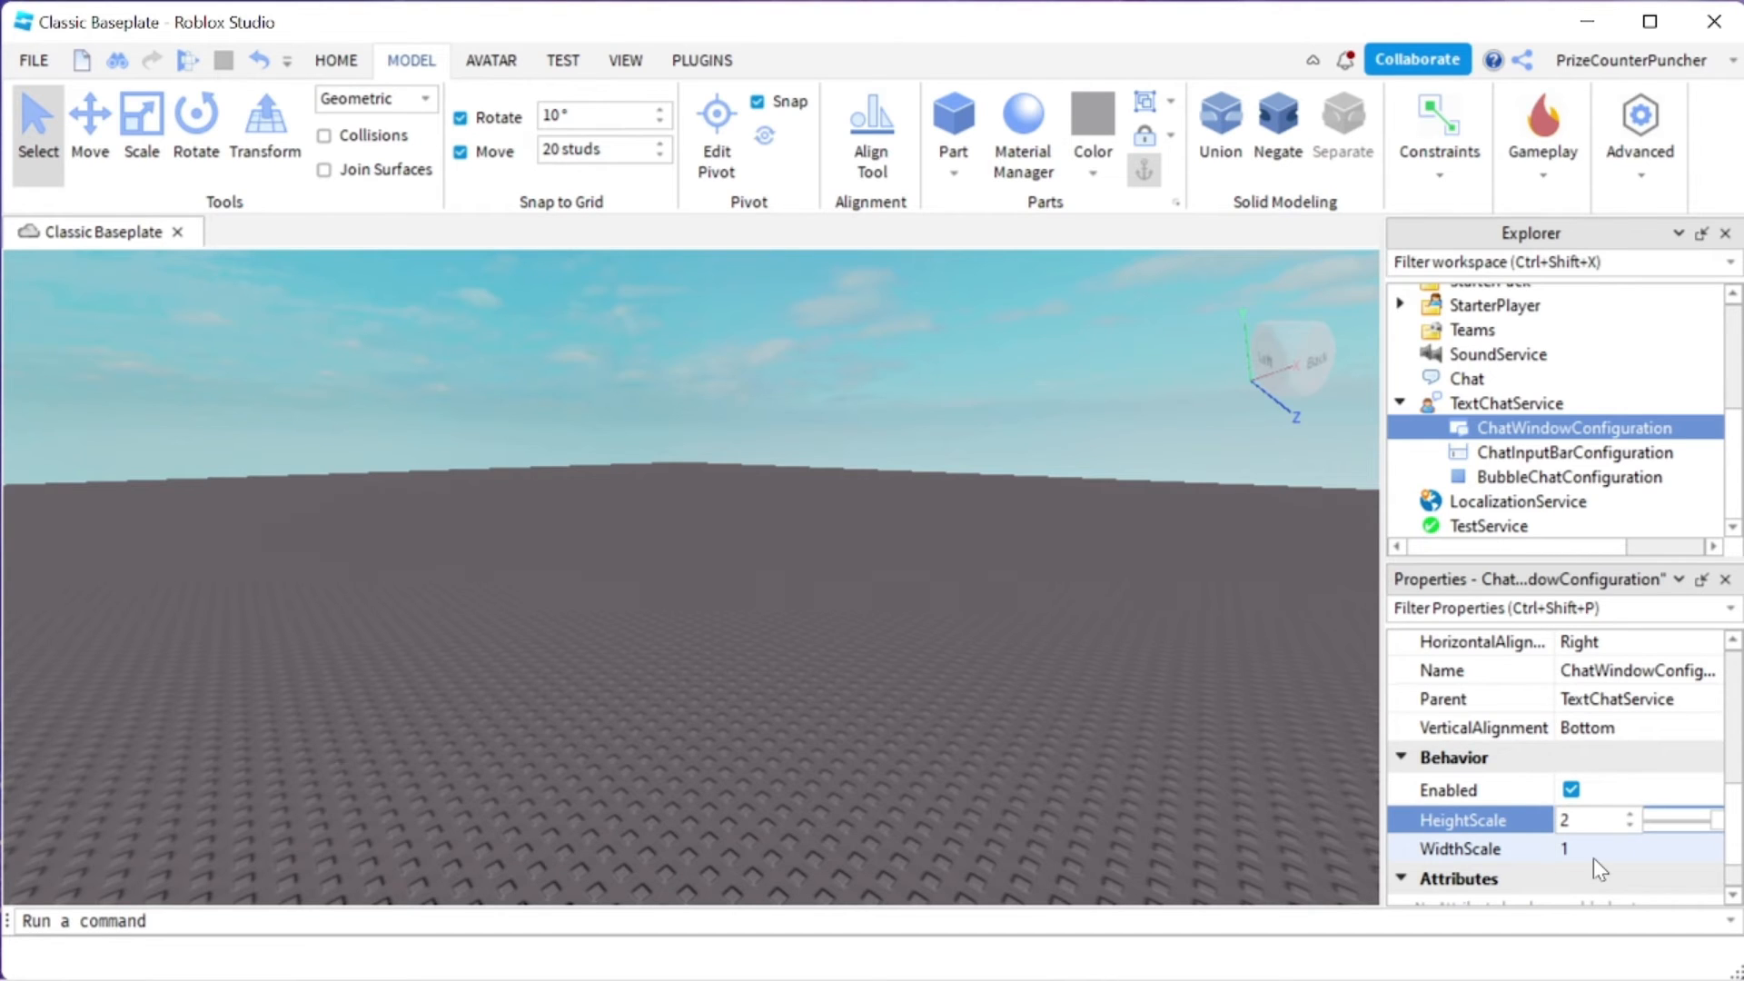
drag(1624, 849, 1678, 848)
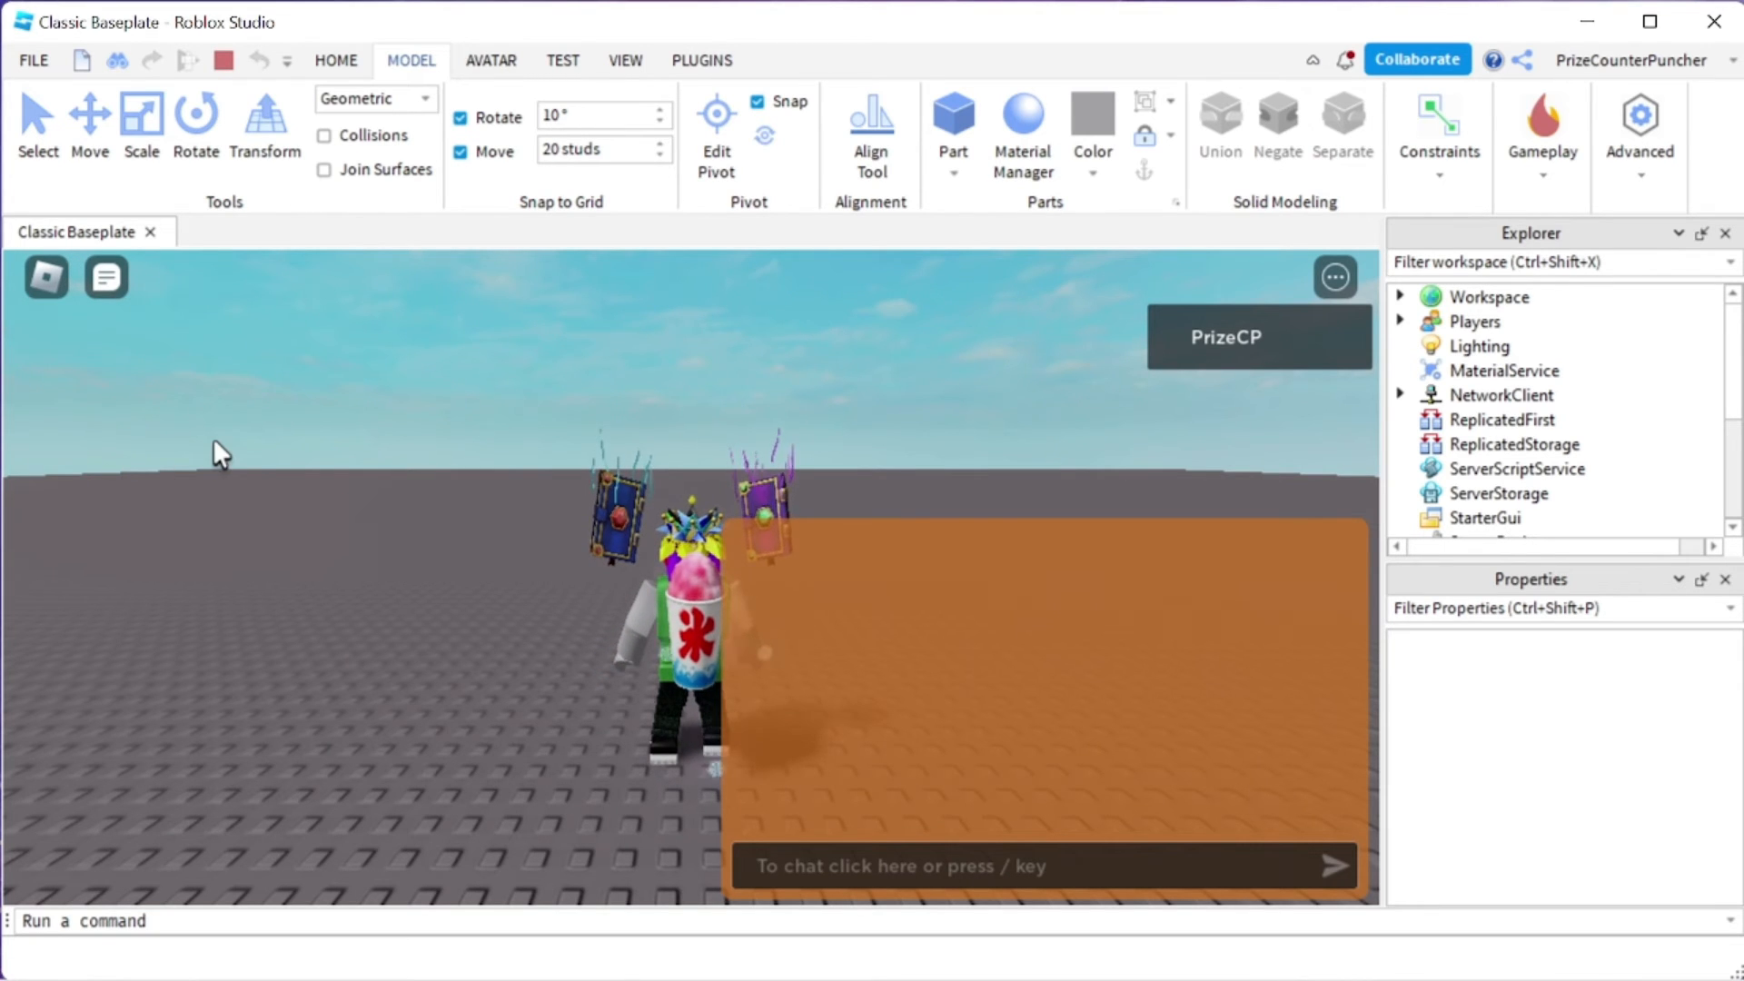
In the playtest, write 'Hello' in the orange bottom-right chat input bar without sending it
click(900, 865)
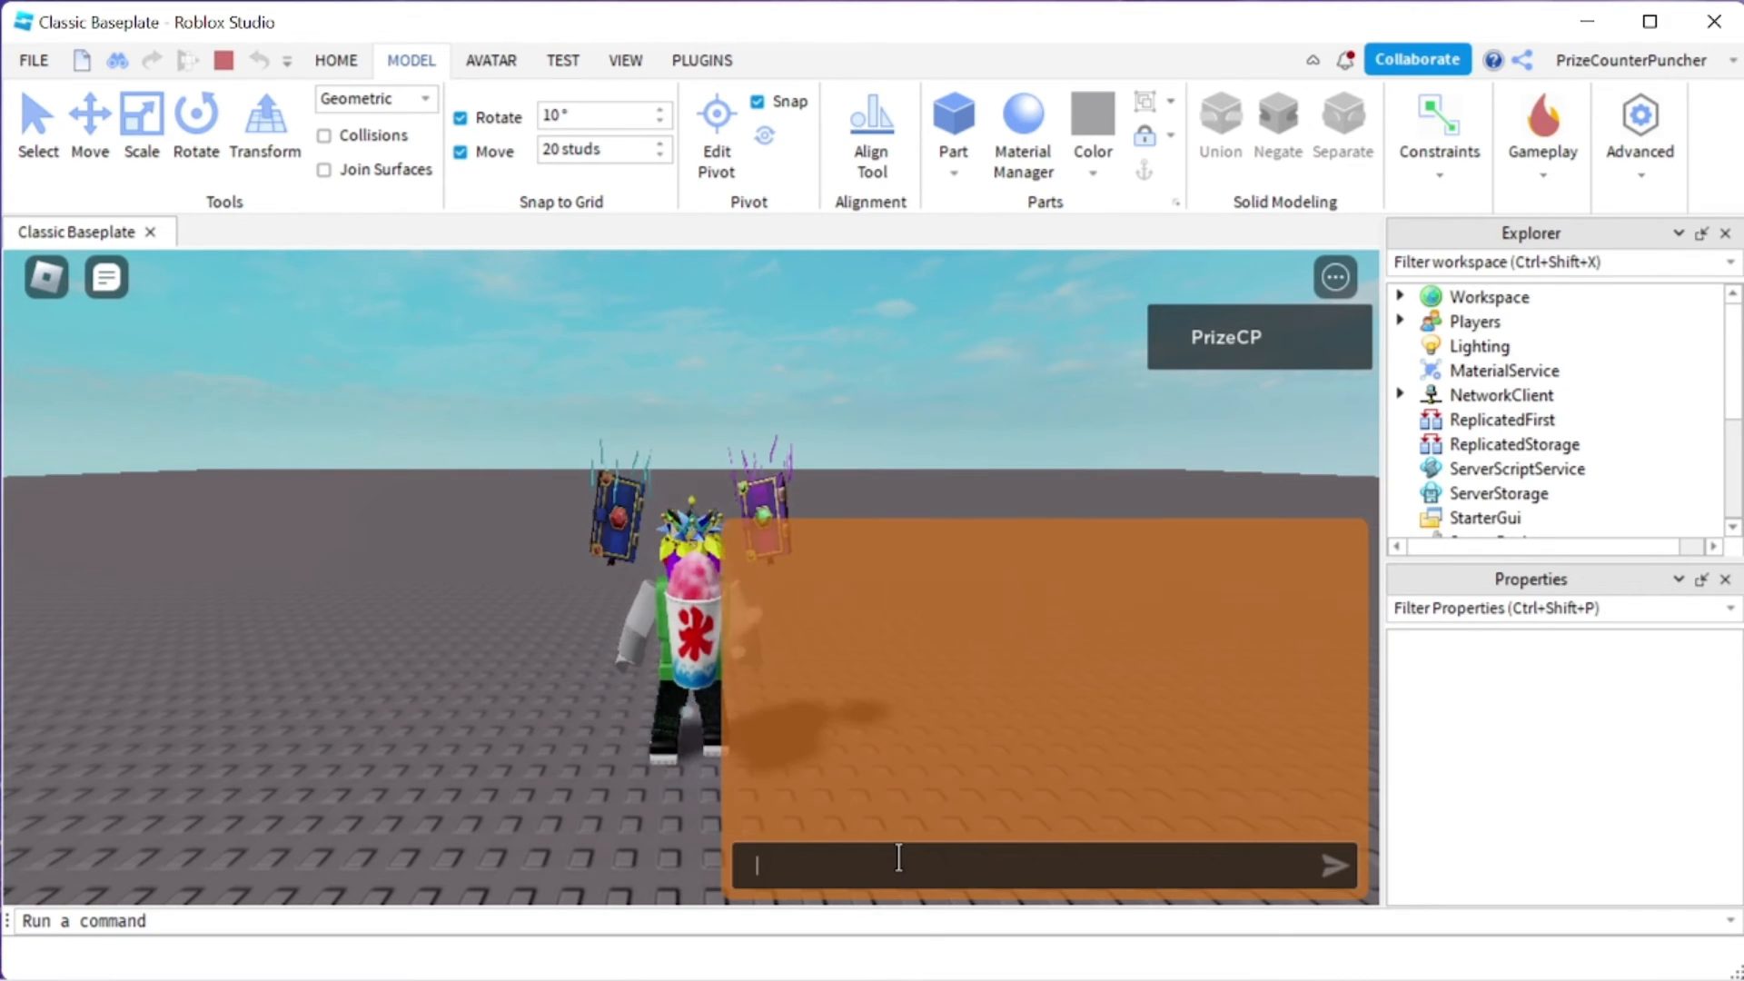
text(Hello)
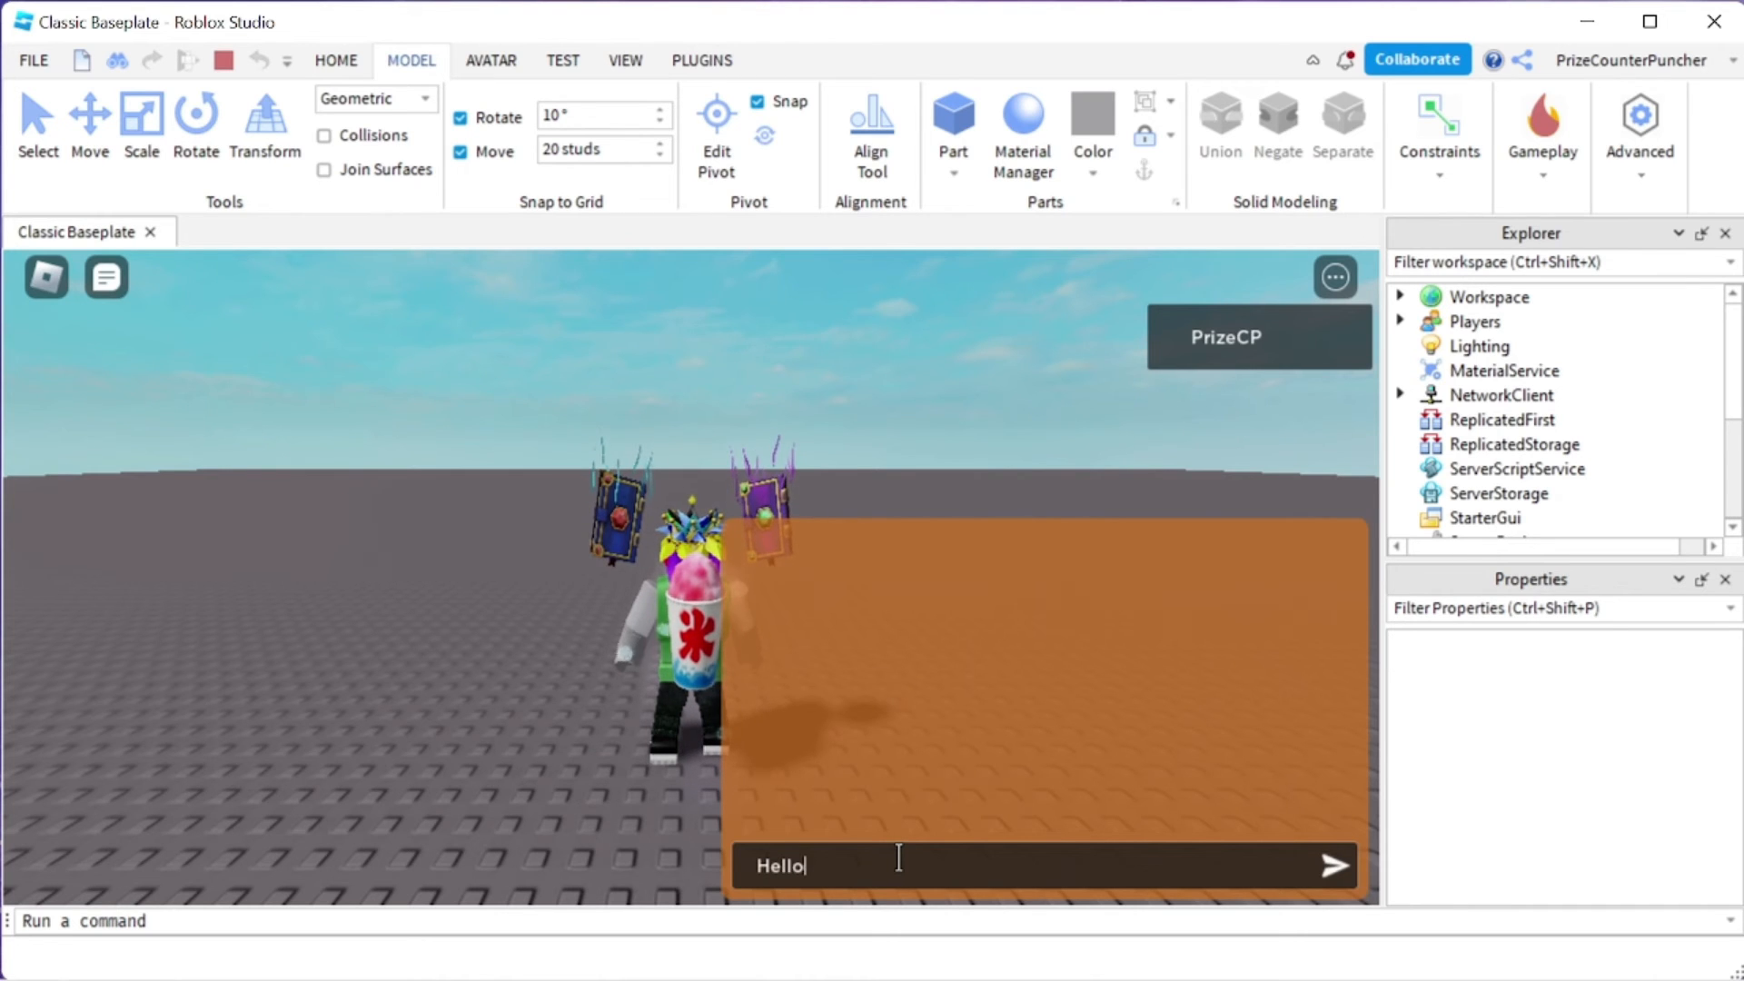